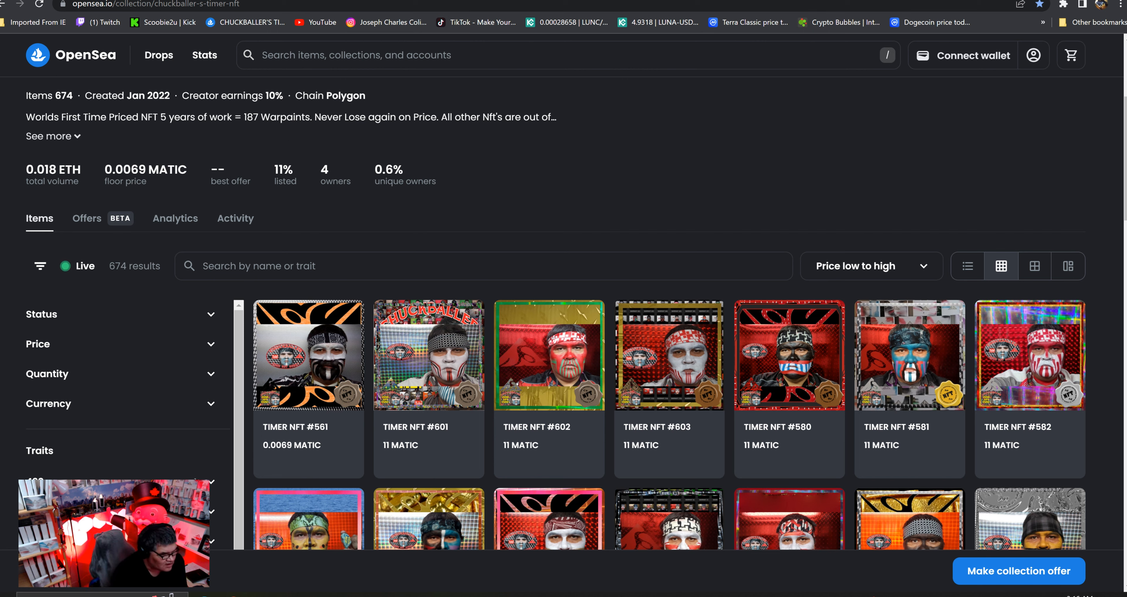
# Step: Sort the CHUCKBALLER'S TIMER NFT collection by Recently created, newest items first
pyautogui.click(869, 265)
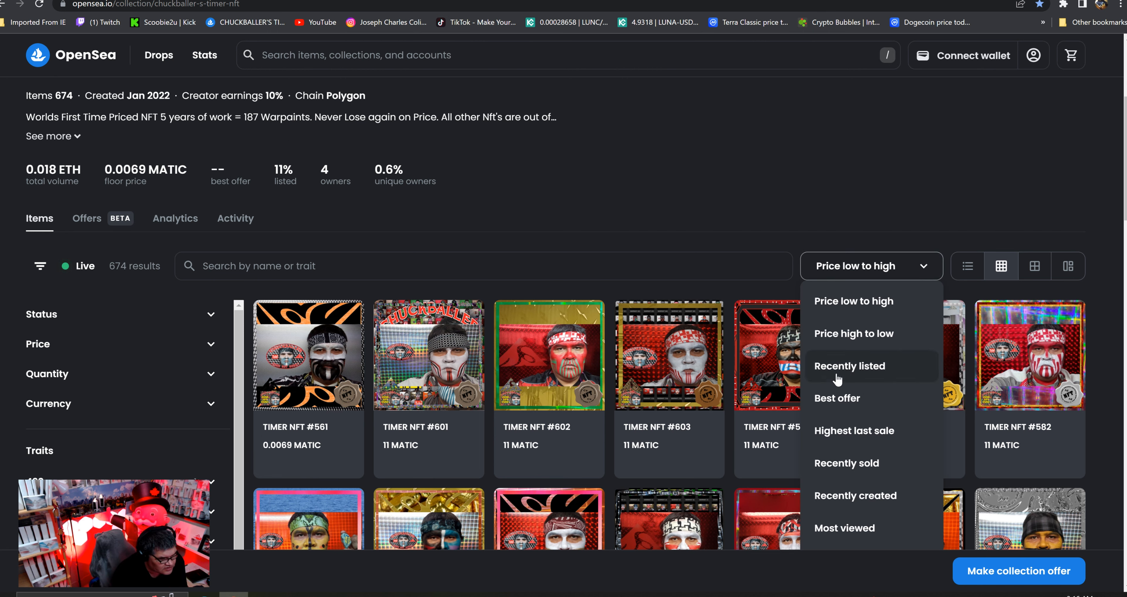
pyautogui.click(854, 495)
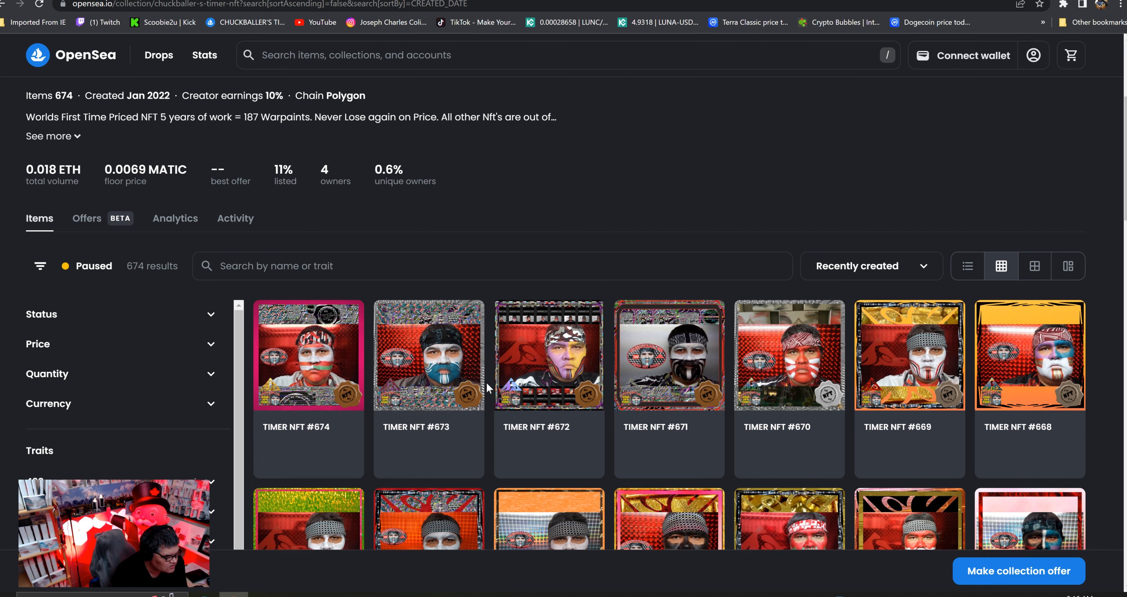
pyautogui.moveTo(338, 441)
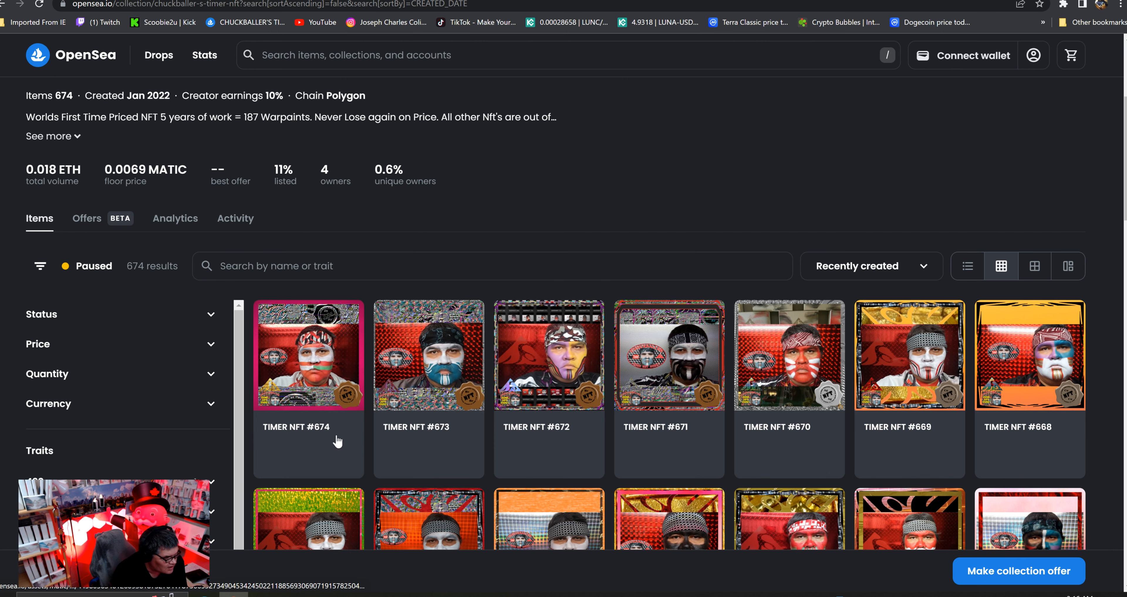
pyautogui.moveTo(515, 447)
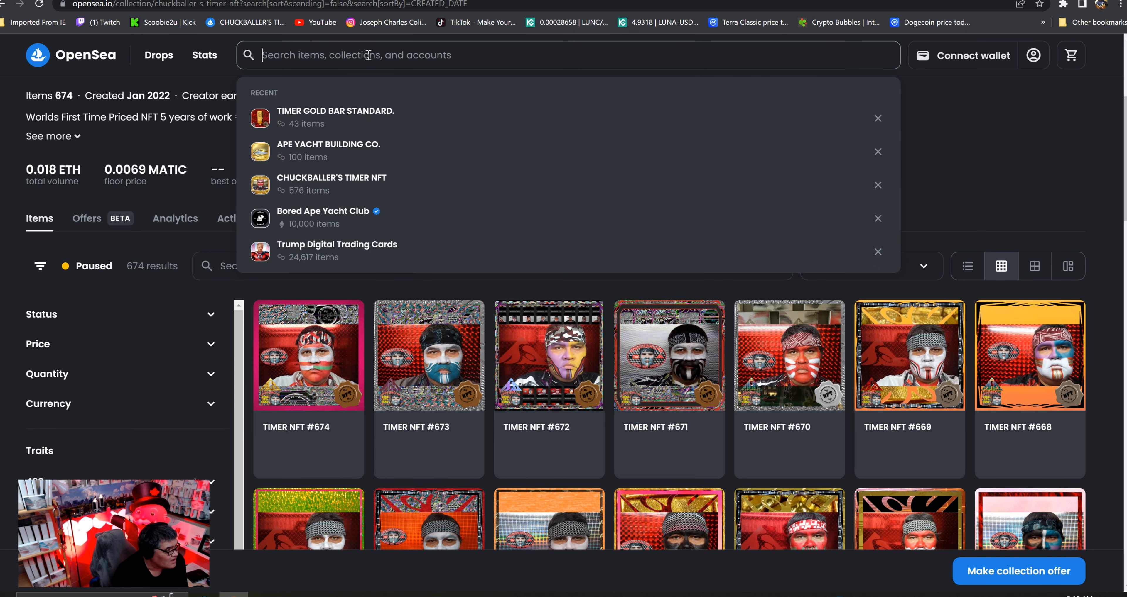
# Step: Open the TIMER GOLD BAR STANDARD. collection from recent searches and sort it by Recently created
pyautogui.click(336, 118)
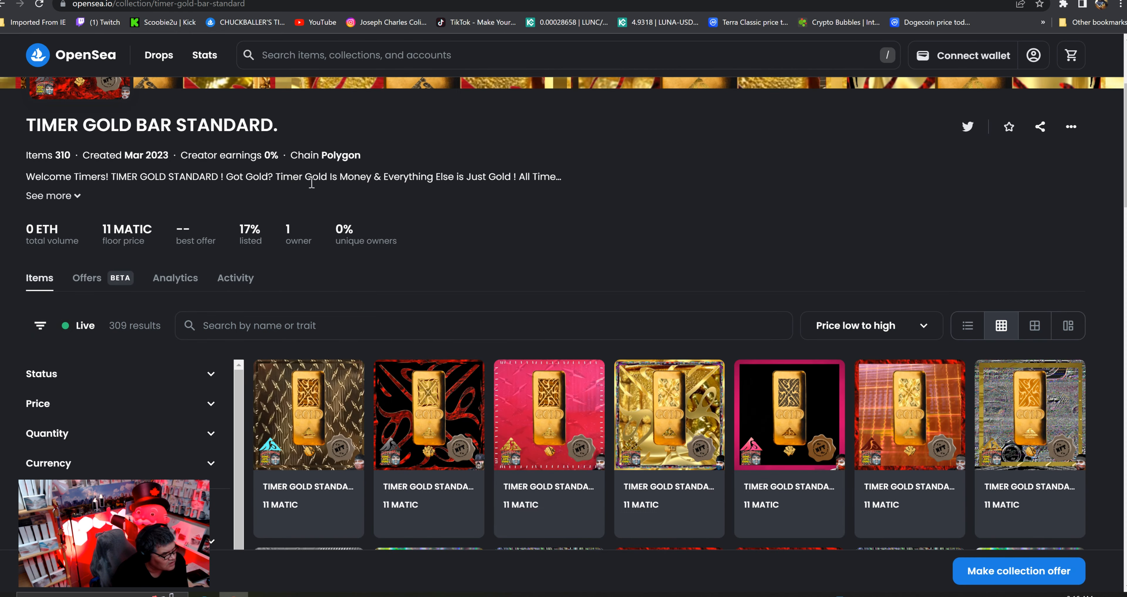
pyautogui.scroll(3)
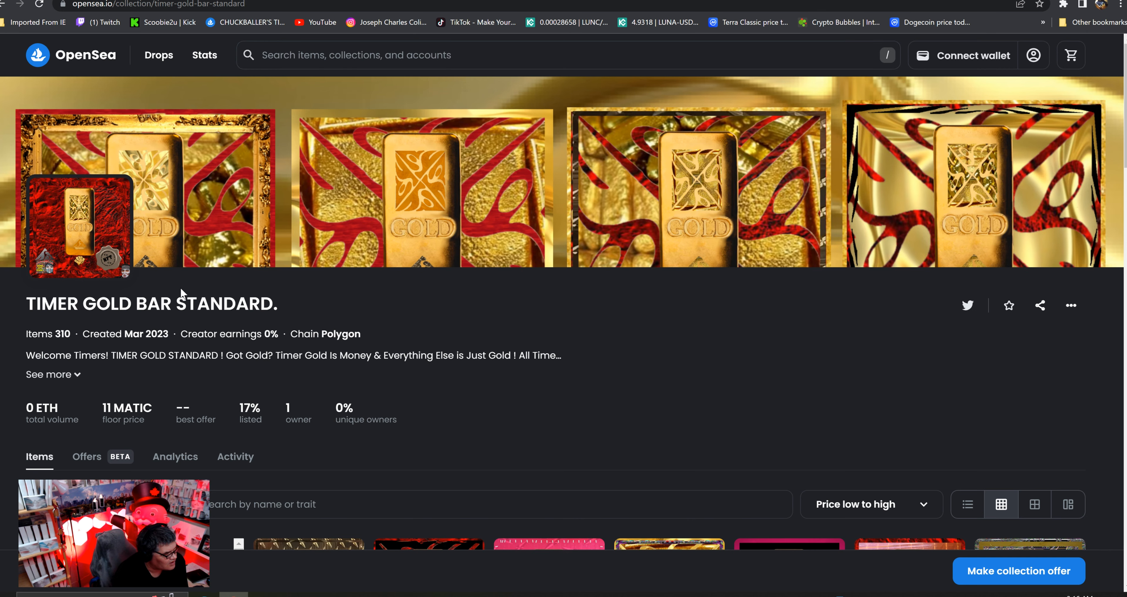
pyautogui.scroll(-3)
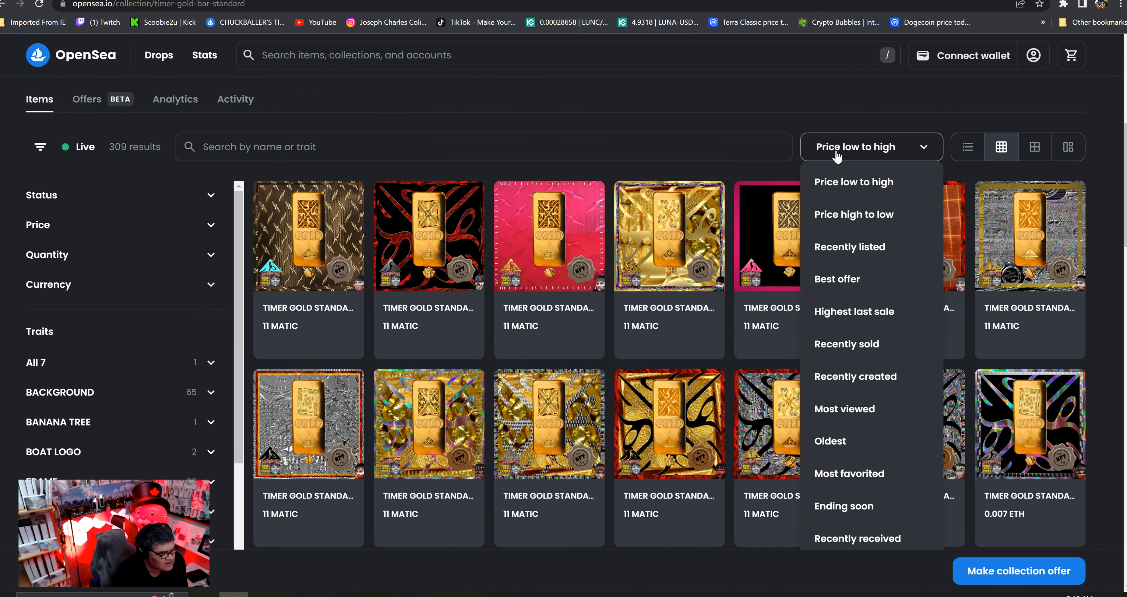
pyautogui.click(855, 376)
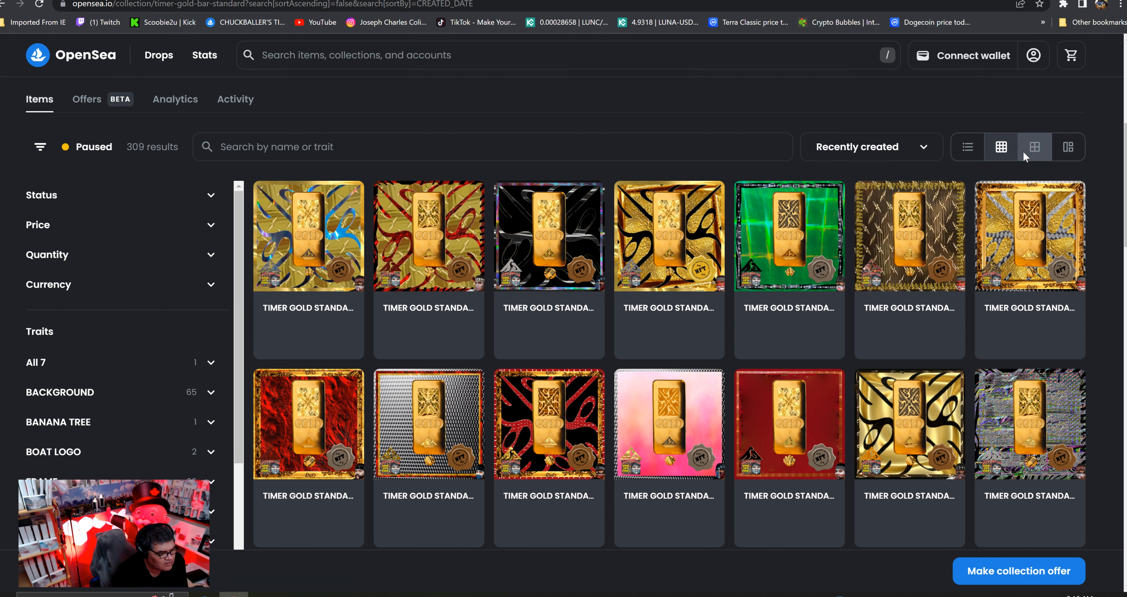
# Step: Switch the gold bar items to the large grid view and browse the tiles
pyautogui.click(1033, 147)
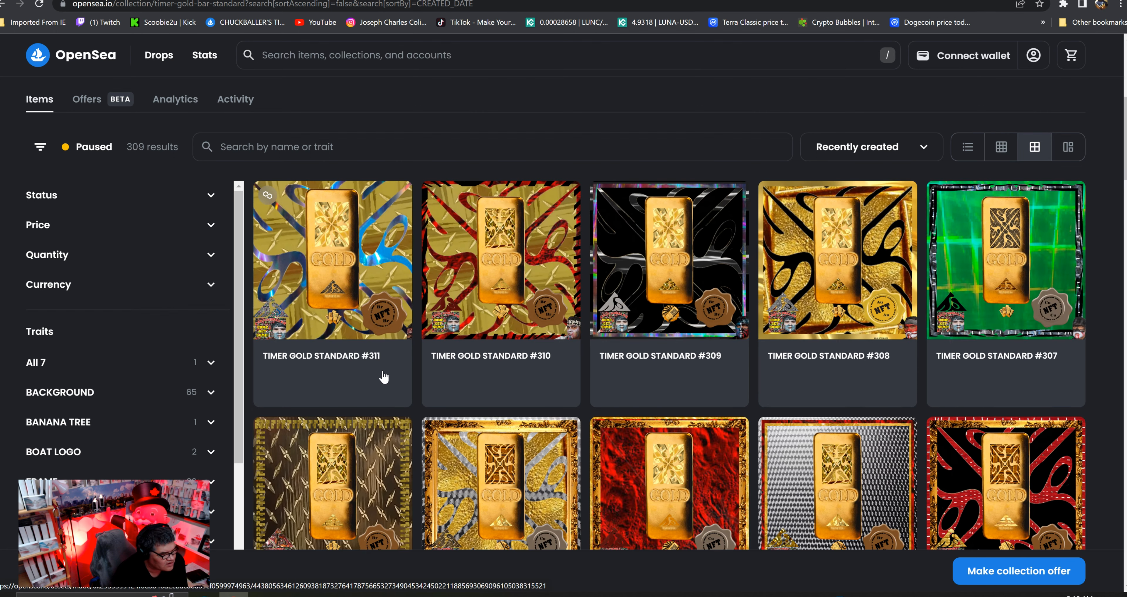
pyautogui.scroll(3)
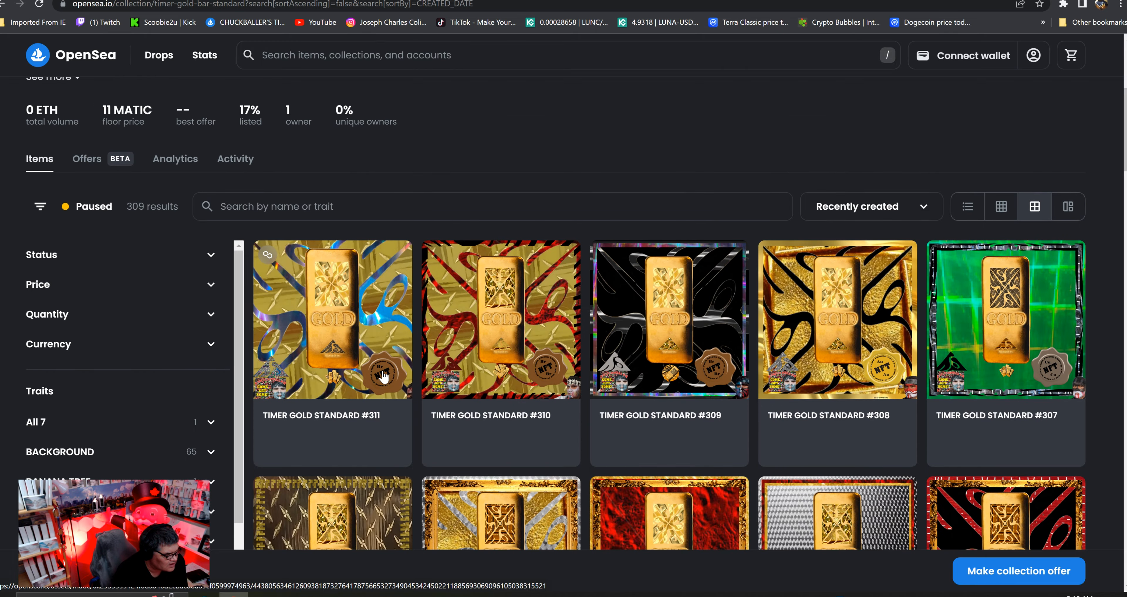
pyautogui.moveTo(398, 367)
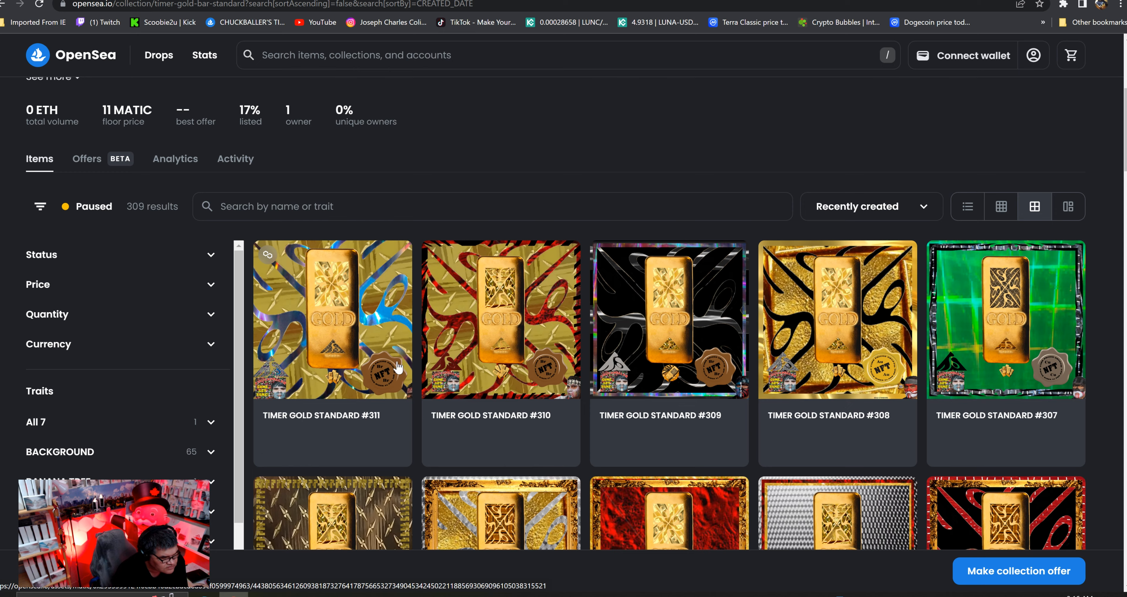
pyautogui.scroll(-3)
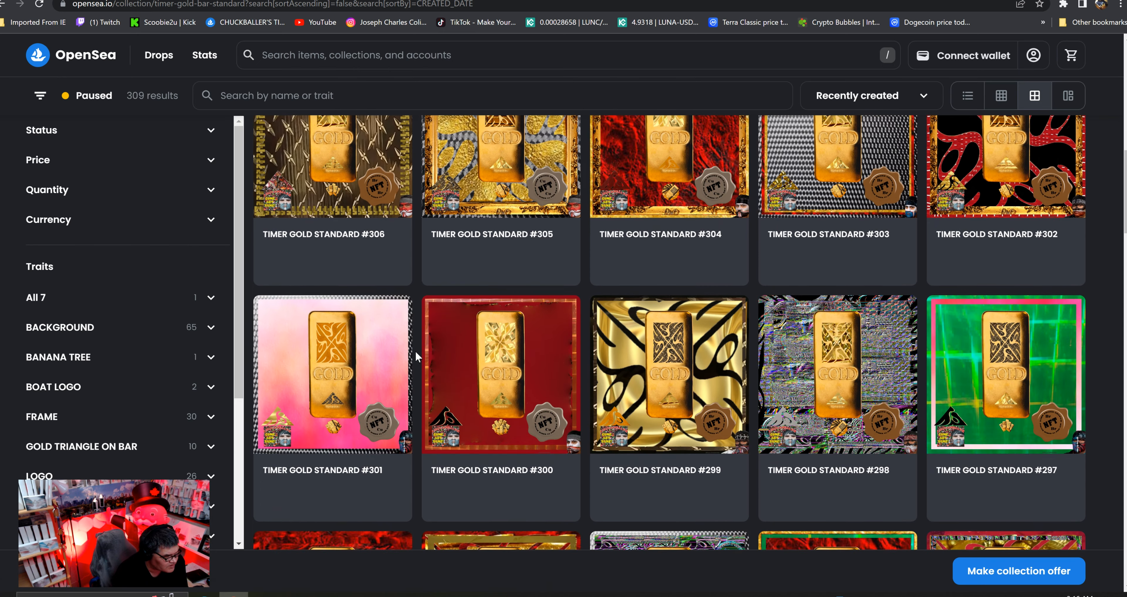
pyautogui.scroll(-3)
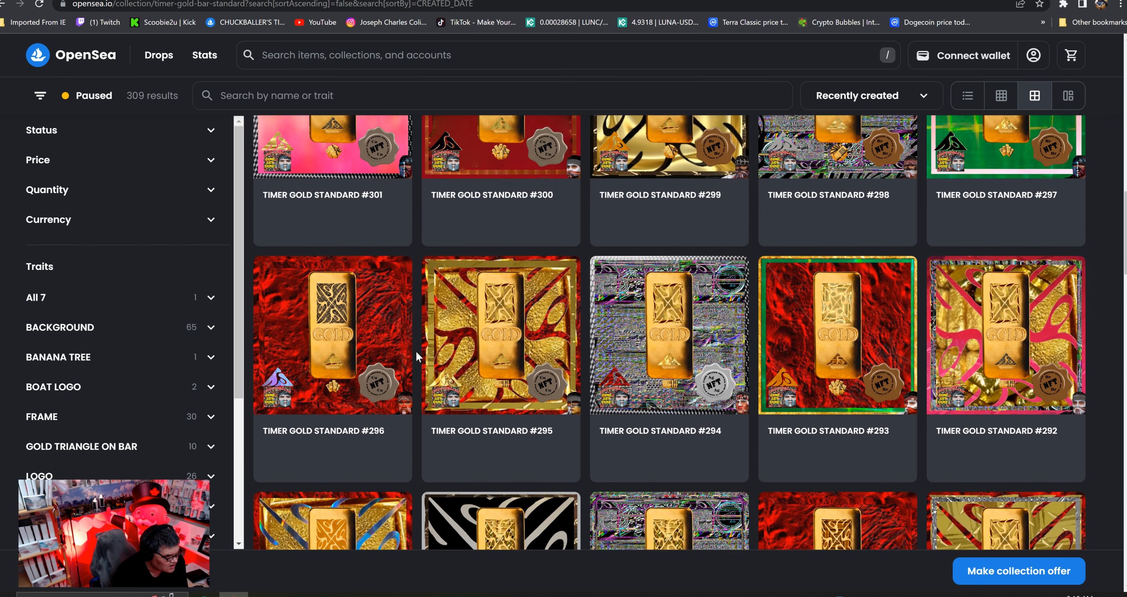
pyautogui.scroll(3)
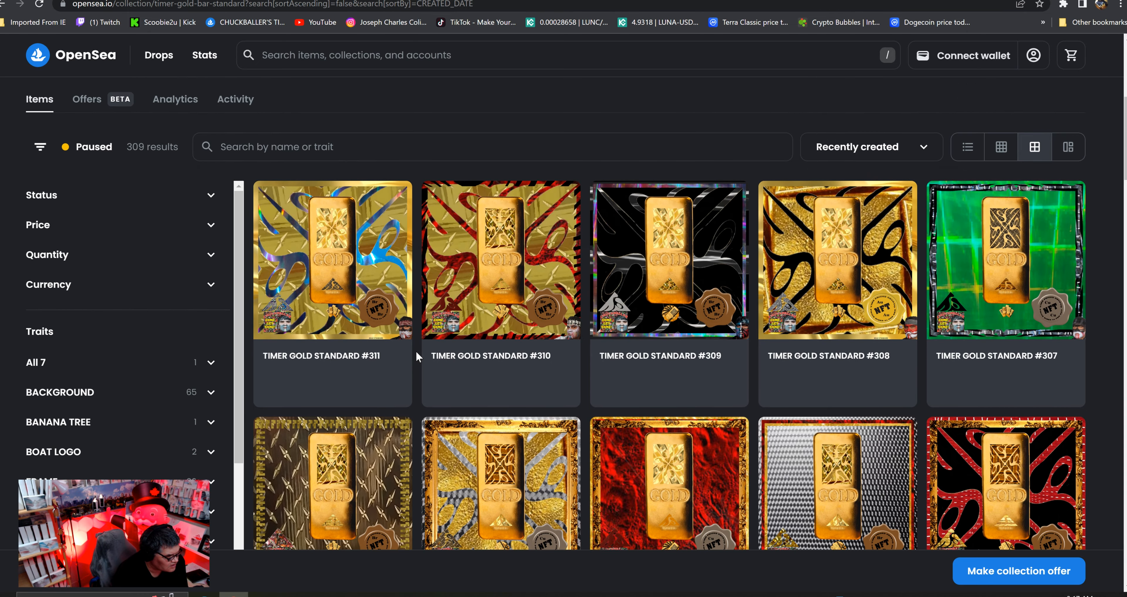
pyautogui.scroll(3)
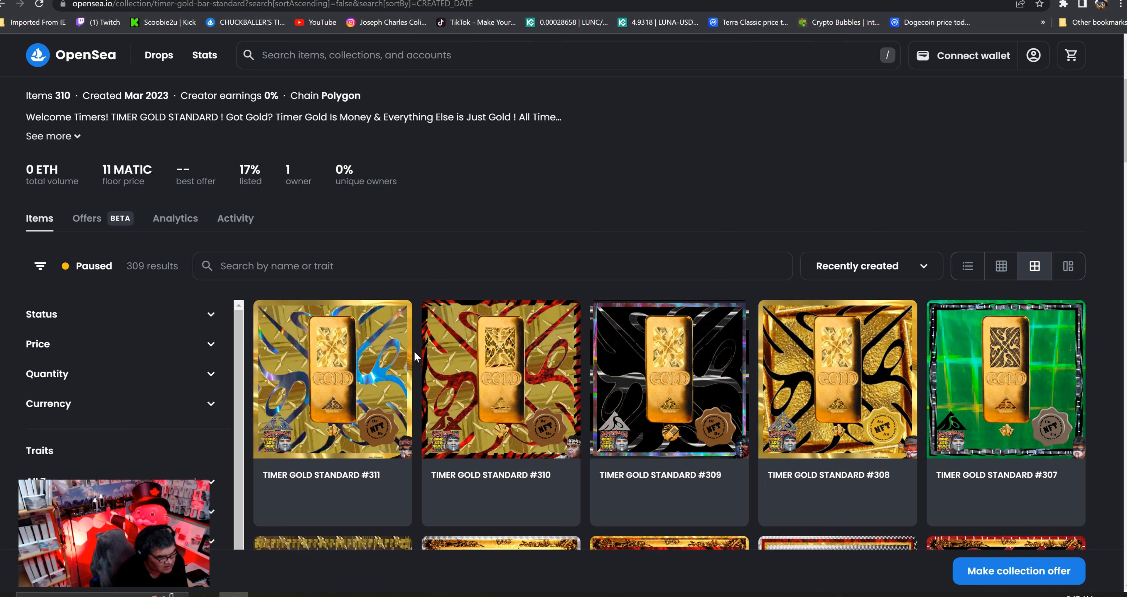
pyautogui.moveTo(800, 424)
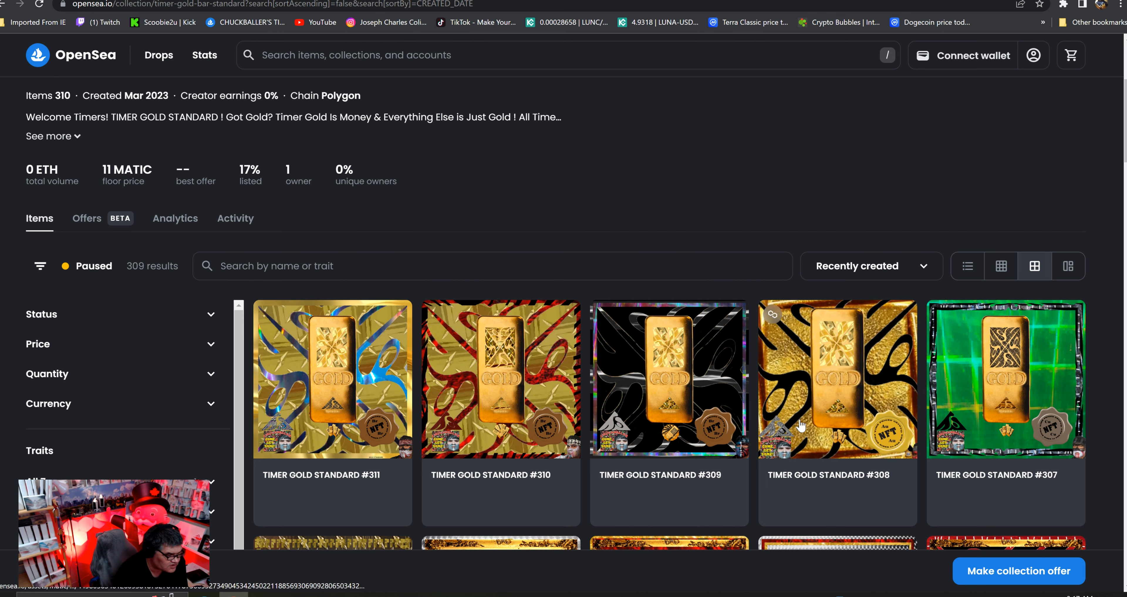
pyautogui.moveTo(614, 227)
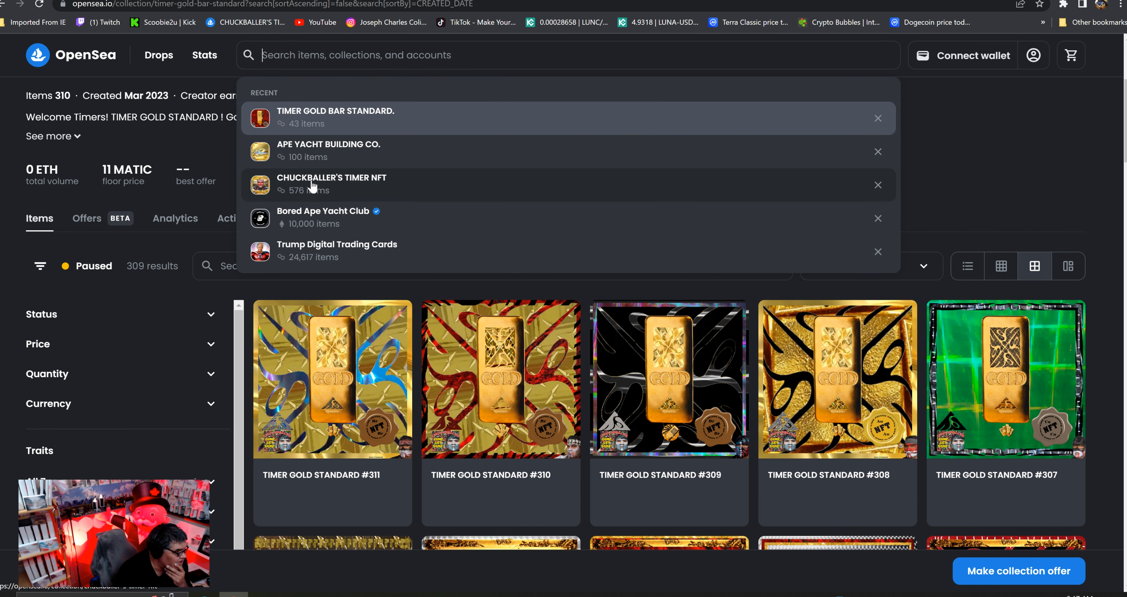
# Step: Open the APE YACHT BUILDING CO. collection from recent searches, sorted by Recently created
pyautogui.click(328, 150)
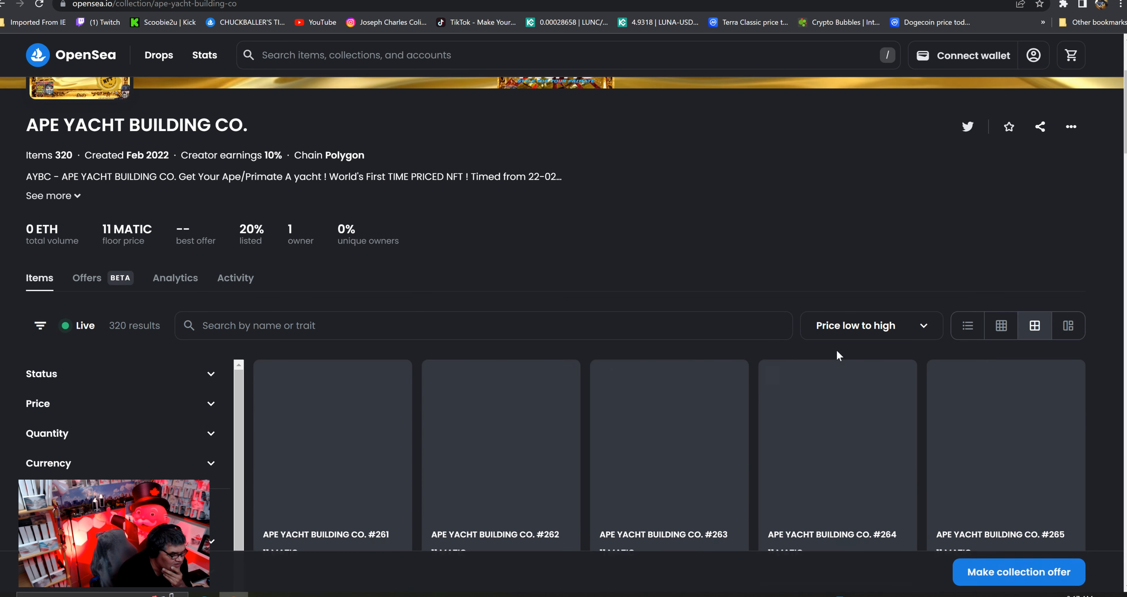
pyautogui.click(870, 326)
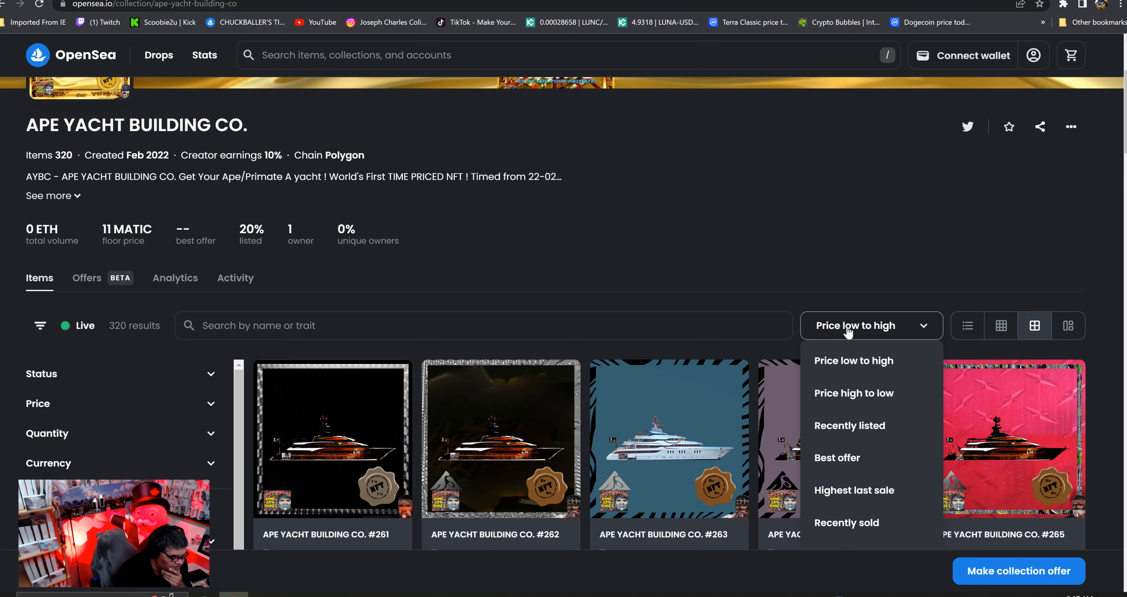
pyautogui.moveTo(875, 430)
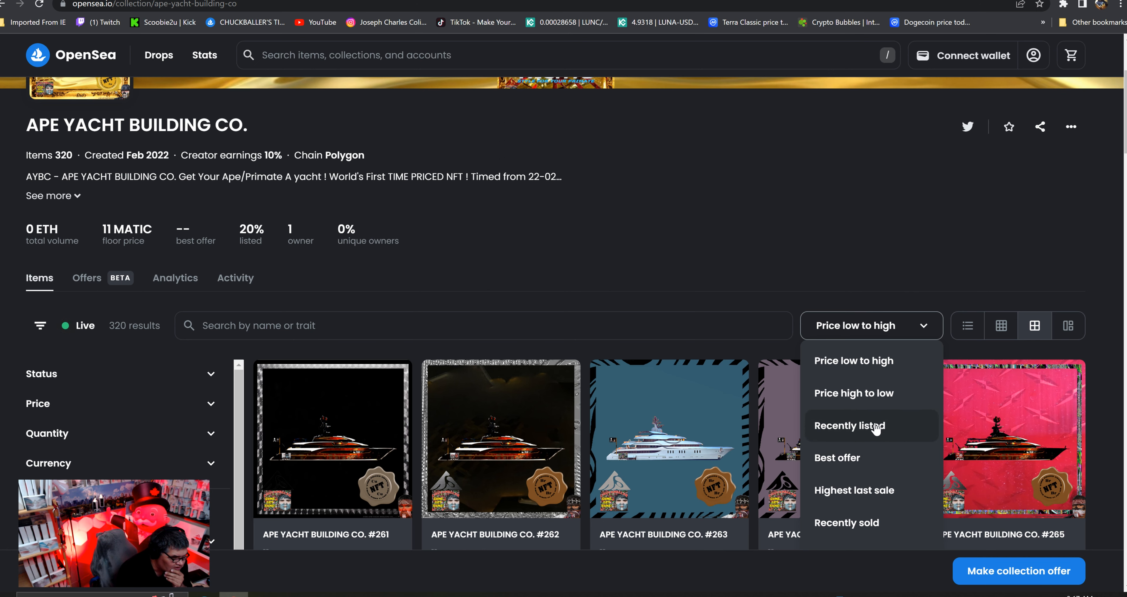
pyautogui.scroll(-3)
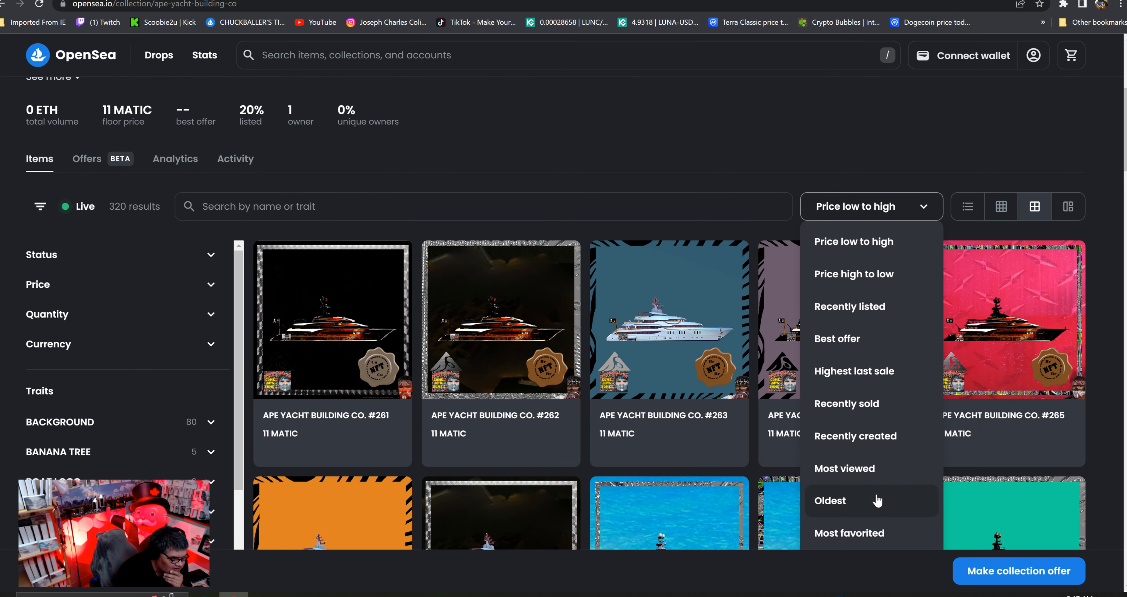
pyautogui.click(854, 436)
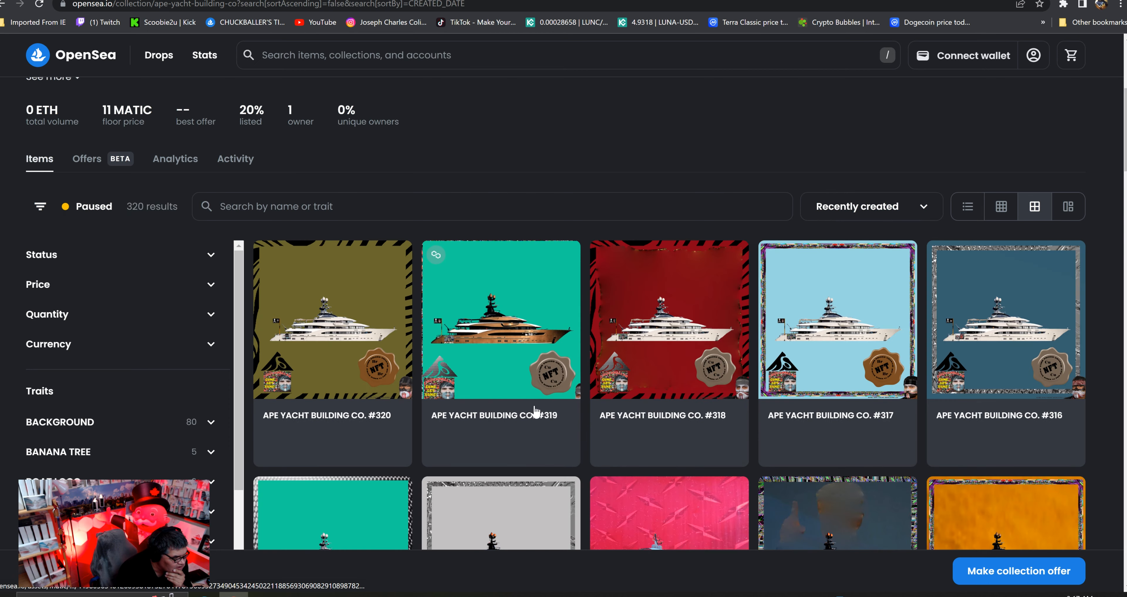
pyautogui.scroll(3)
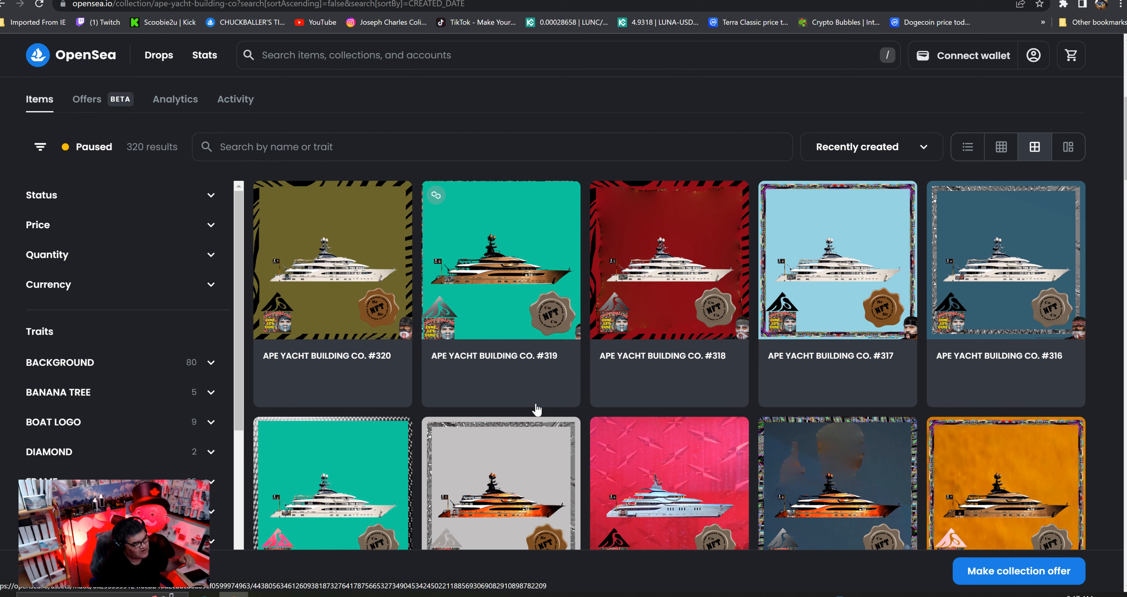
pyautogui.moveTo(535, 409)
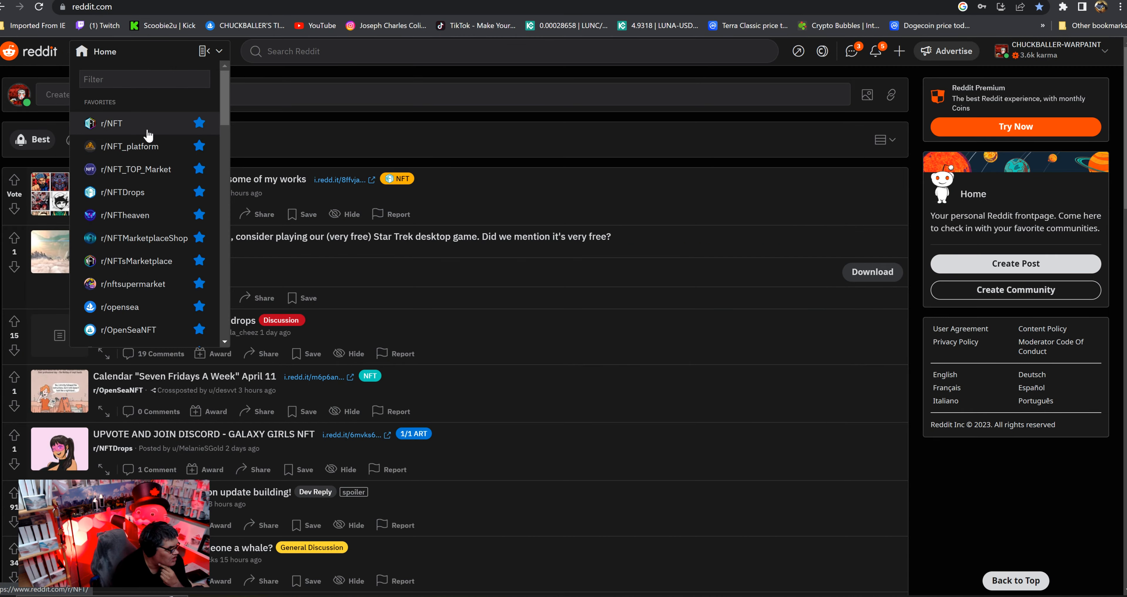
# Step: Scroll the Reddit home feed around the favourite NFT communities list
pyautogui.scroll(-3)
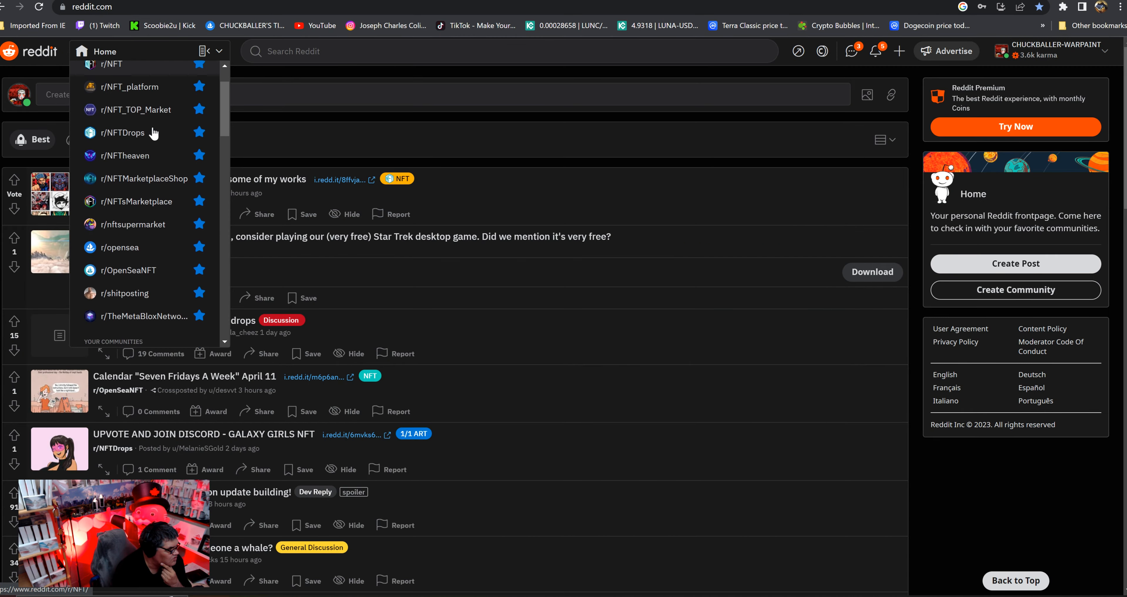
pyautogui.moveTo(144, 109)
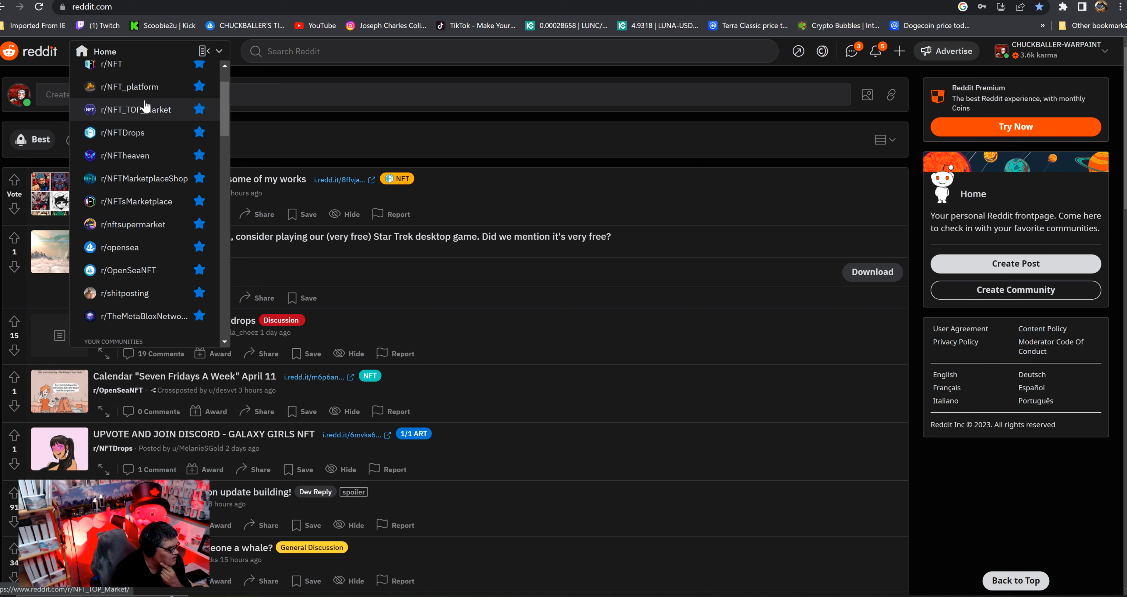
pyautogui.moveTo(140, 106)
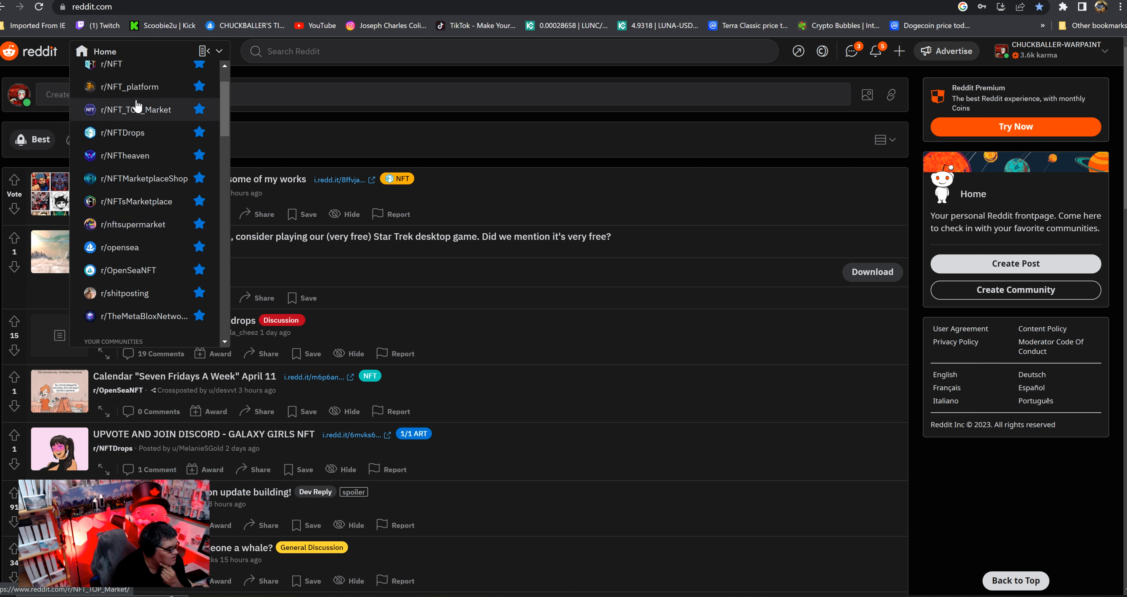
pyautogui.scroll(3)
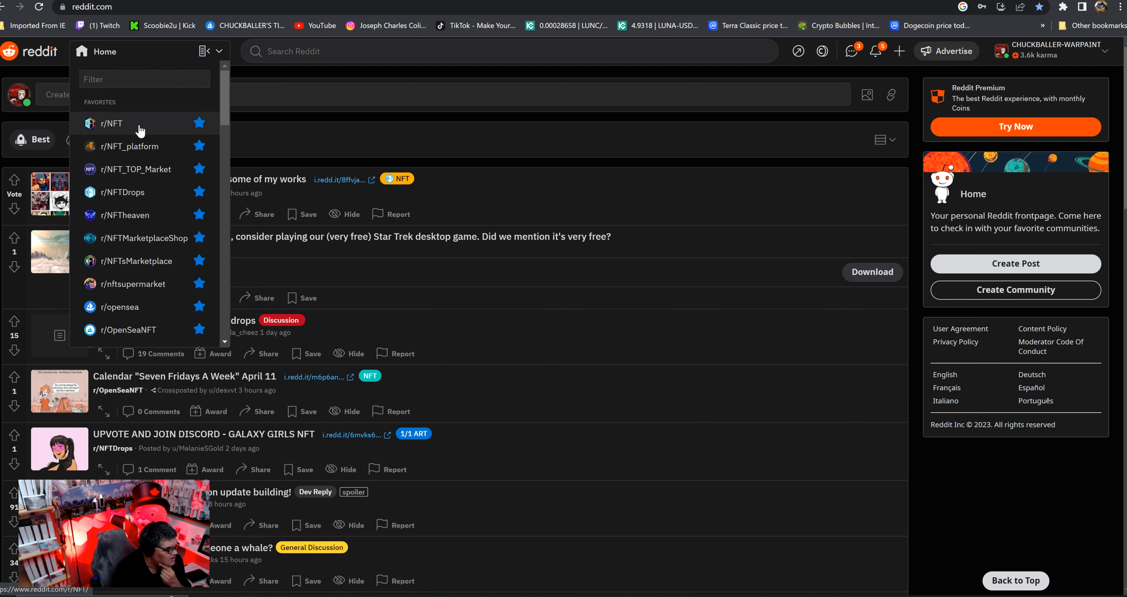
pyautogui.moveTo(124, 130)
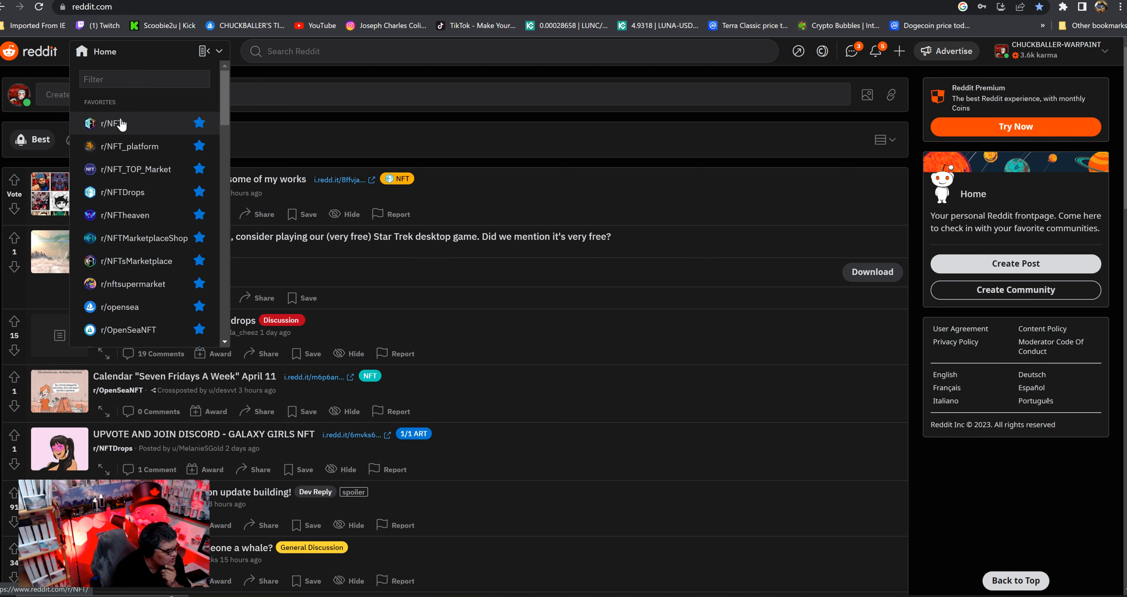
pyautogui.moveTo(134, 169)
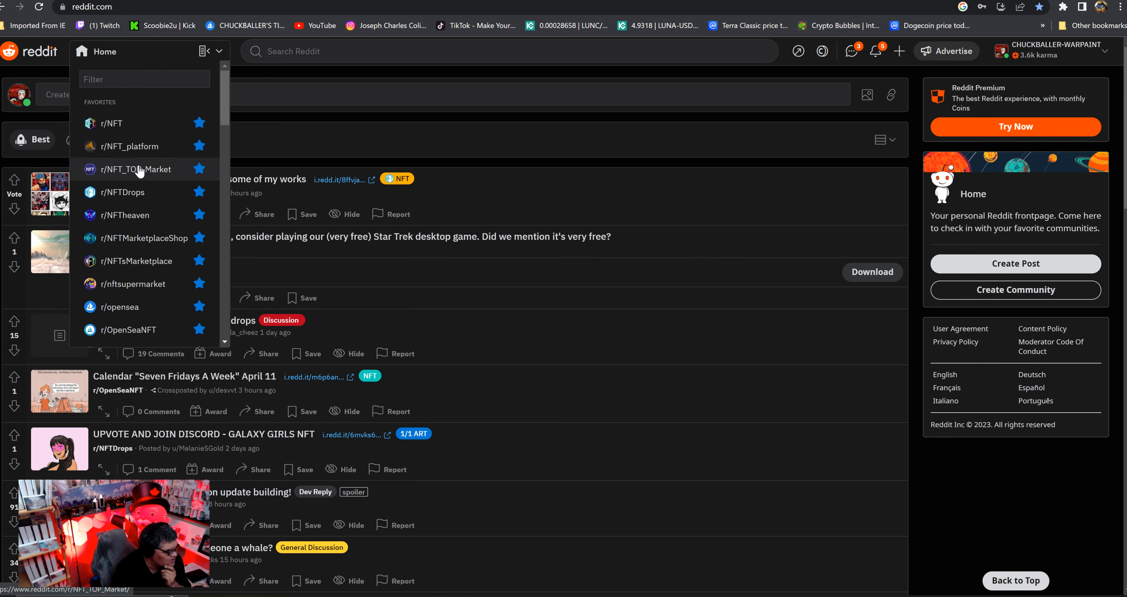
pyautogui.moveTo(143, 238)
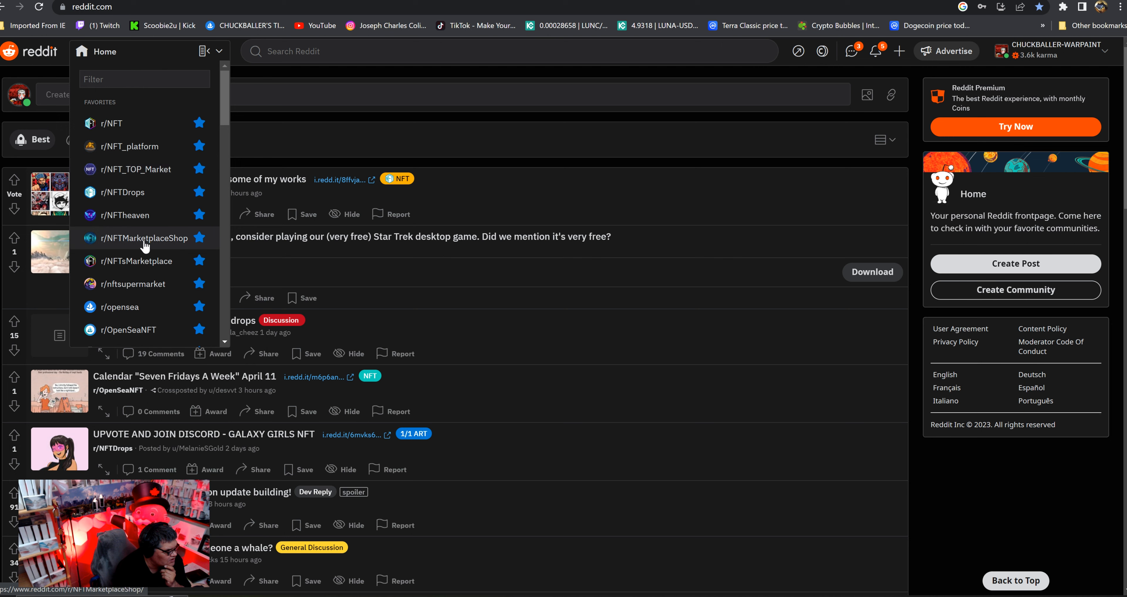
pyautogui.moveTo(848, 56)
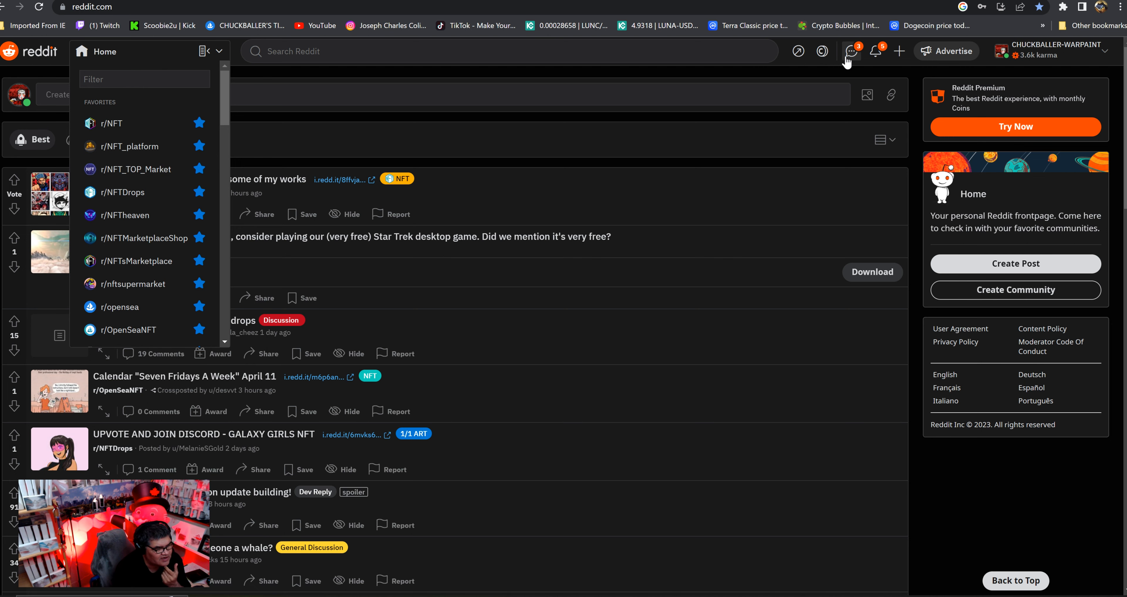
pyautogui.moveTo(836, 68)
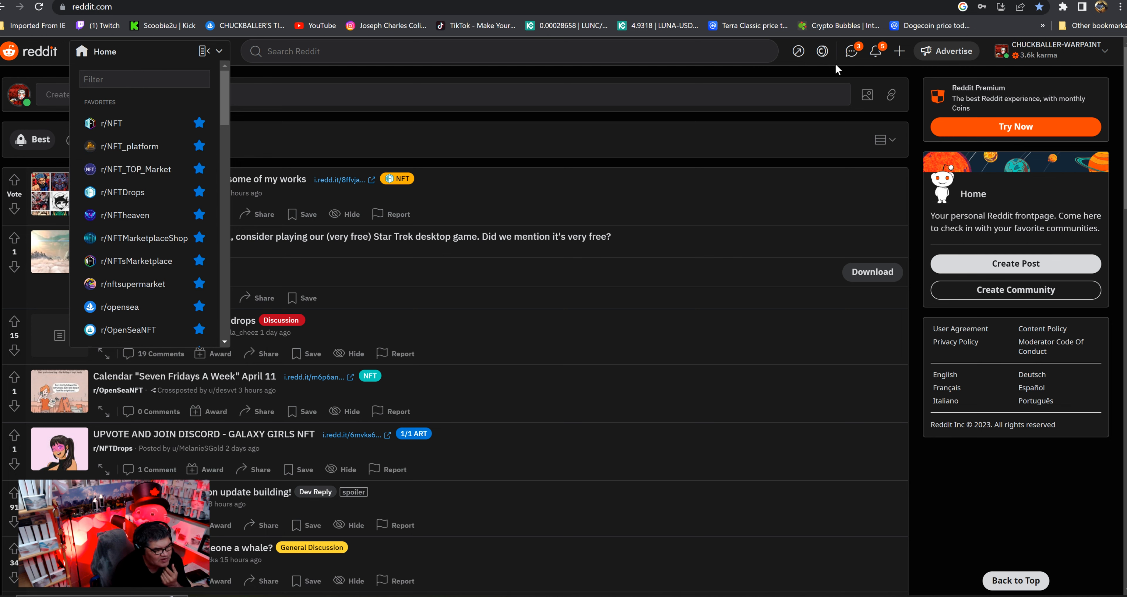
pyautogui.moveTo(485, 151)
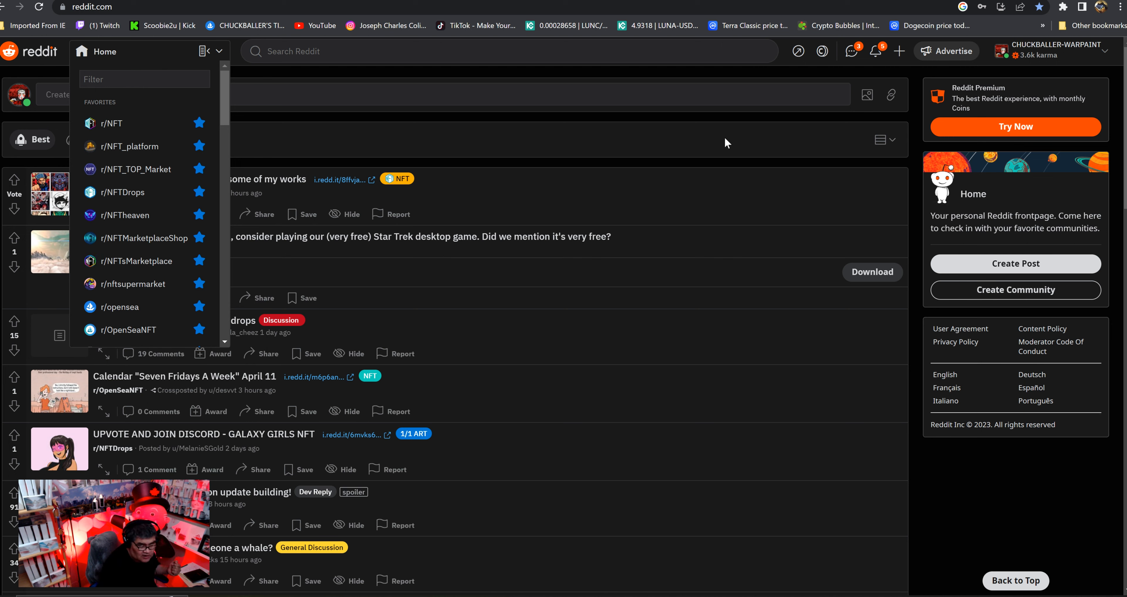
pyautogui.moveTo(652, 124)
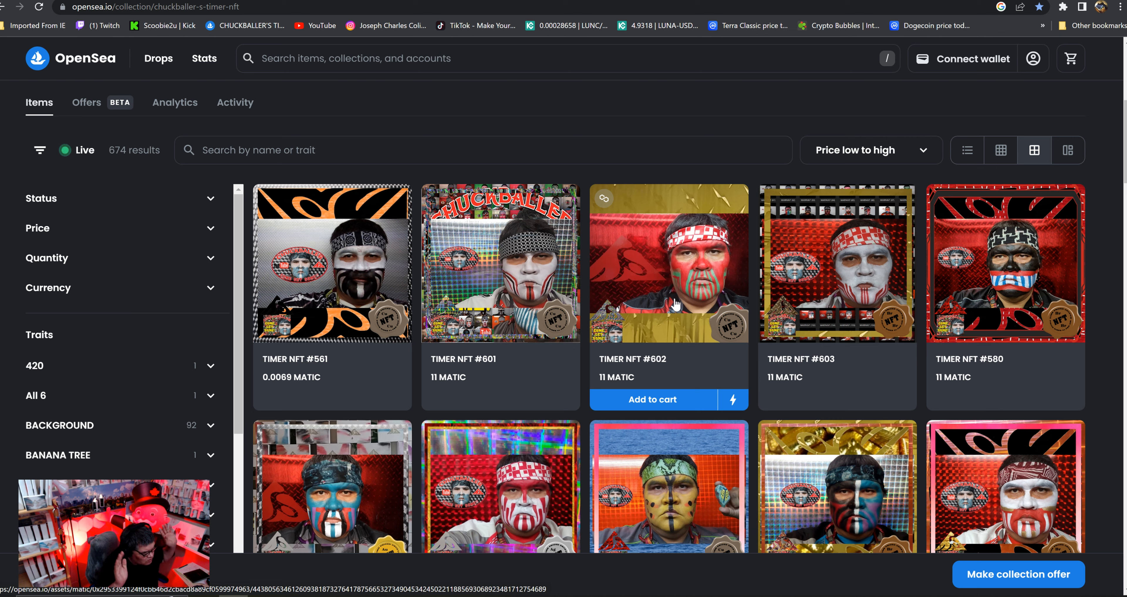
pyautogui.moveTo(76, 399)
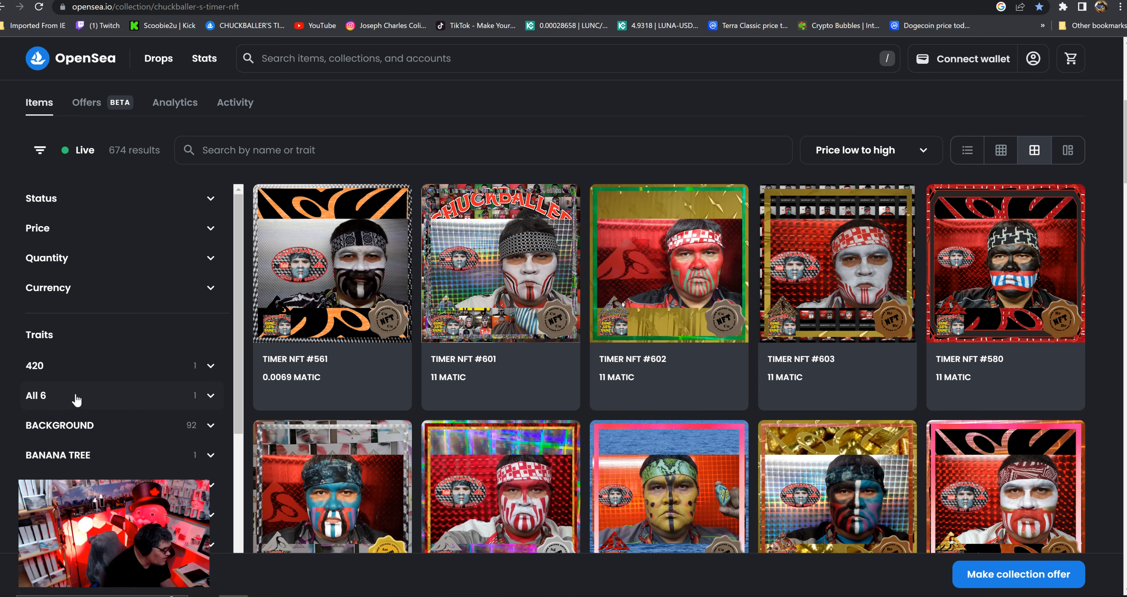
# Step: Filter the TIMER NFT collection to the All 6 trait, leaving only TIMER NFT #666
pyautogui.click(120, 395)
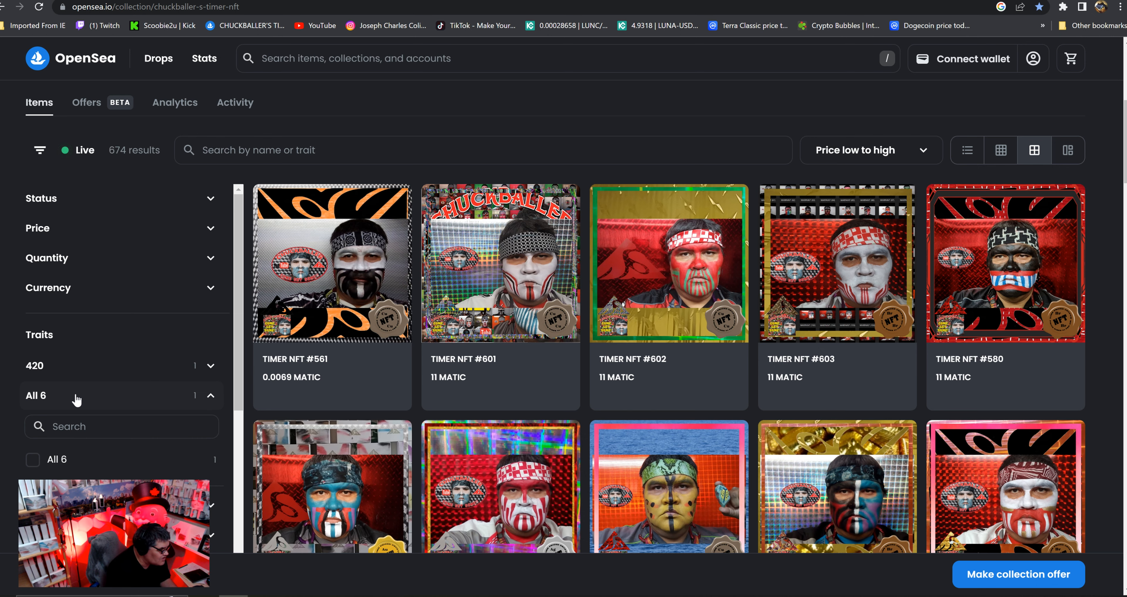
pyautogui.click(32, 460)
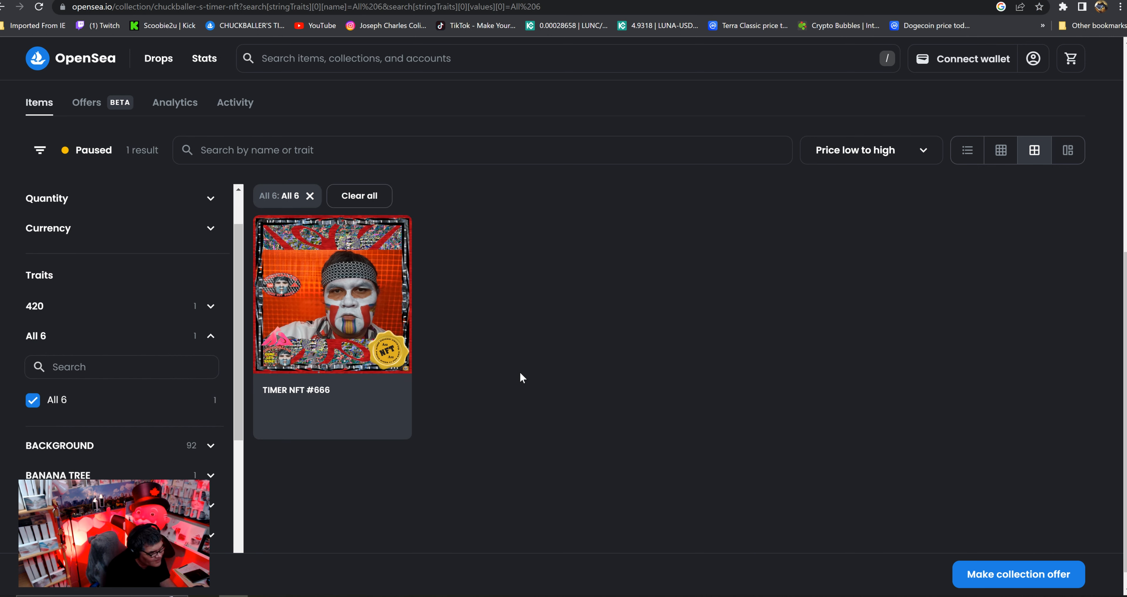
pyautogui.moveTo(338, 314)
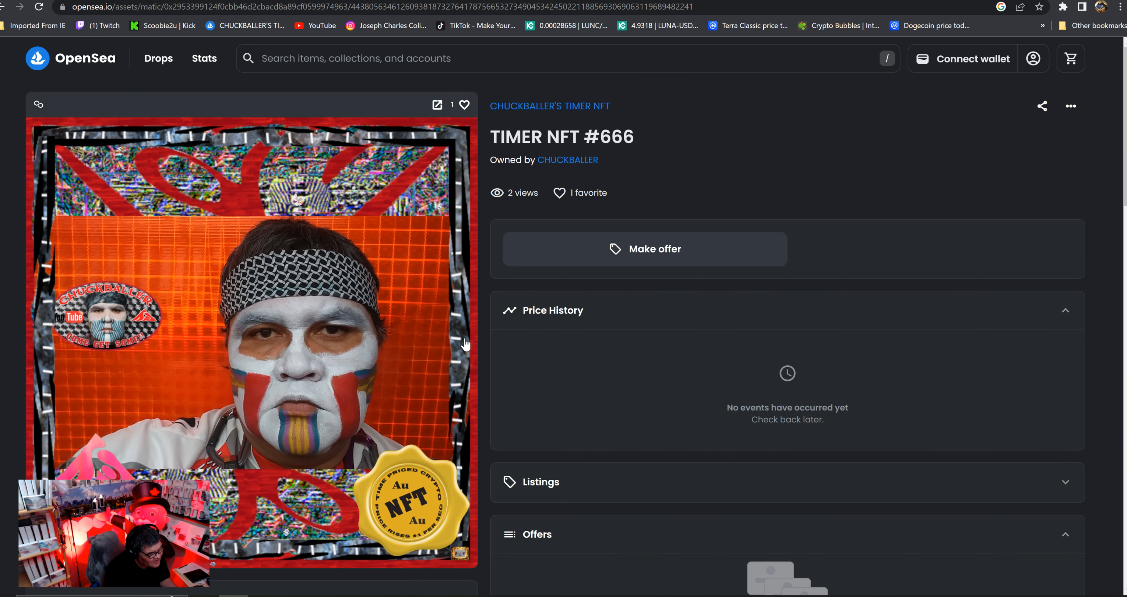
# Step: Scroll down TIMER NFT #666's item page past its artwork
pyautogui.scroll(-3)
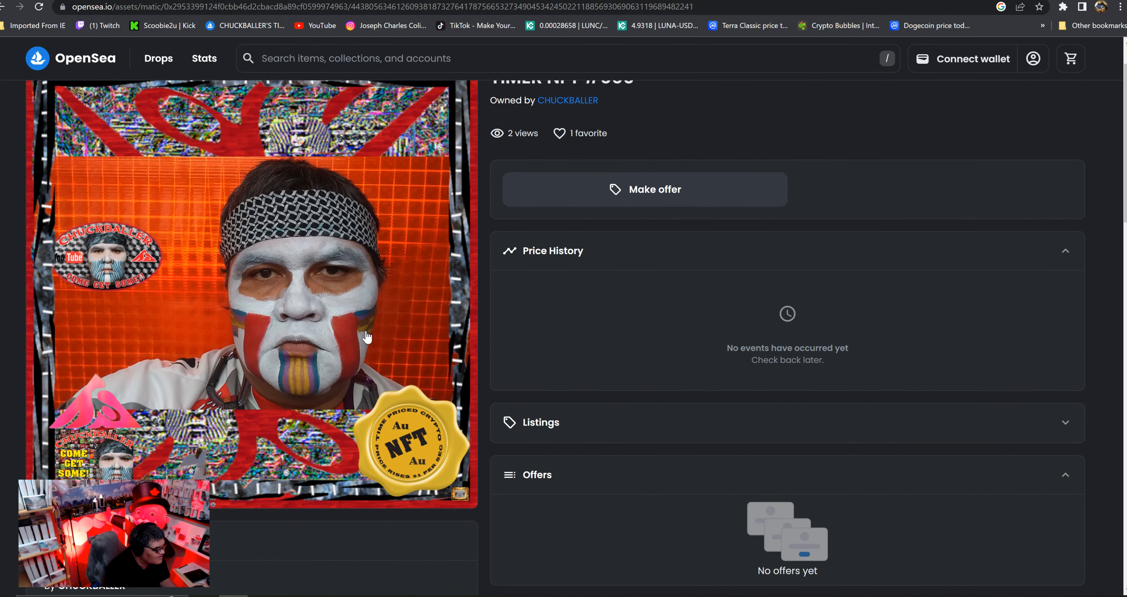
pyautogui.moveTo(367, 320)
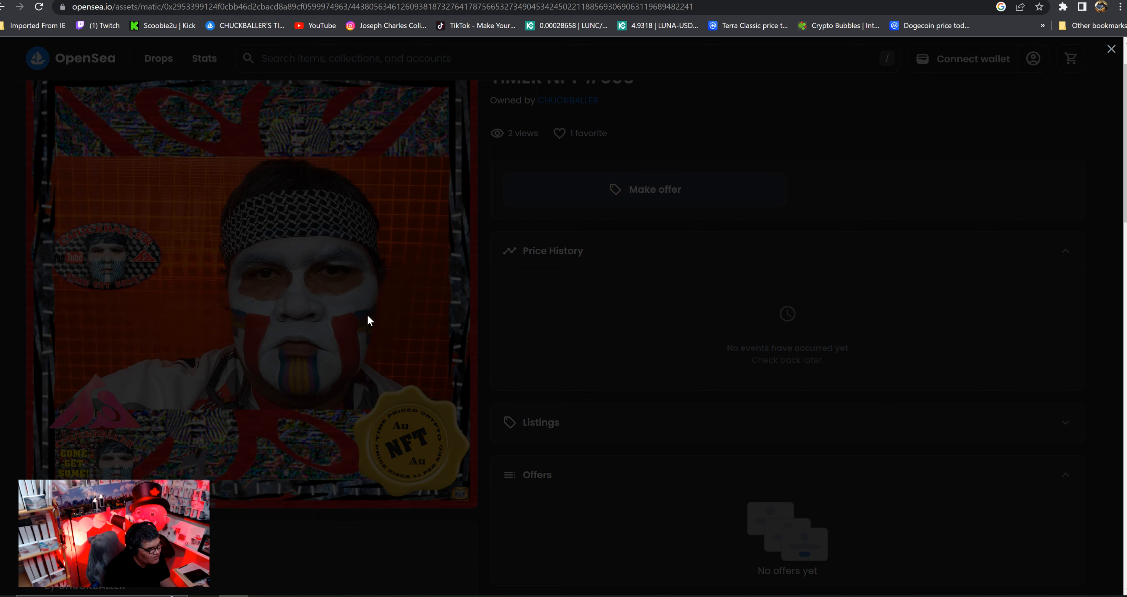
pyautogui.moveTo(256, 154)
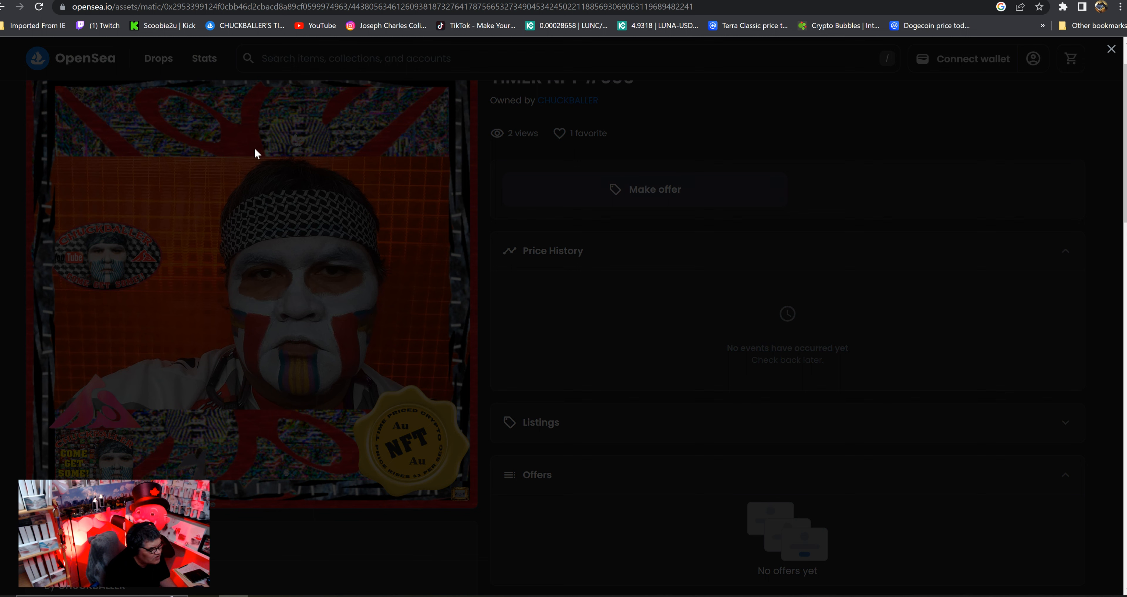
pyautogui.moveTo(317, 262)
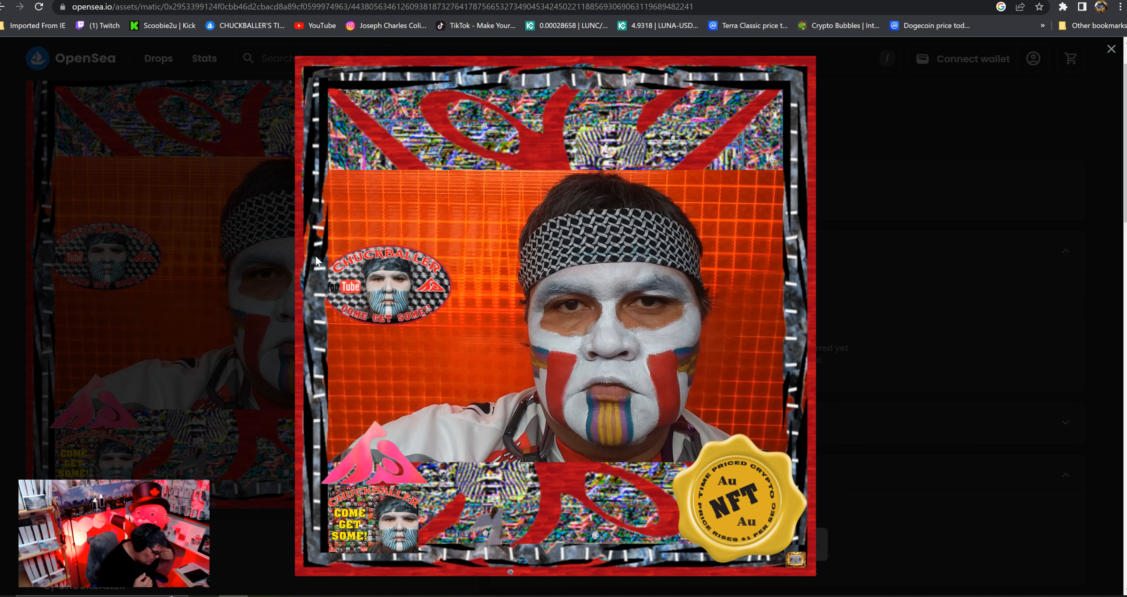
pyautogui.moveTo(467, 159)
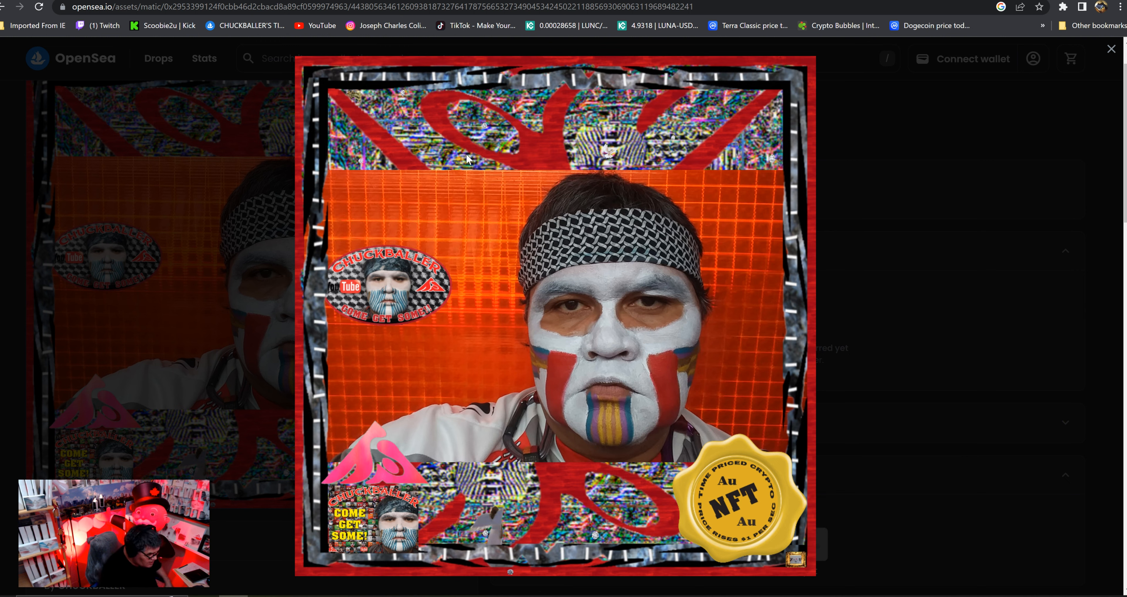
pyautogui.moveTo(464, 150)
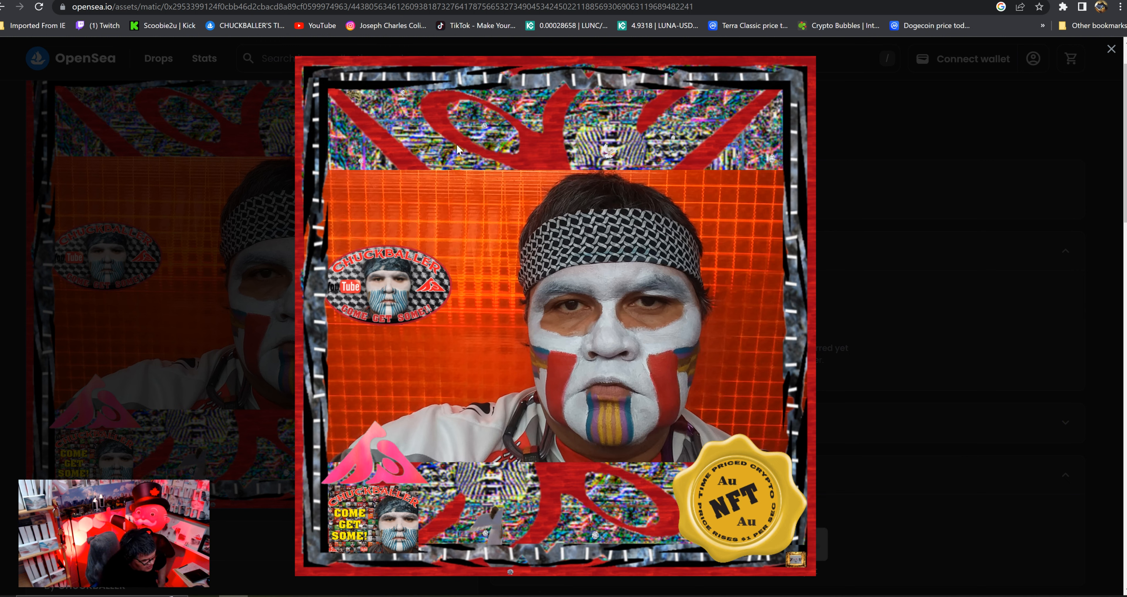
pyautogui.moveTo(445, 81)
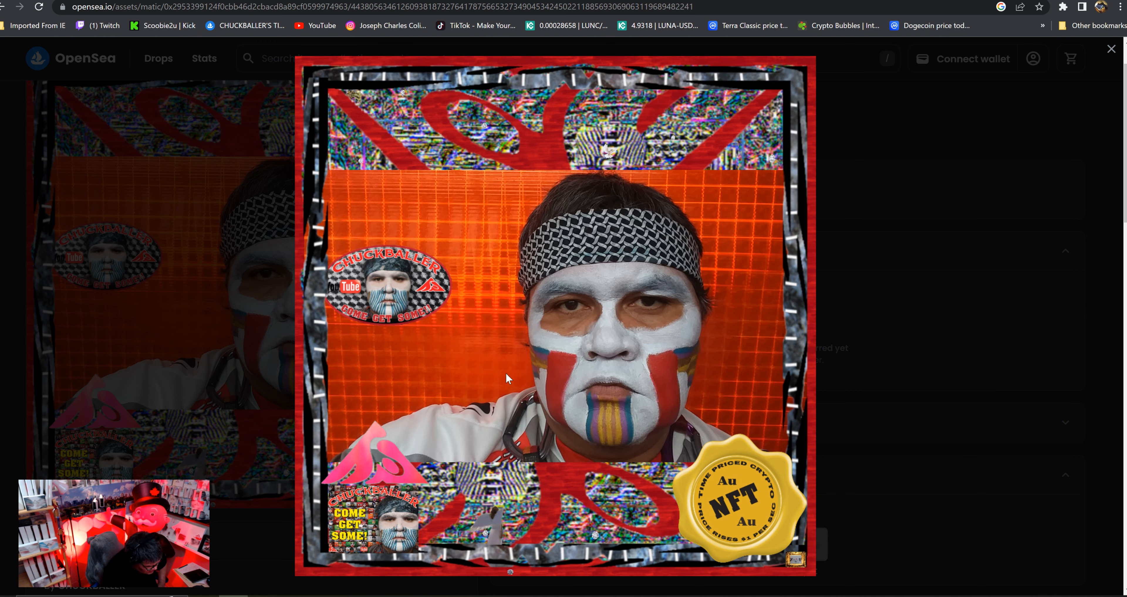
pyautogui.moveTo(440, 401)
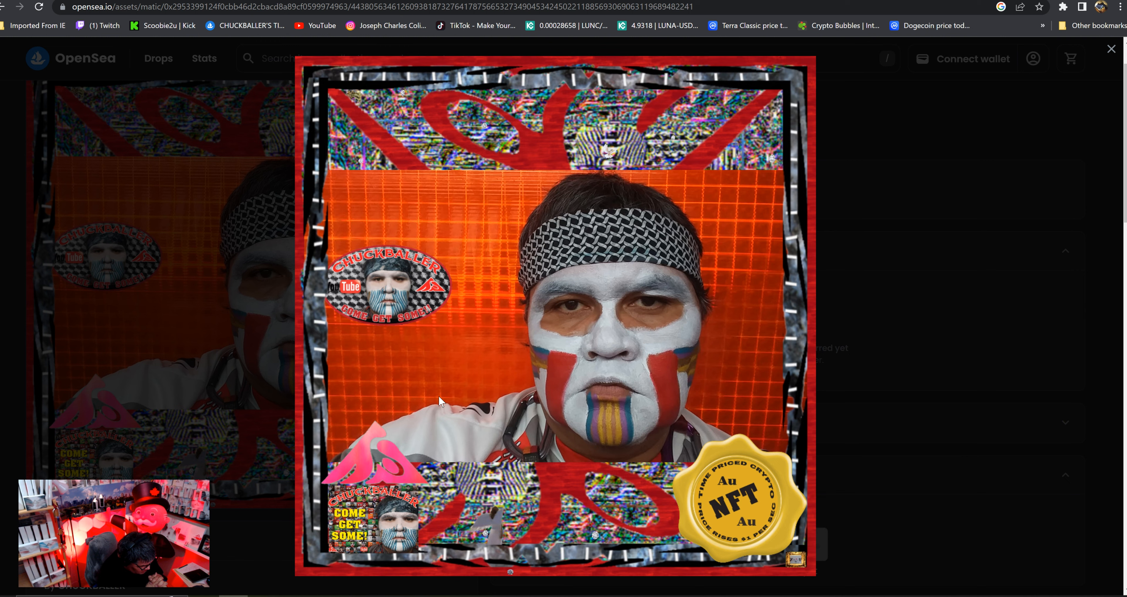
pyautogui.moveTo(530, 537)
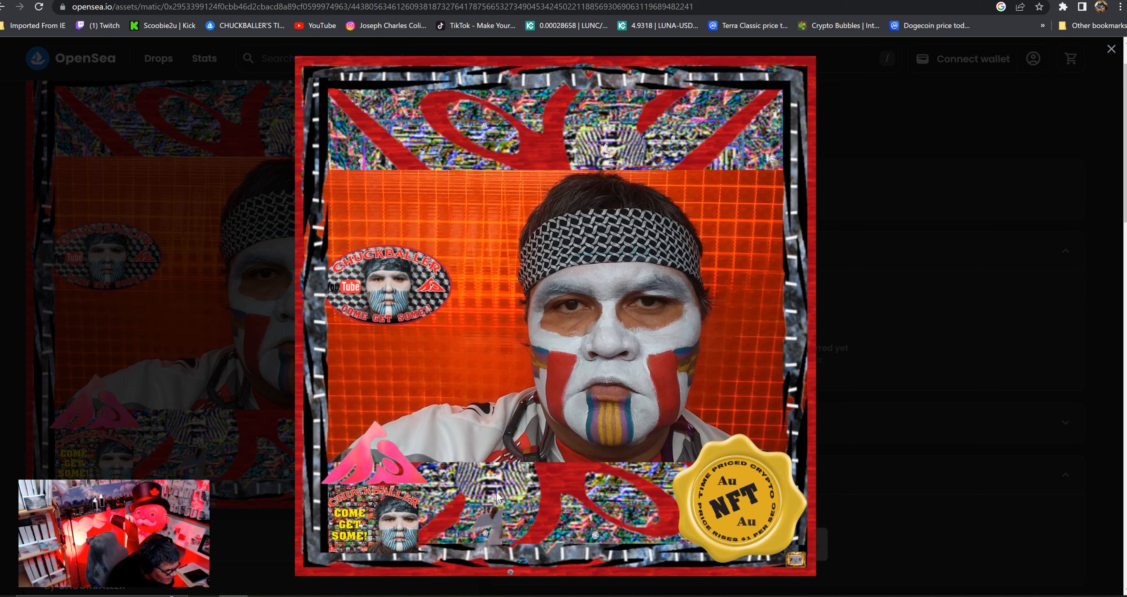
pyautogui.moveTo(518, 576)
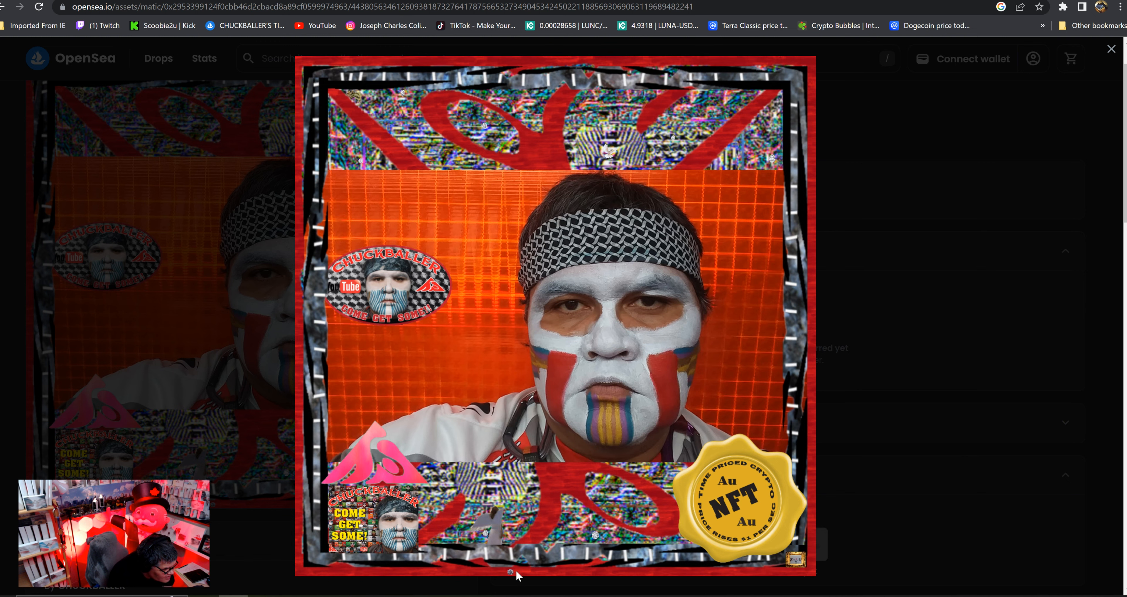
pyautogui.moveTo(484, 536)
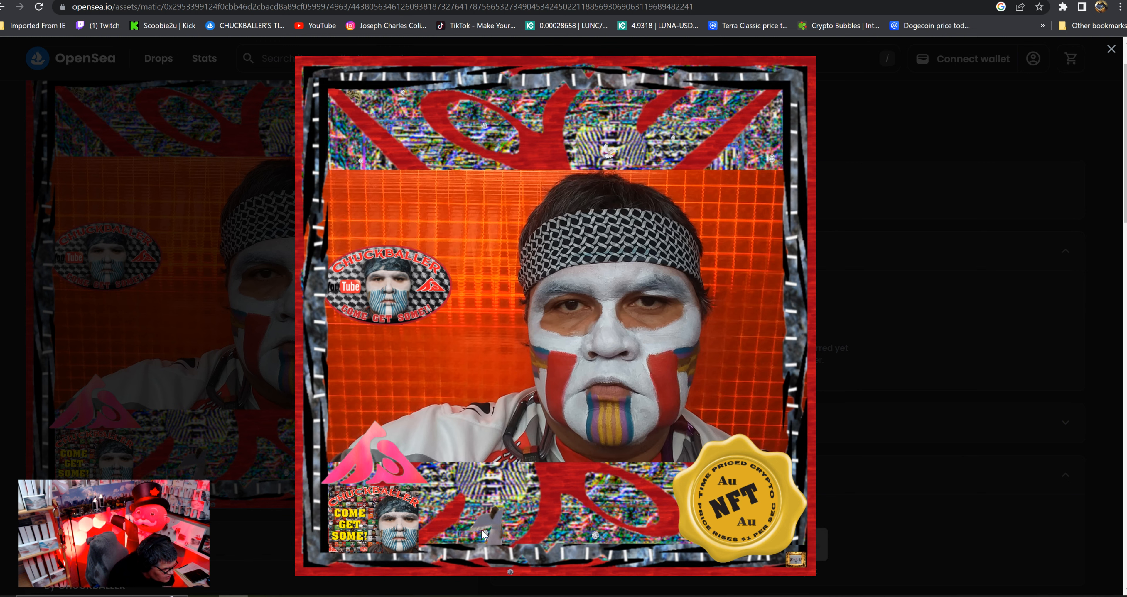
pyautogui.moveTo(508, 576)
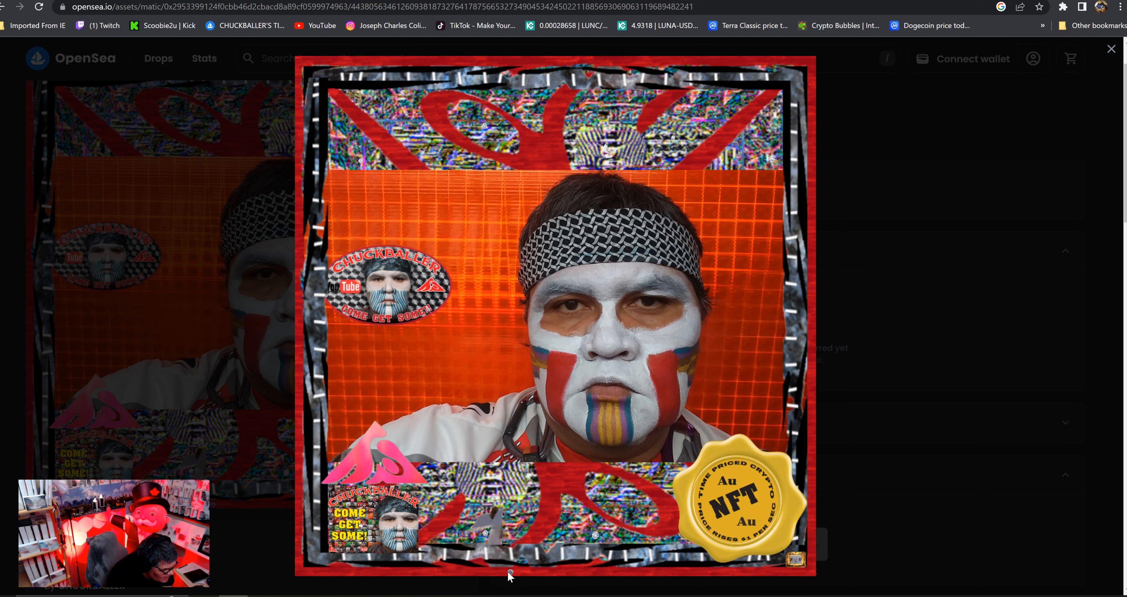
pyautogui.moveTo(498, 539)
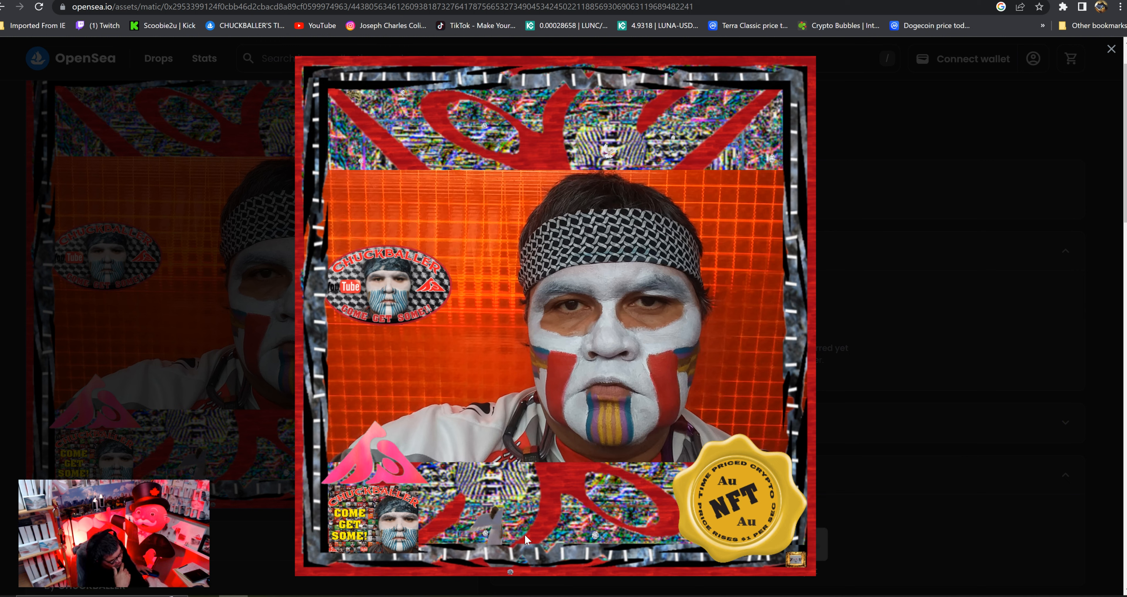
pyautogui.moveTo(451, 527)
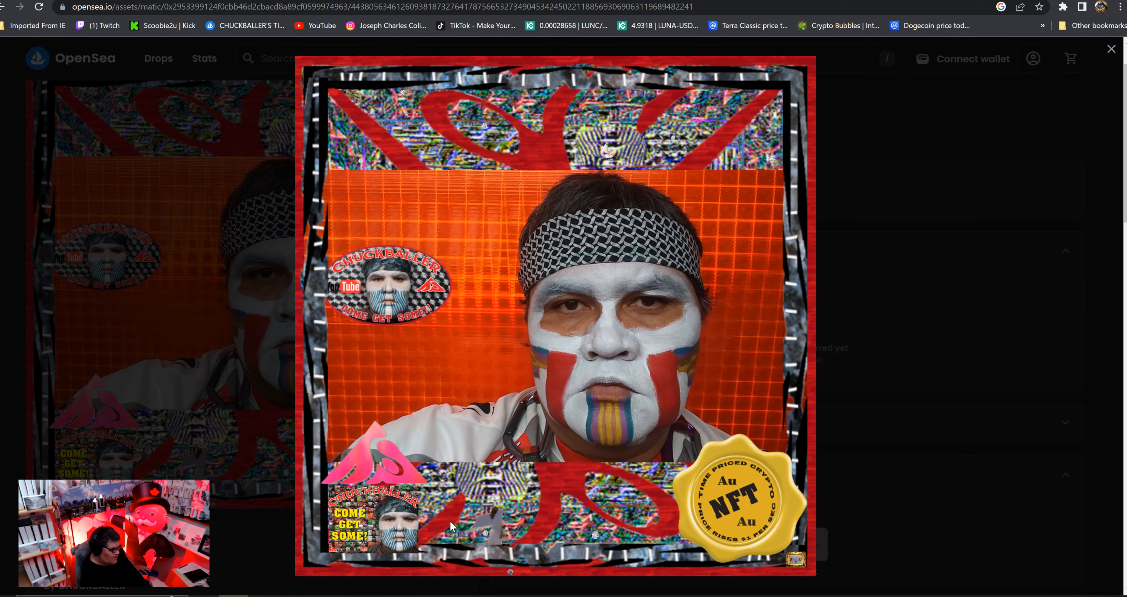
pyautogui.moveTo(488, 514)
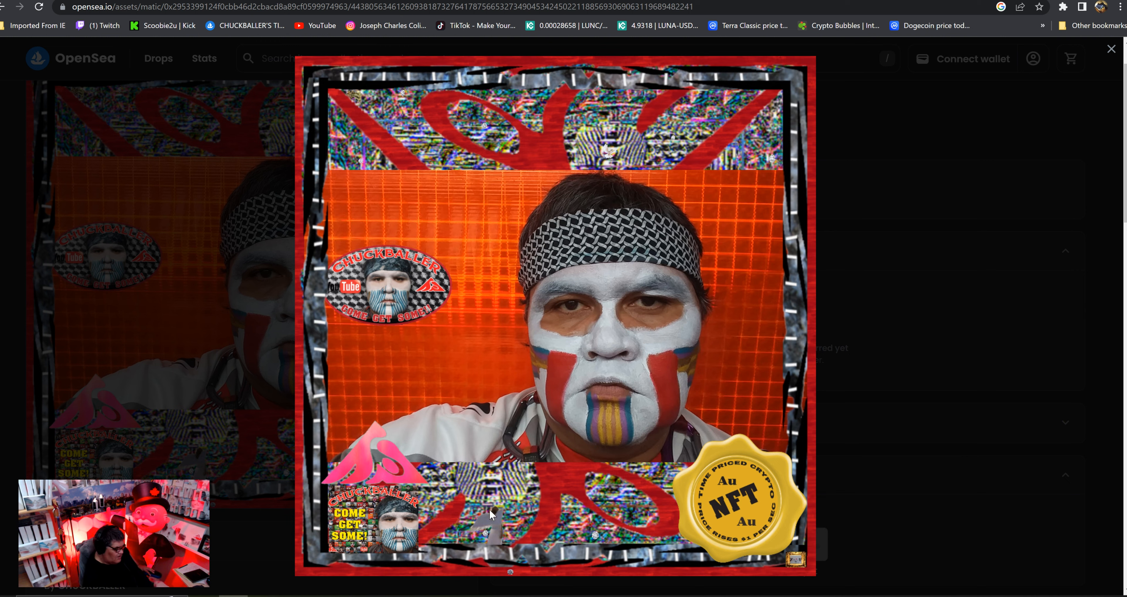
pyautogui.moveTo(480, 528)
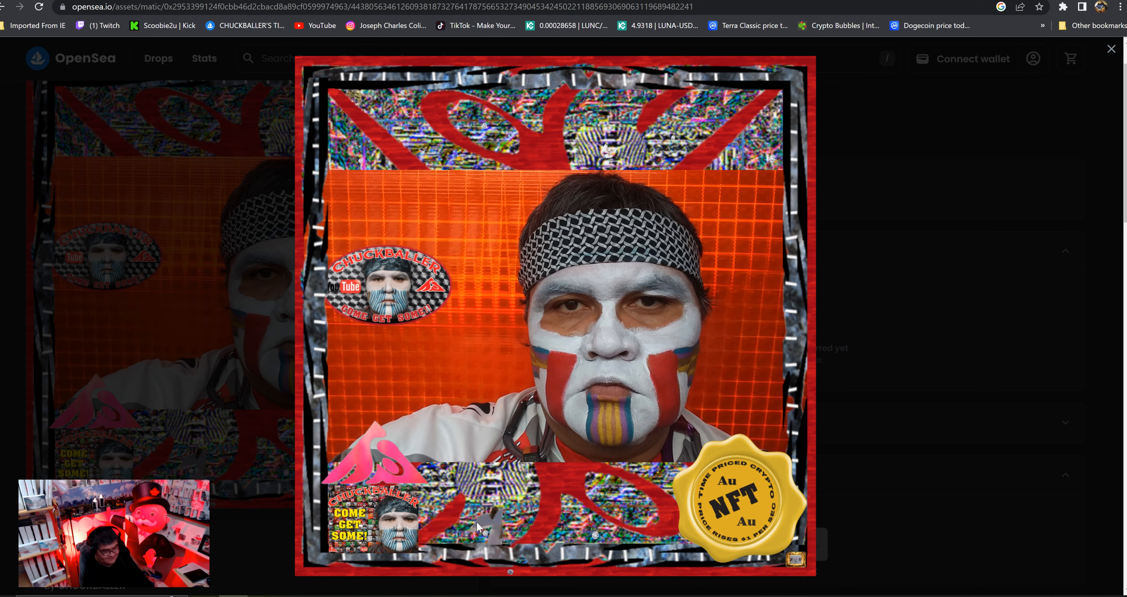
pyautogui.moveTo(217, 121)
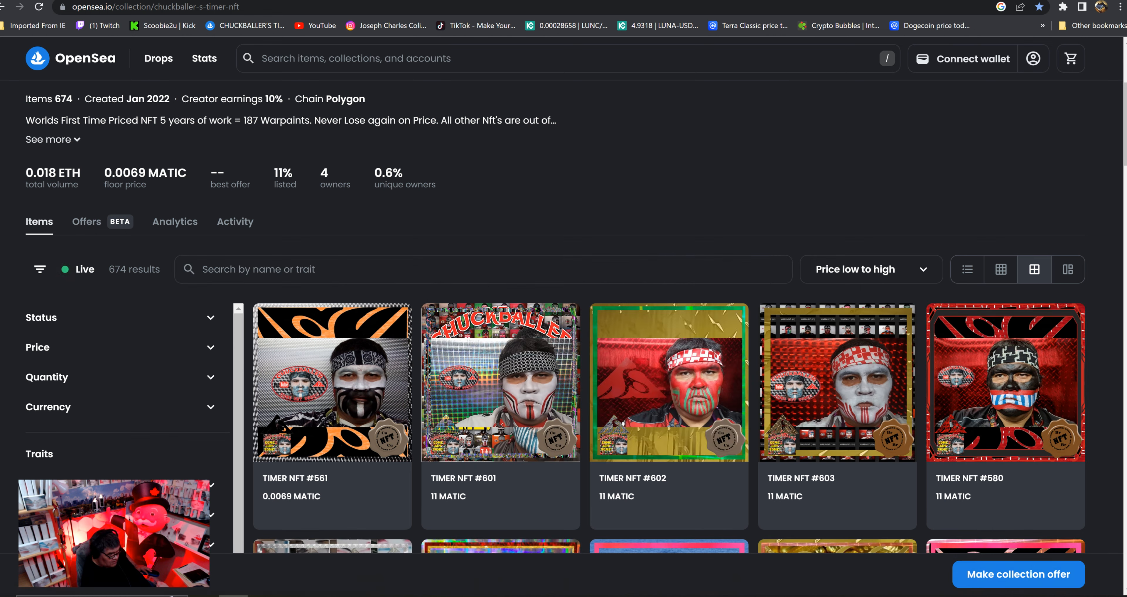
pyautogui.moveTo(612, 201)
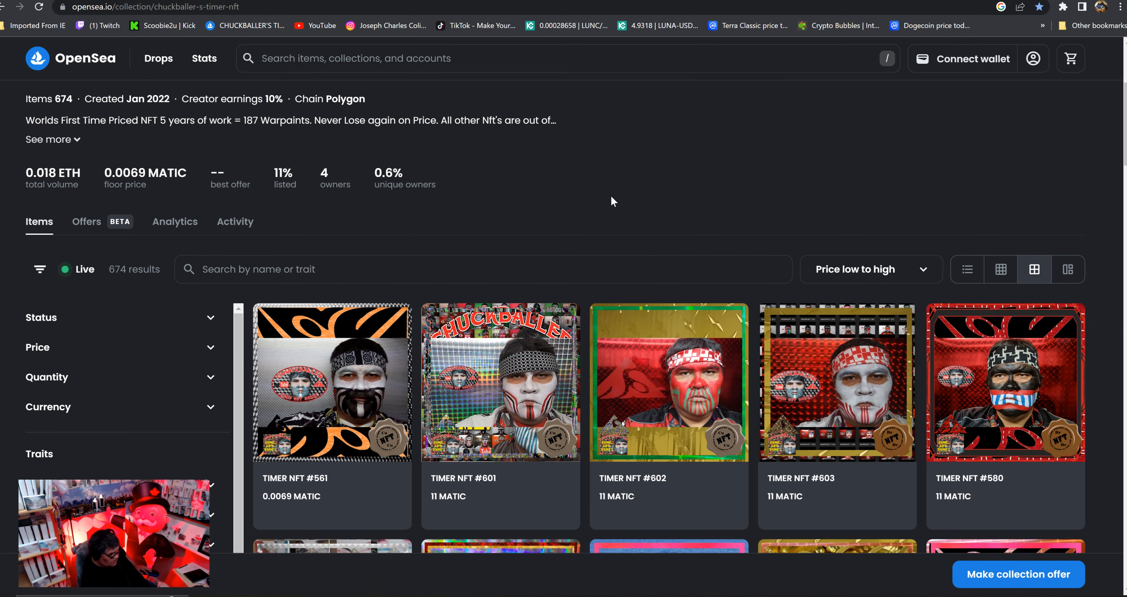
pyautogui.scroll(-3)
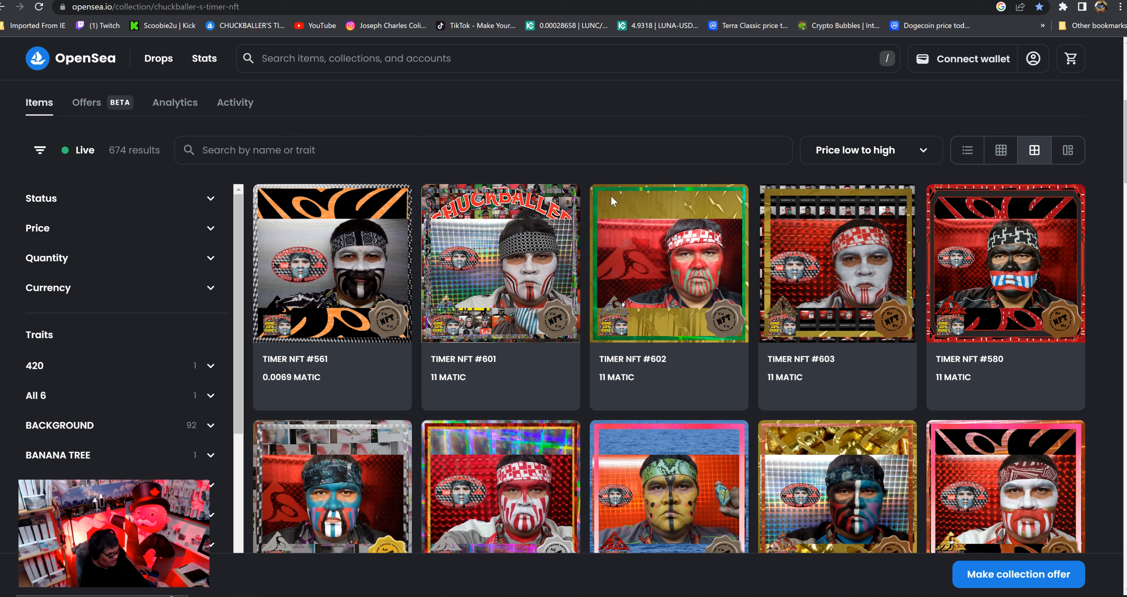
pyautogui.moveTo(527, 131)
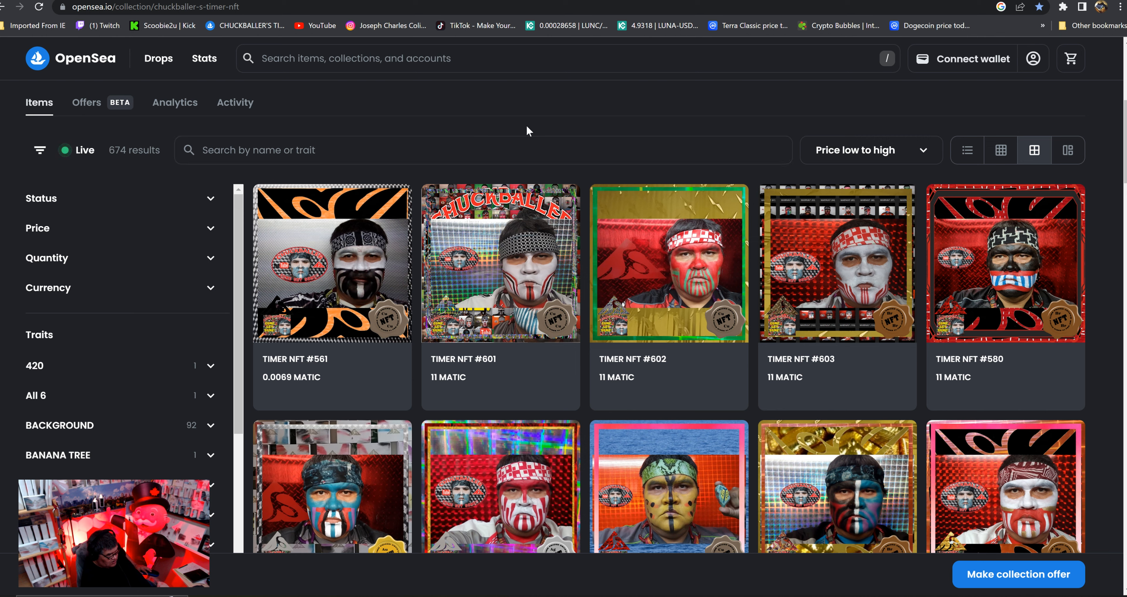
pyautogui.moveTo(798, 128)
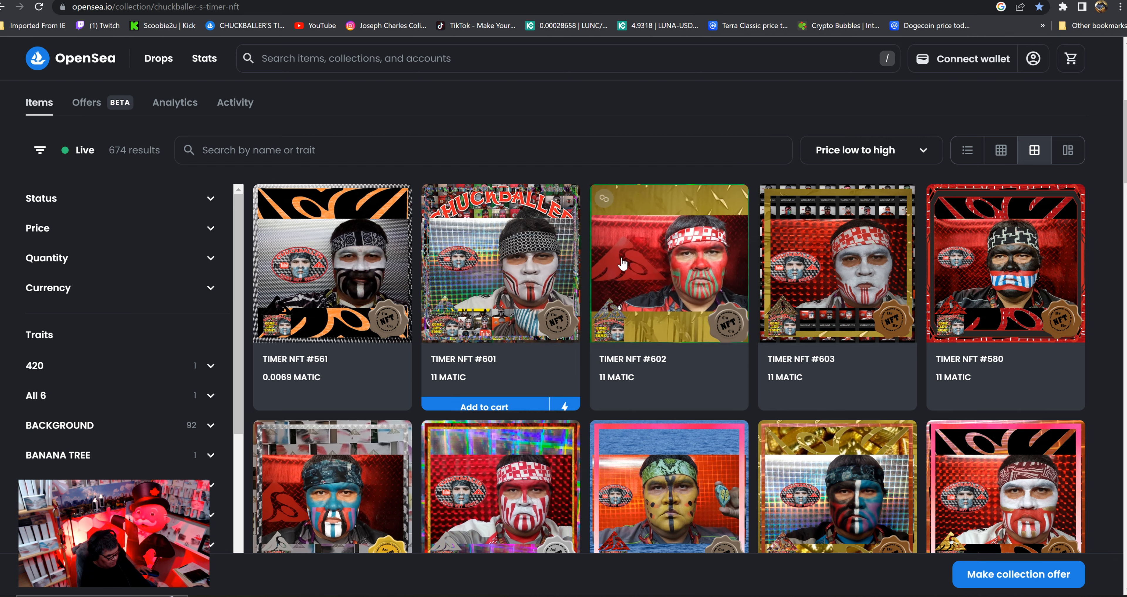
pyautogui.moveTo(419, 290)
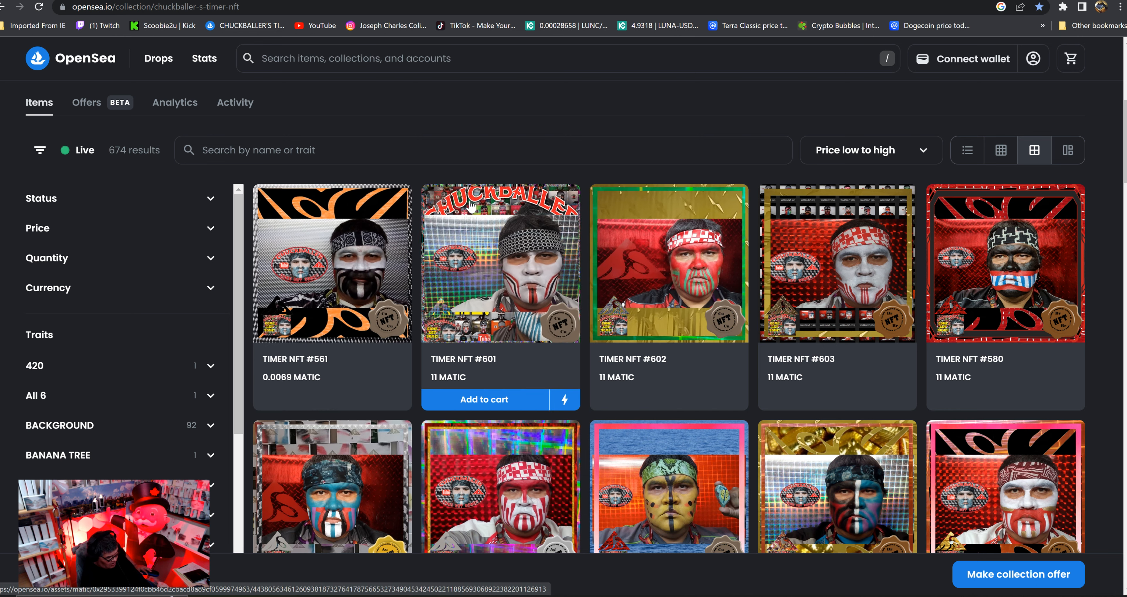
pyautogui.moveTo(469, 176)
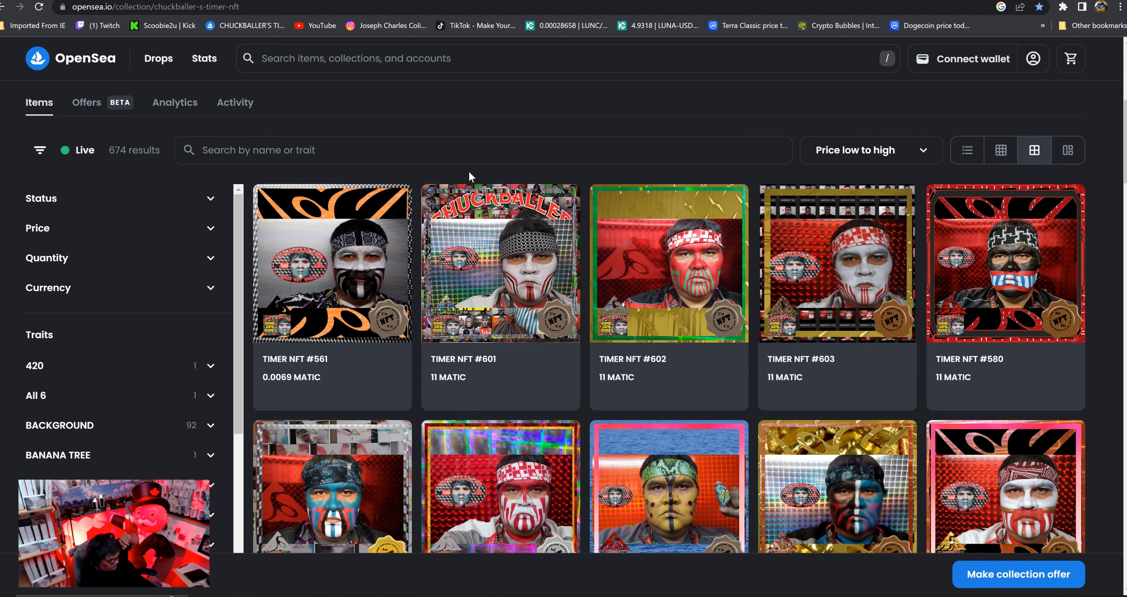
pyautogui.moveTo(525, 177)
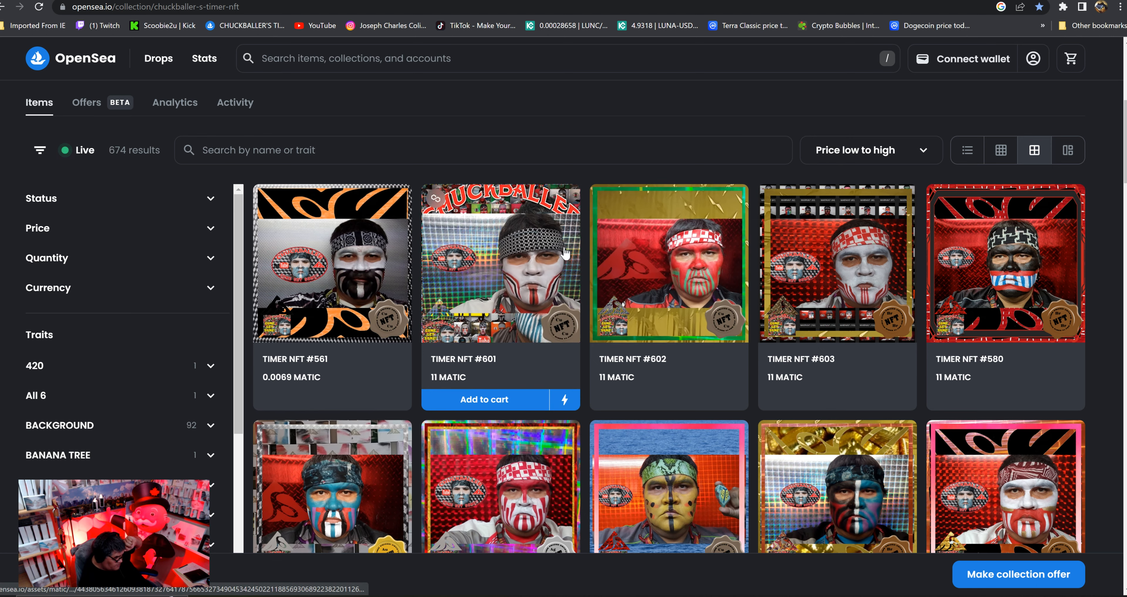
pyautogui.scroll(-3)
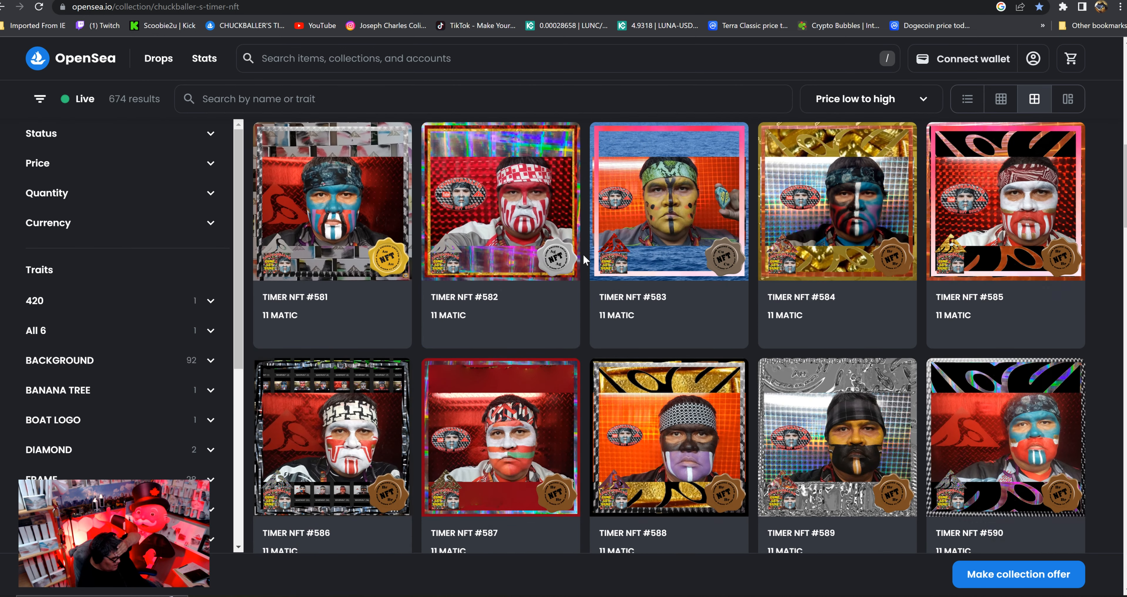
pyautogui.scroll(-3)
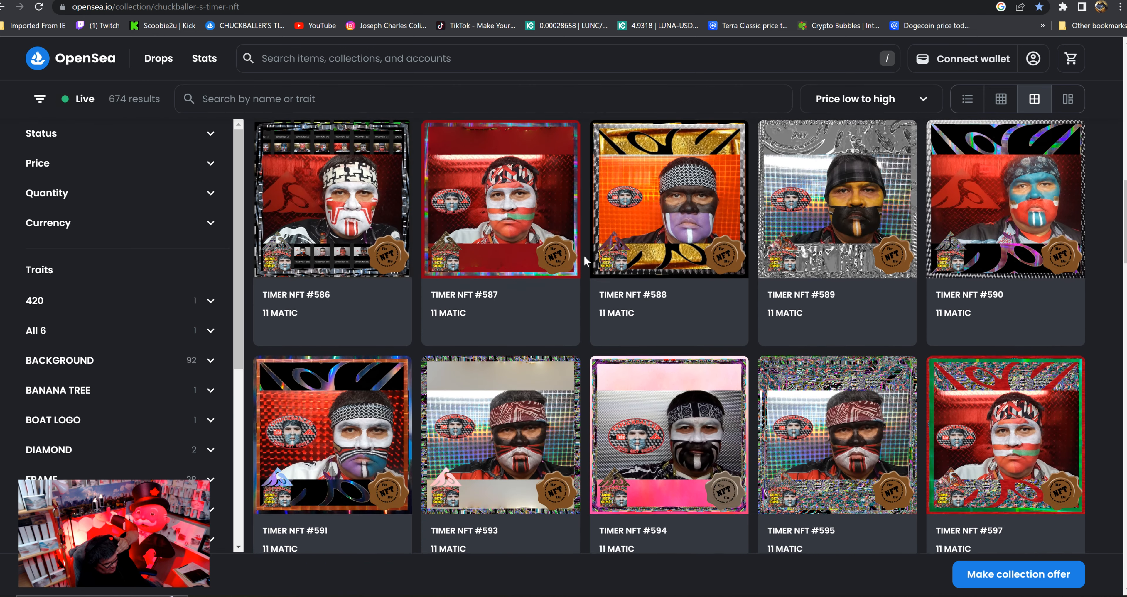
pyautogui.scroll(3)
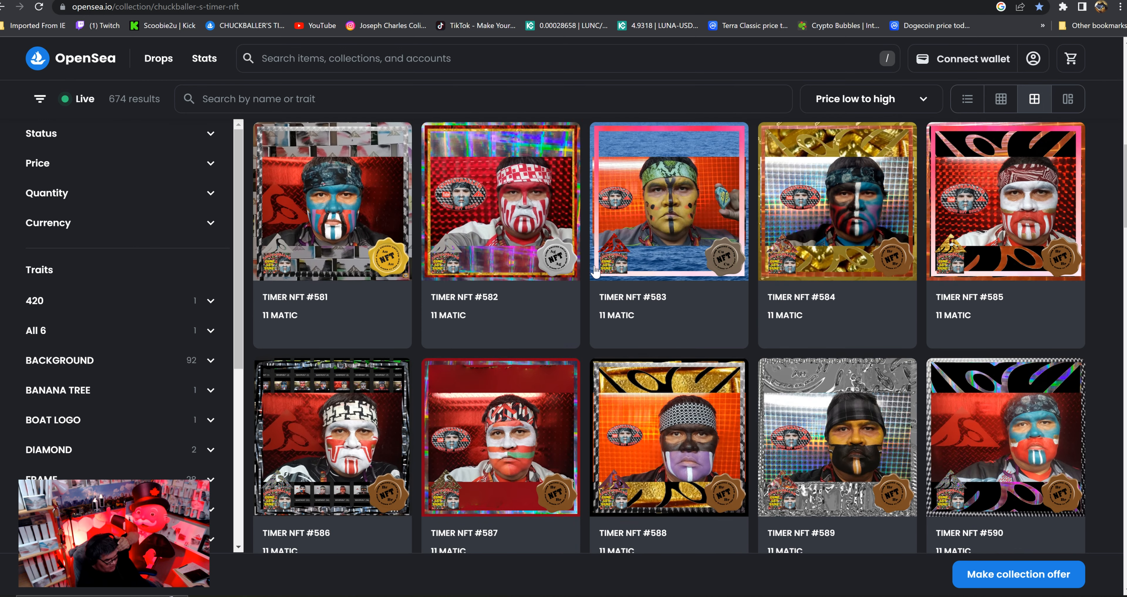
# Step: Change the TIMER NFT listings' sort from Price low to high to Most viewed
pyautogui.click(870, 388)
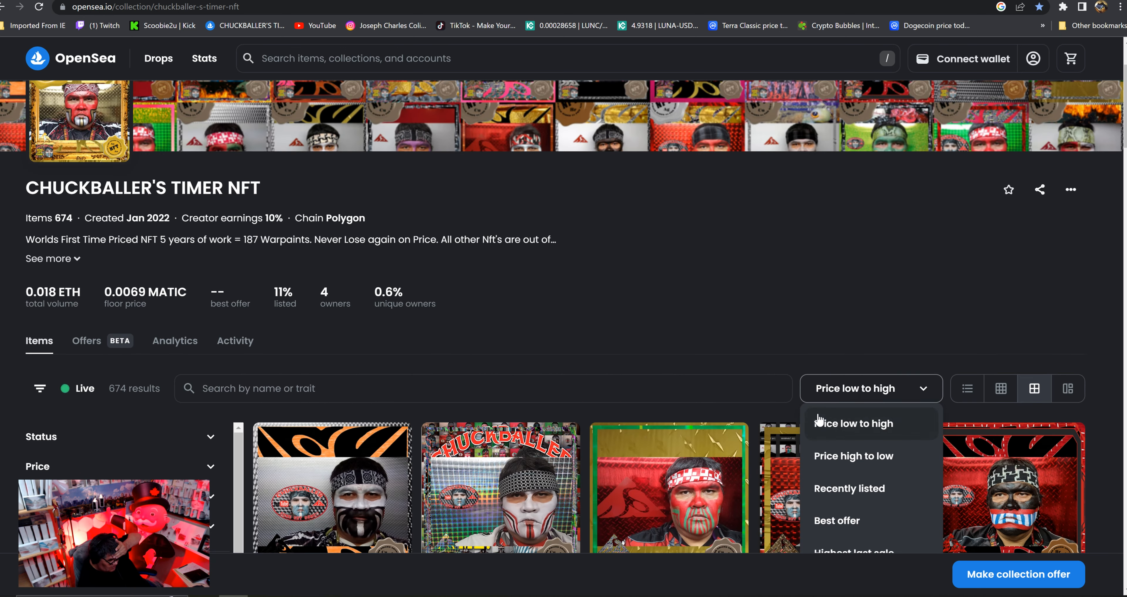
pyautogui.scroll(-3)
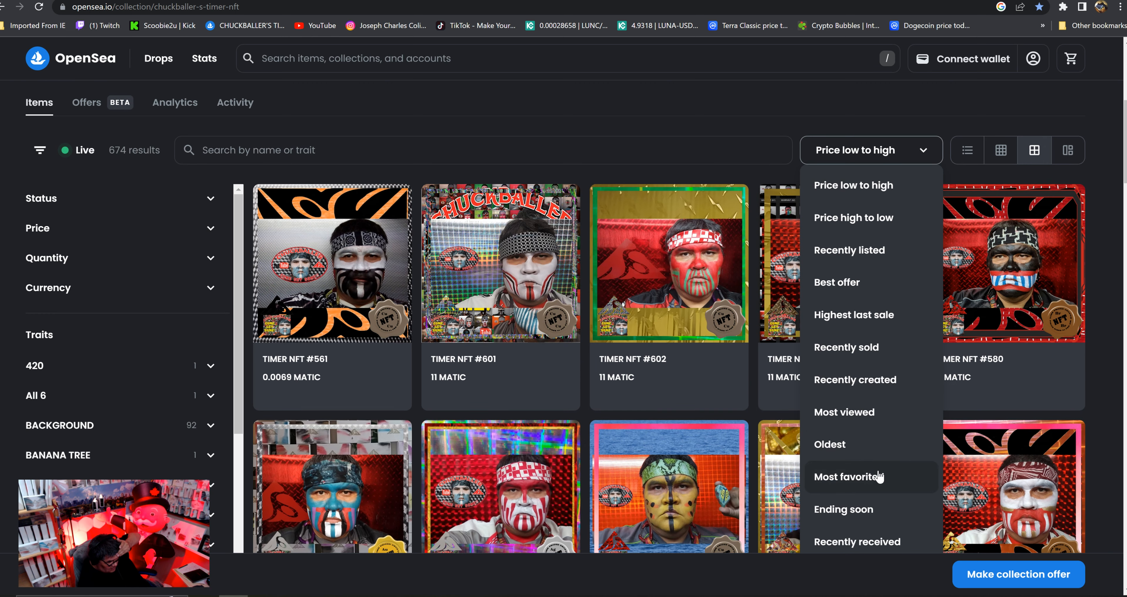
pyautogui.click(843, 412)
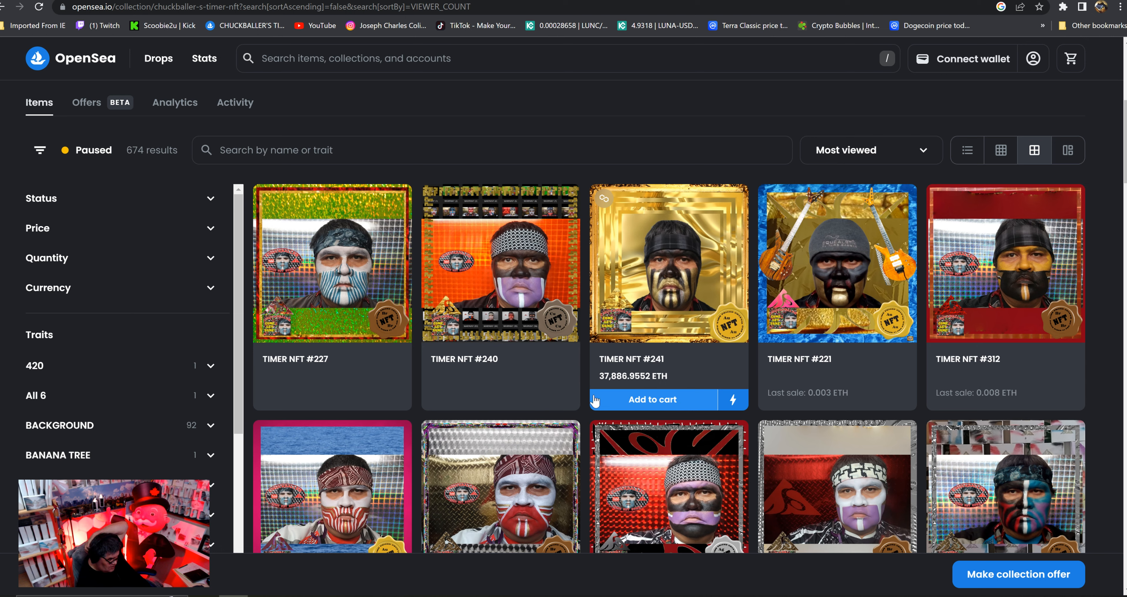
pyautogui.moveTo(502, 375)
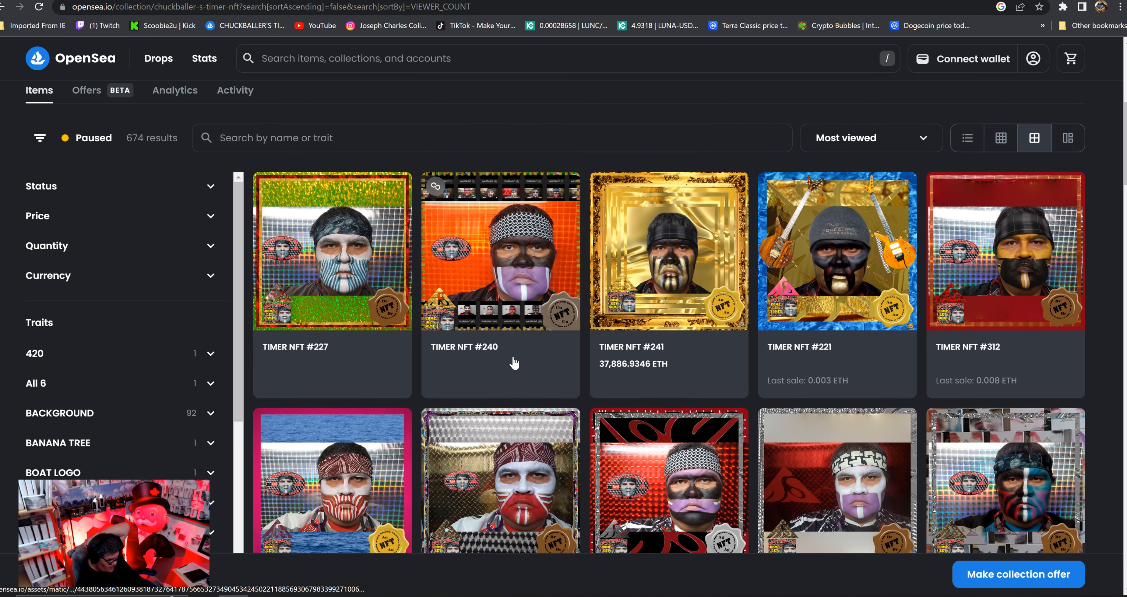
# Step: Scroll down the most-viewed TIMER NFT grid to items #290, #20, #112, #333 and #417
pyautogui.scroll(-3)
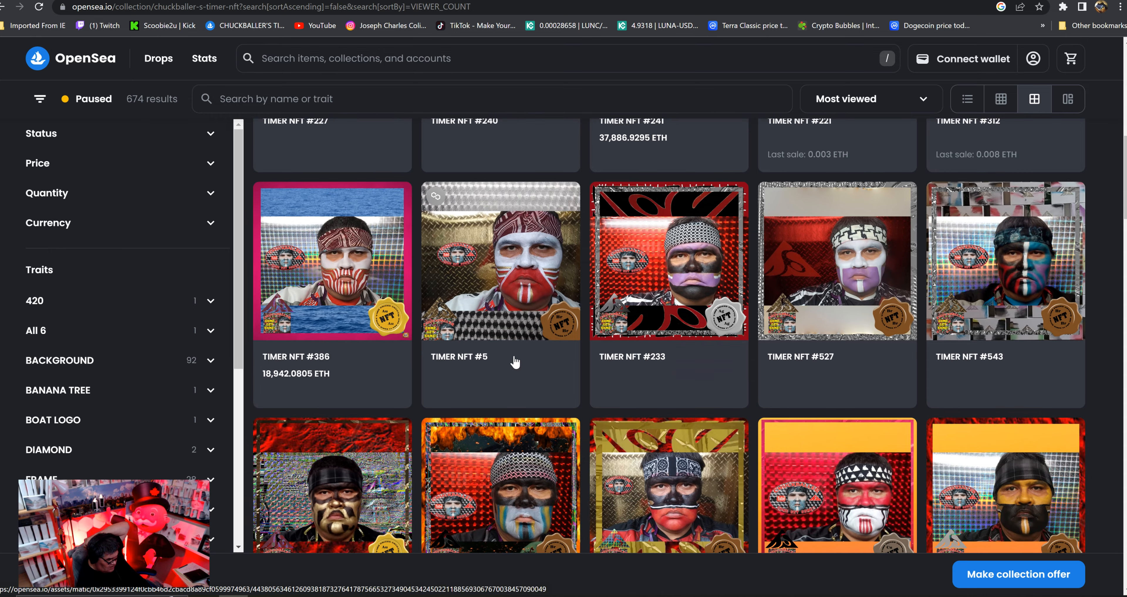
pyautogui.scroll(-3)
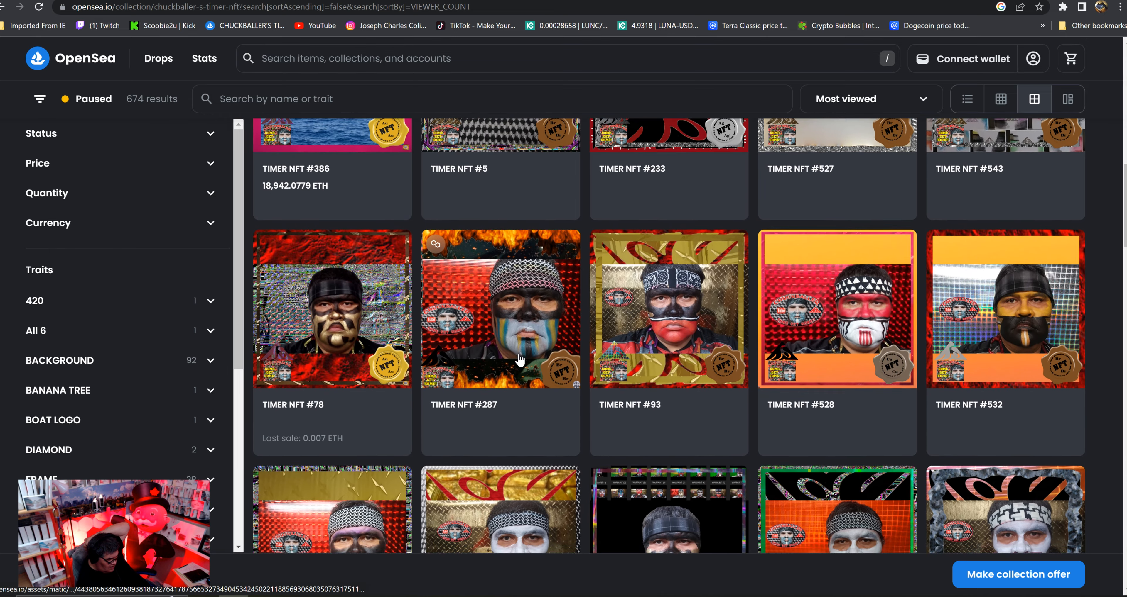
pyautogui.scroll(-3)
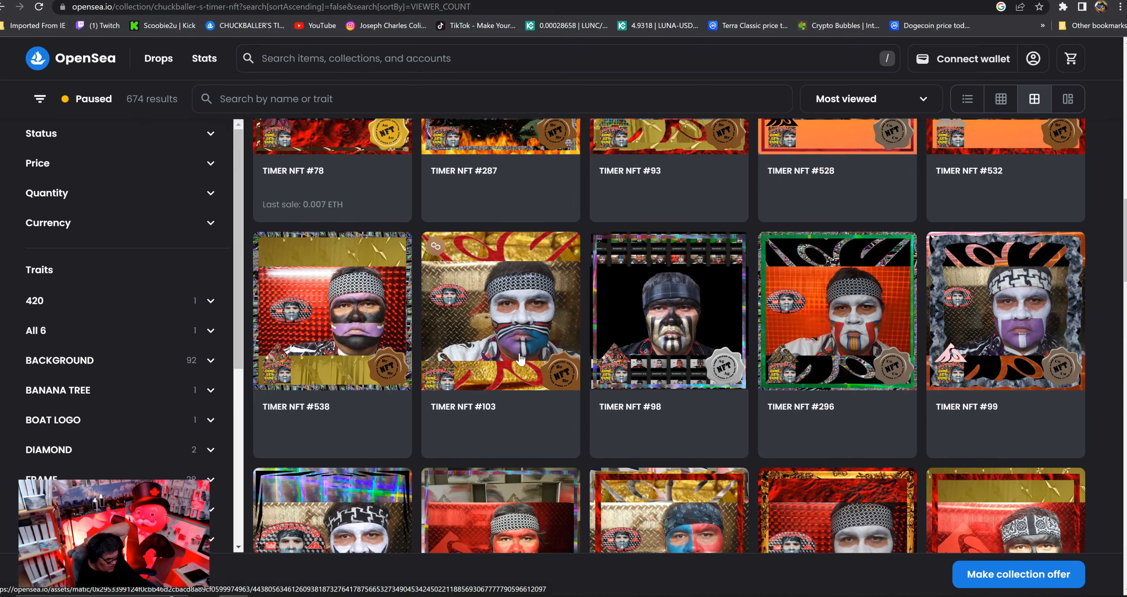
pyautogui.scroll(-3)
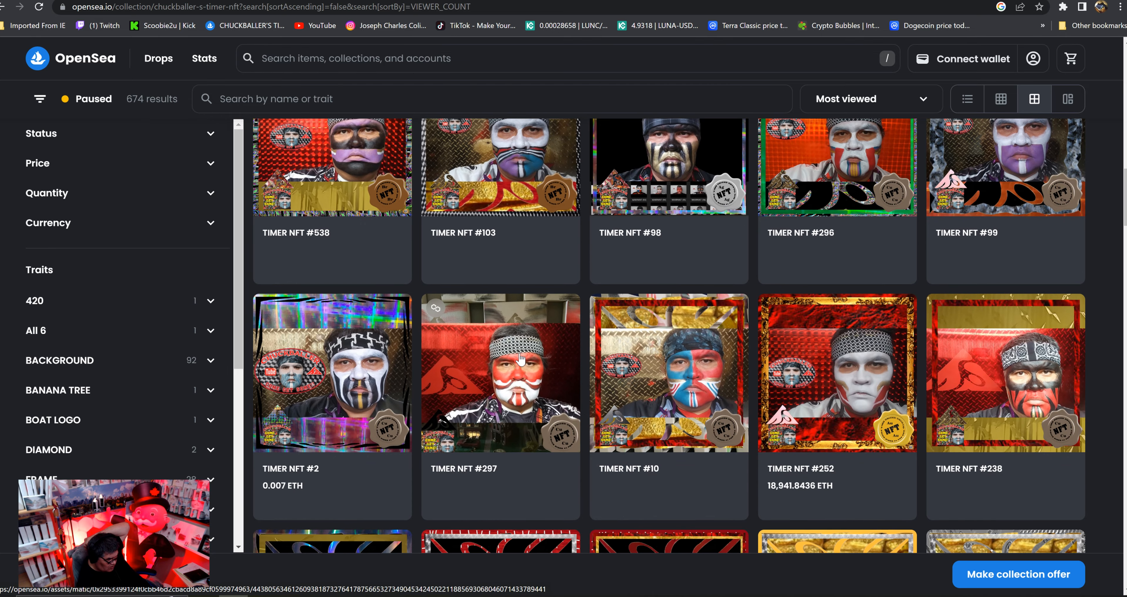
pyautogui.scroll(-3)
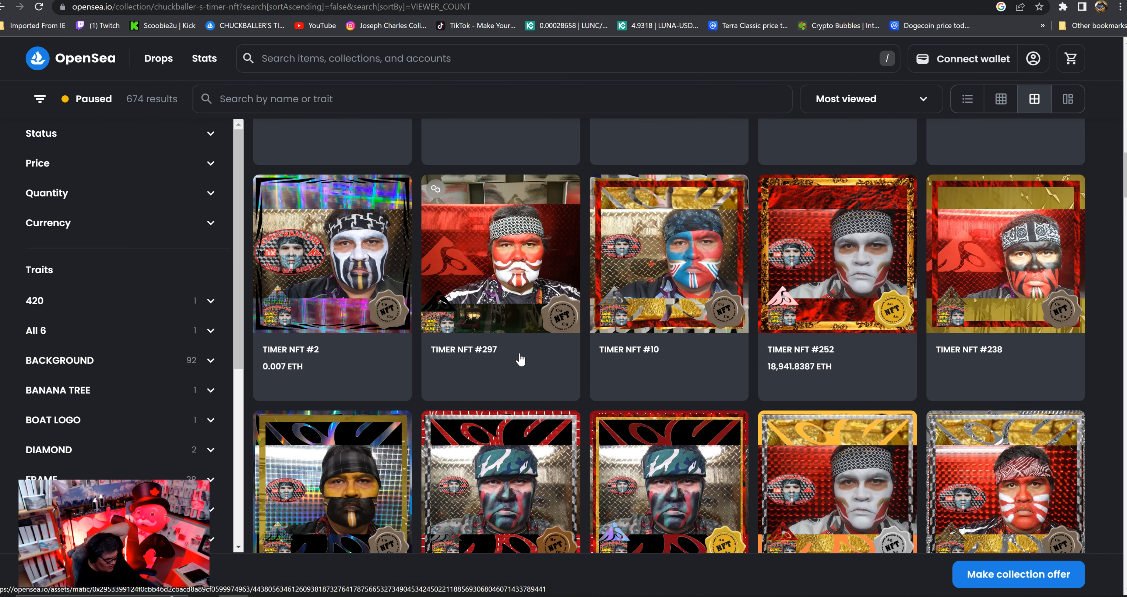
pyautogui.scroll(-3)
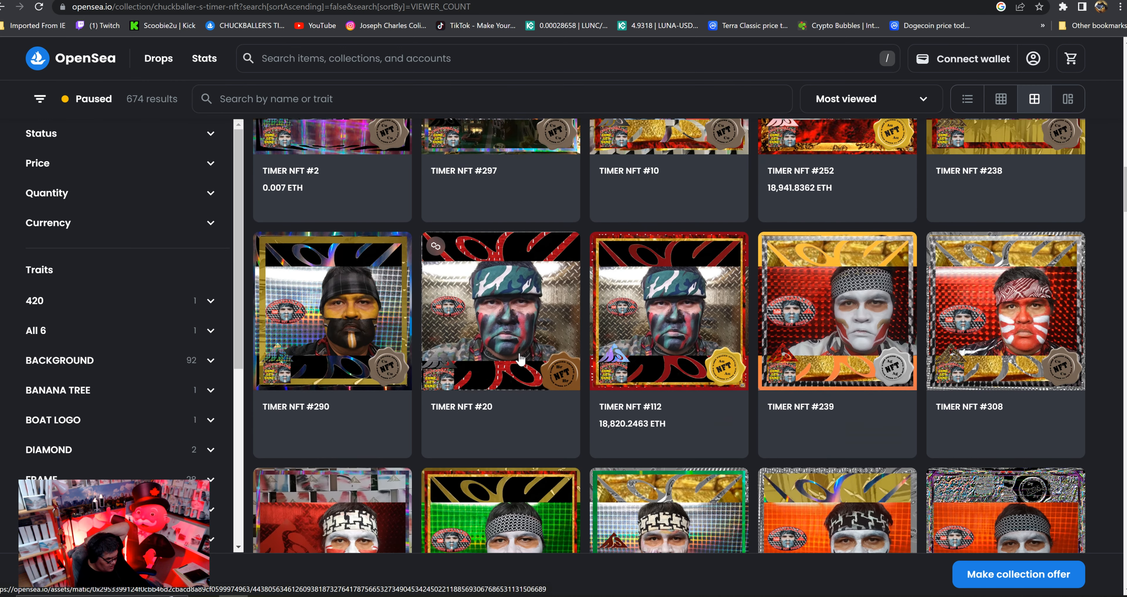
pyautogui.scroll(-3)
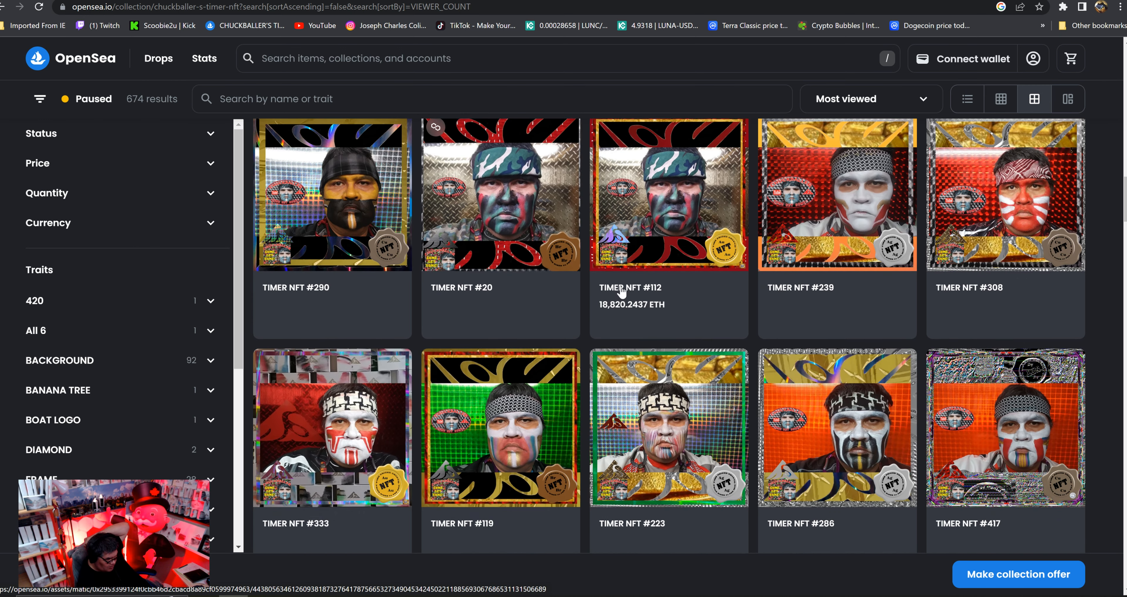
pyautogui.moveTo(527, 262)
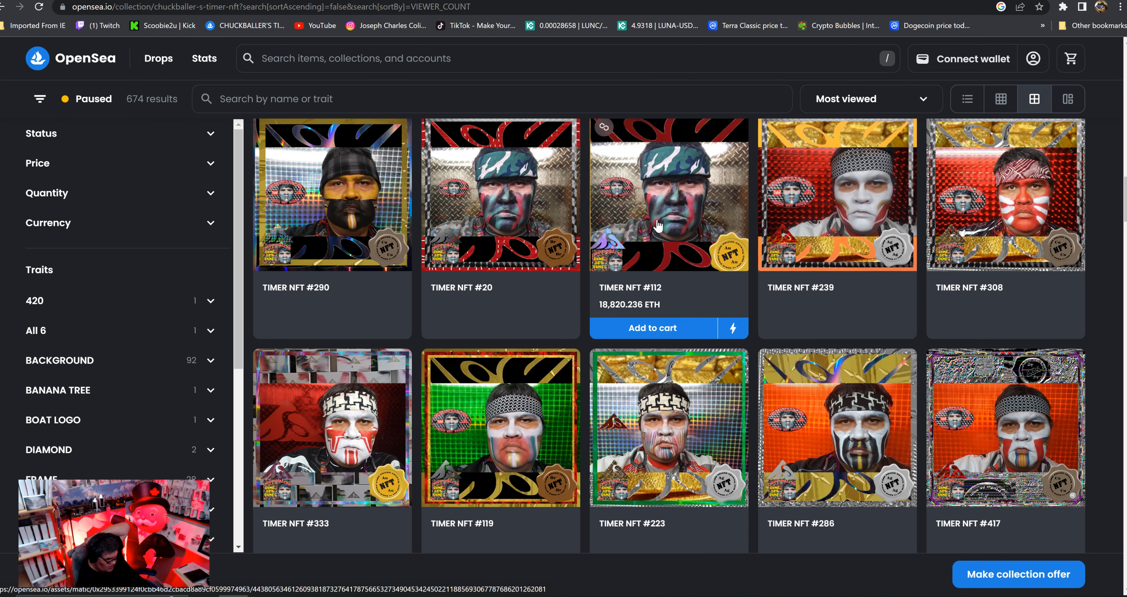
pyautogui.moveTo(500, 217)
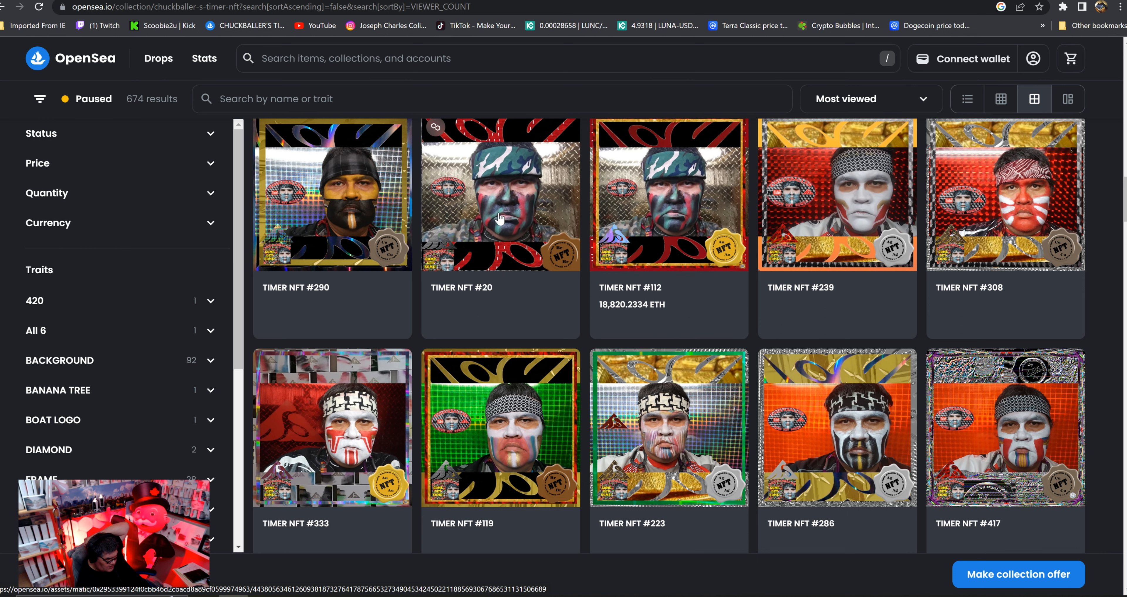
pyautogui.moveTo(474, 223)
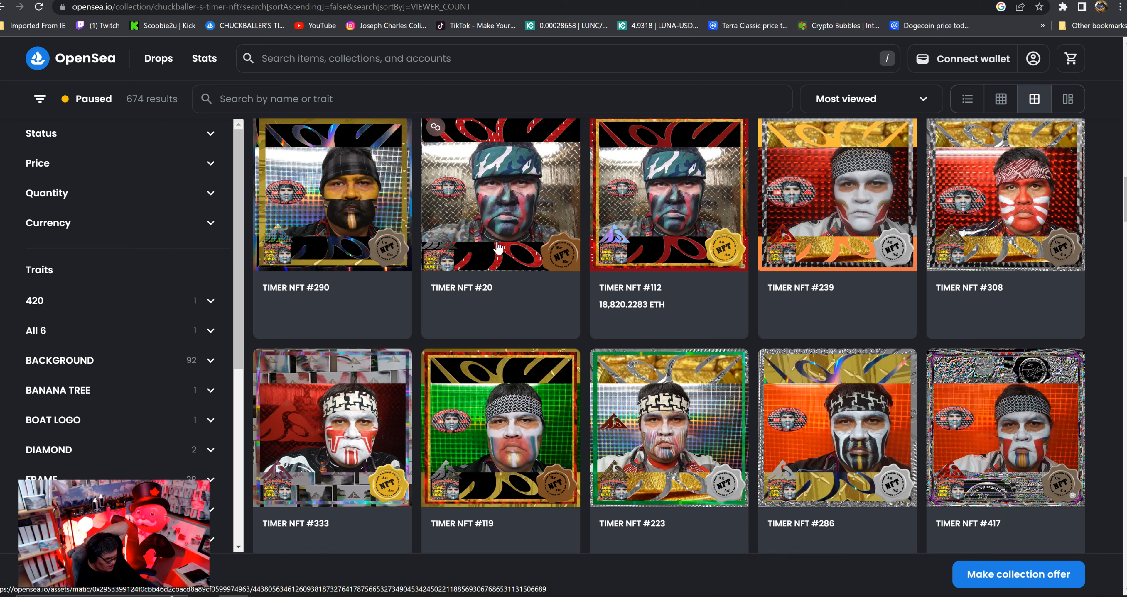
pyautogui.moveTo(567, 266)
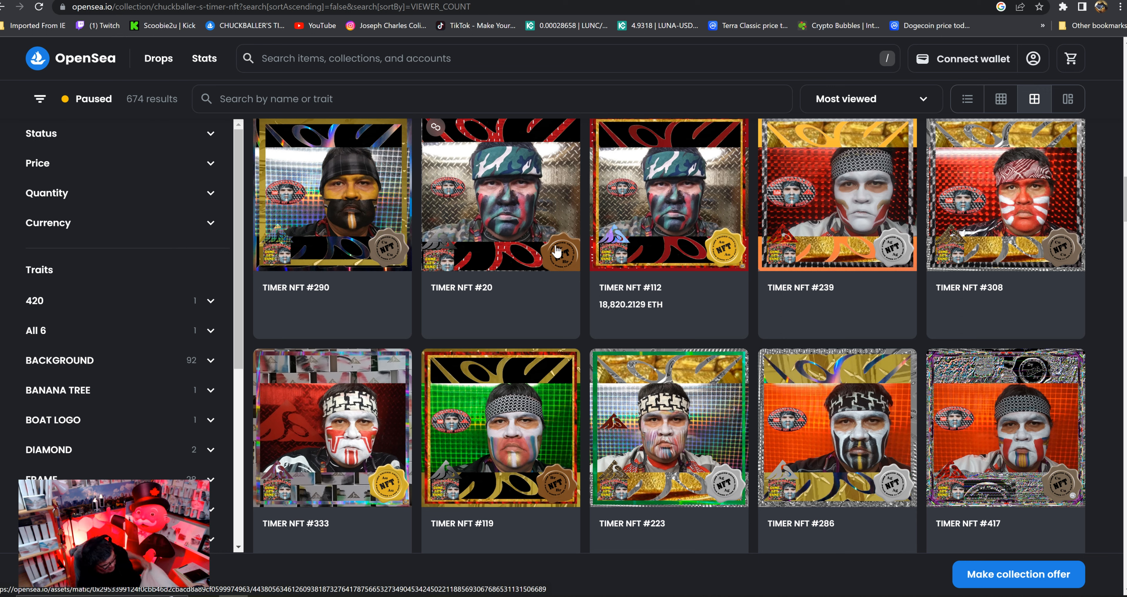
pyautogui.moveTo(573, 227)
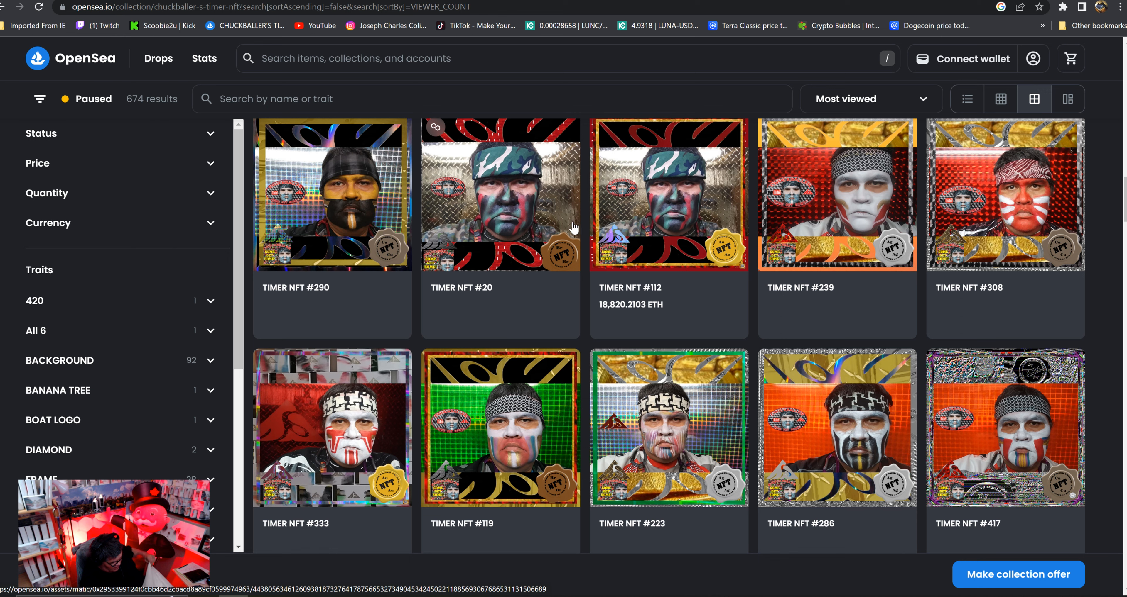
pyautogui.moveTo(540, 253)
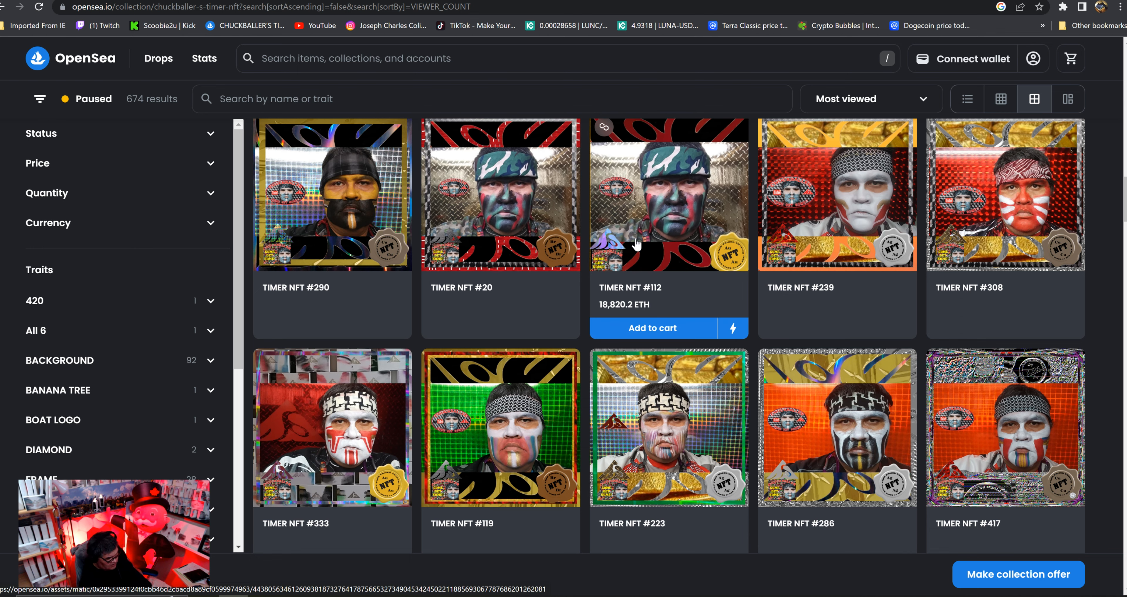
pyautogui.moveTo(822, 224)
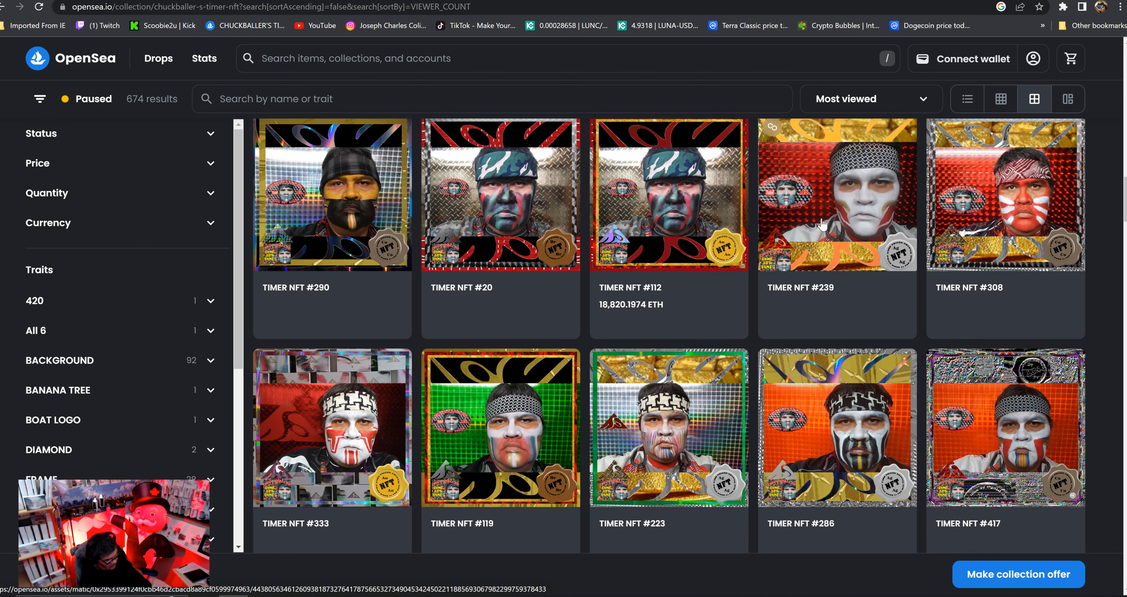
pyautogui.moveTo(652, 226)
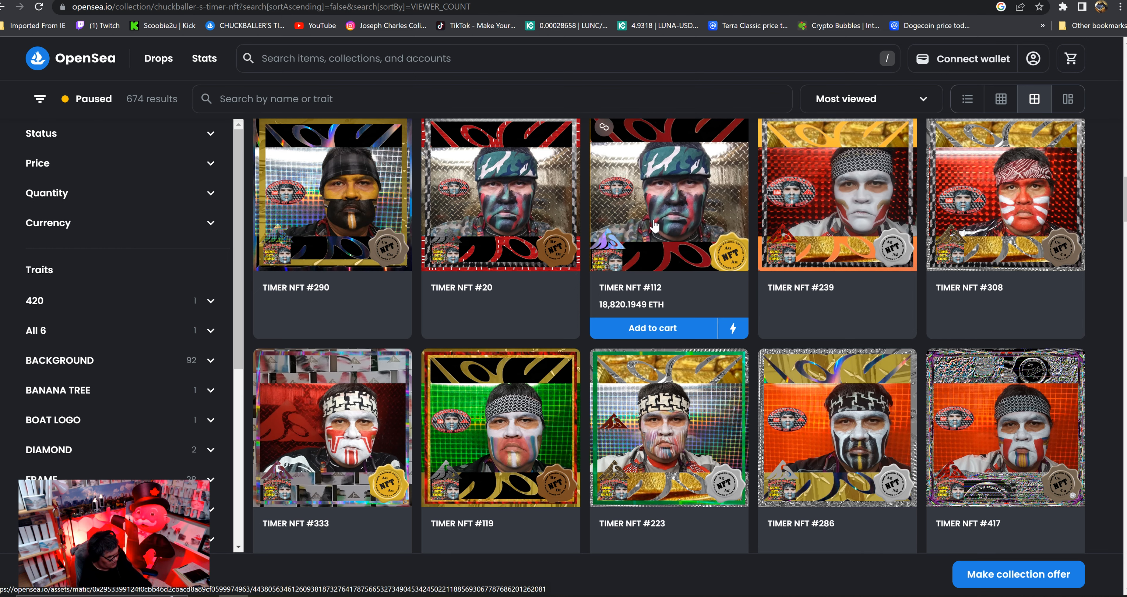
pyautogui.moveTo(493, 229)
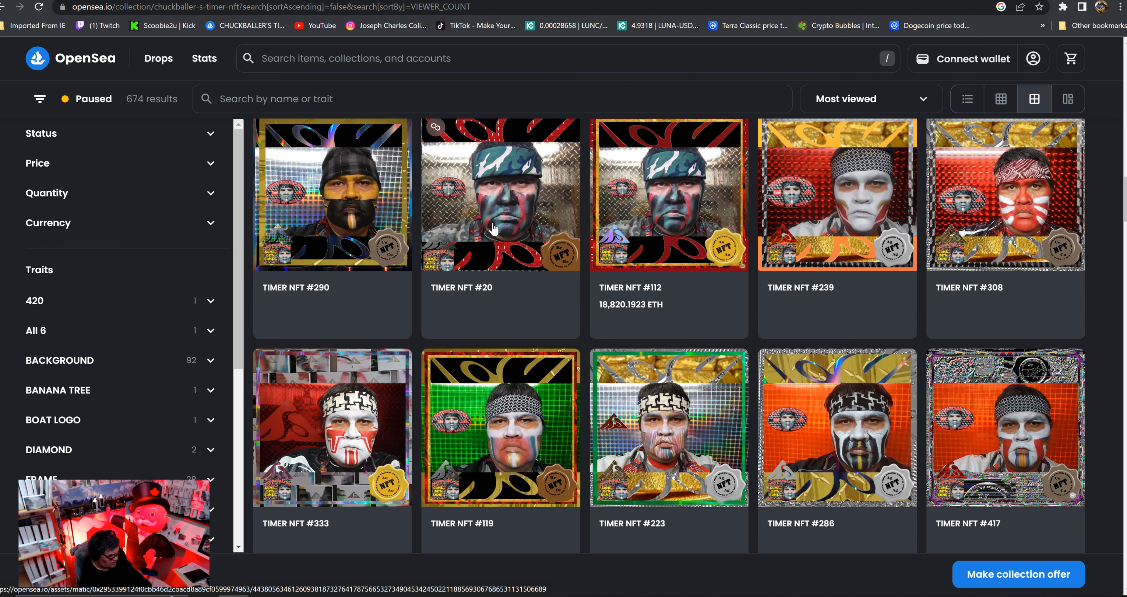
pyautogui.moveTo(539, 187)
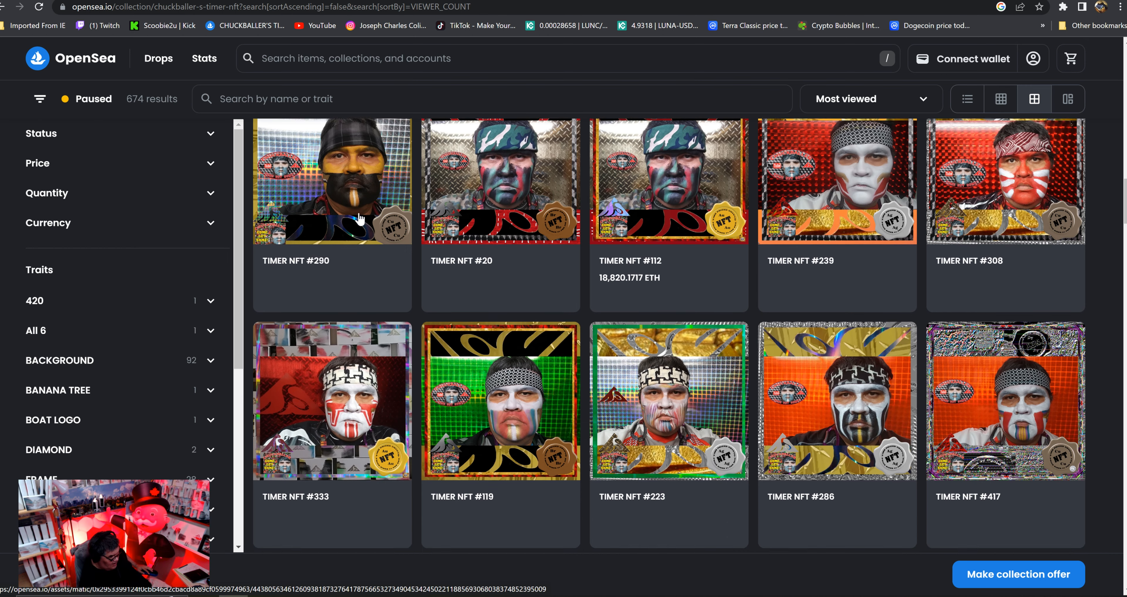
pyautogui.scroll(-3)
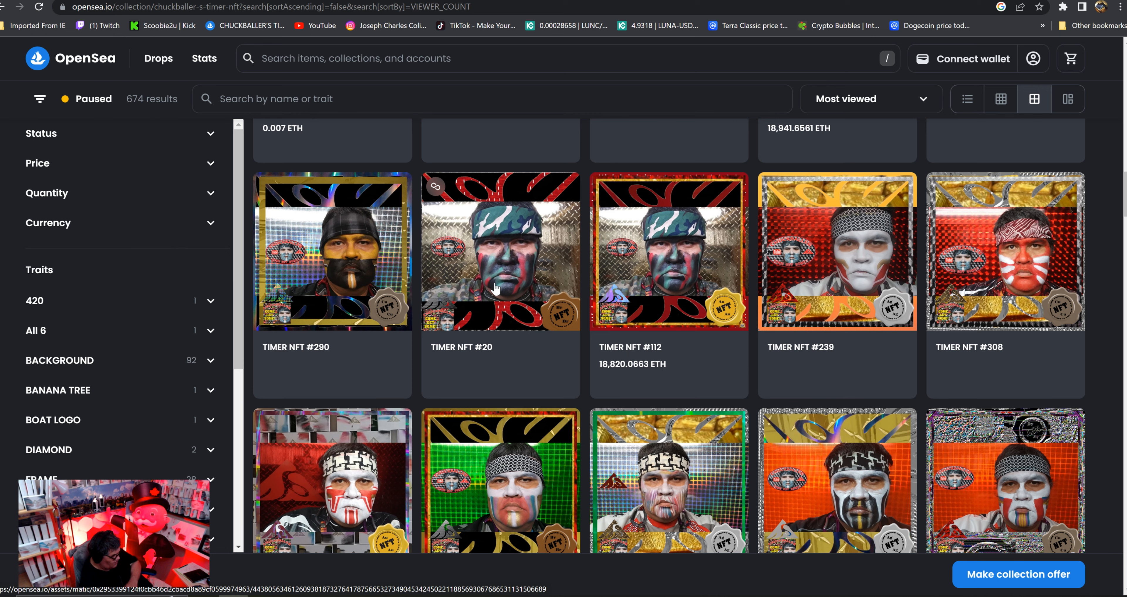
pyautogui.moveTo(542, 357)
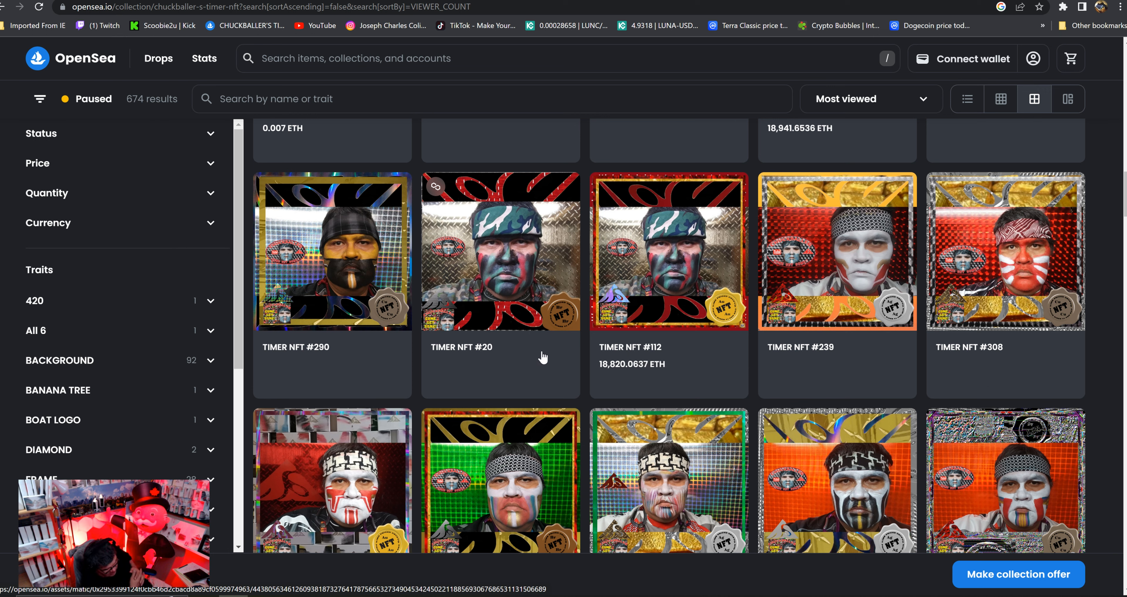
pyautogui.moveTo(688, 286)
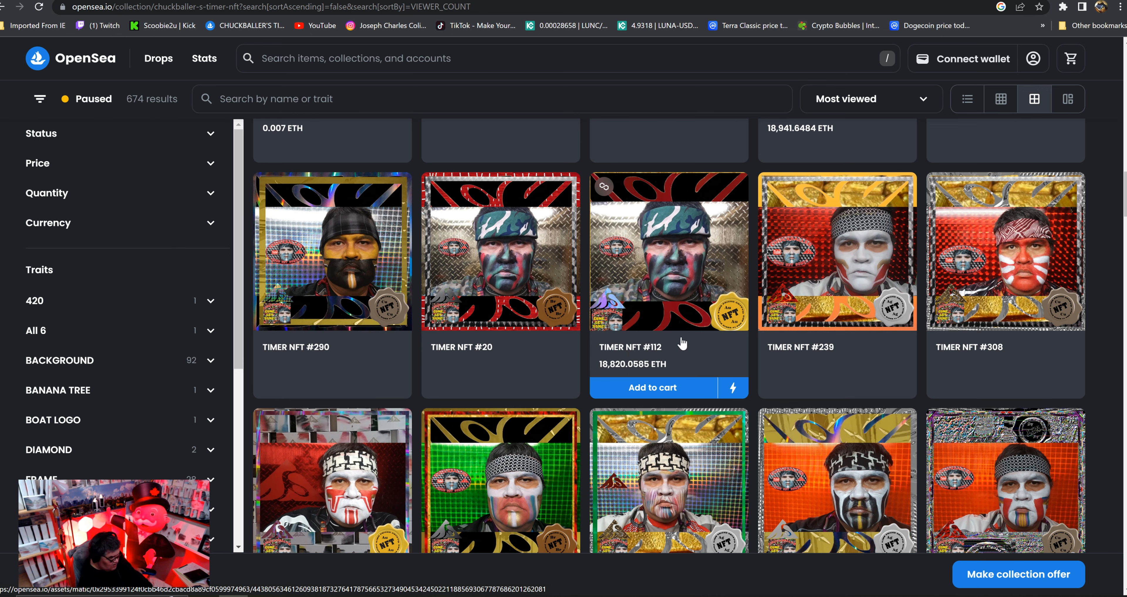
pyautogui.moveTo(707, 279)
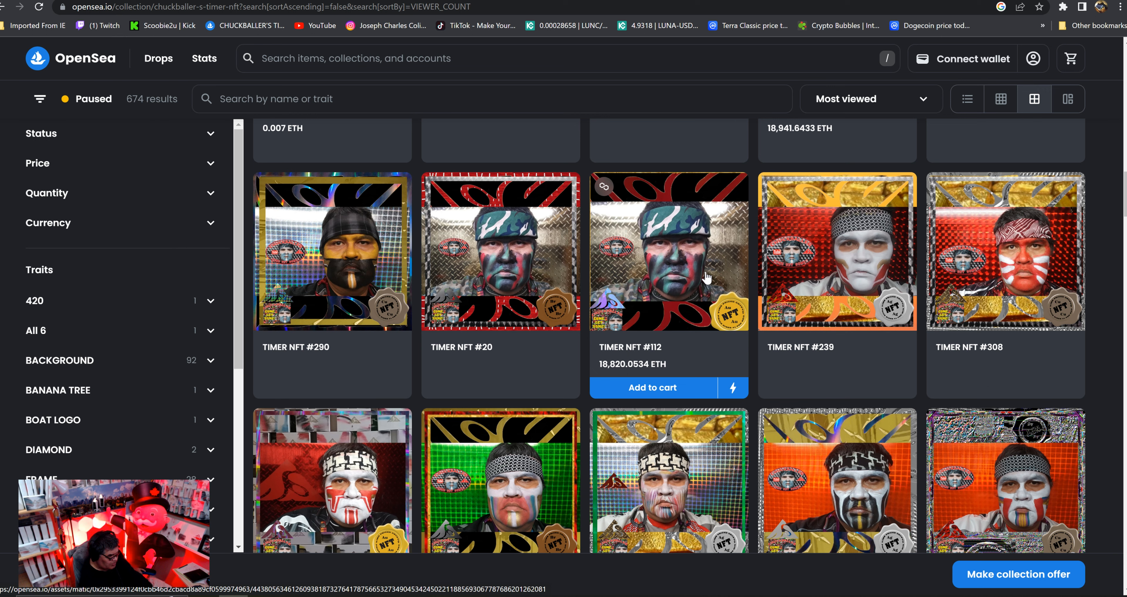
pyautogui.moveTo(714, 287)
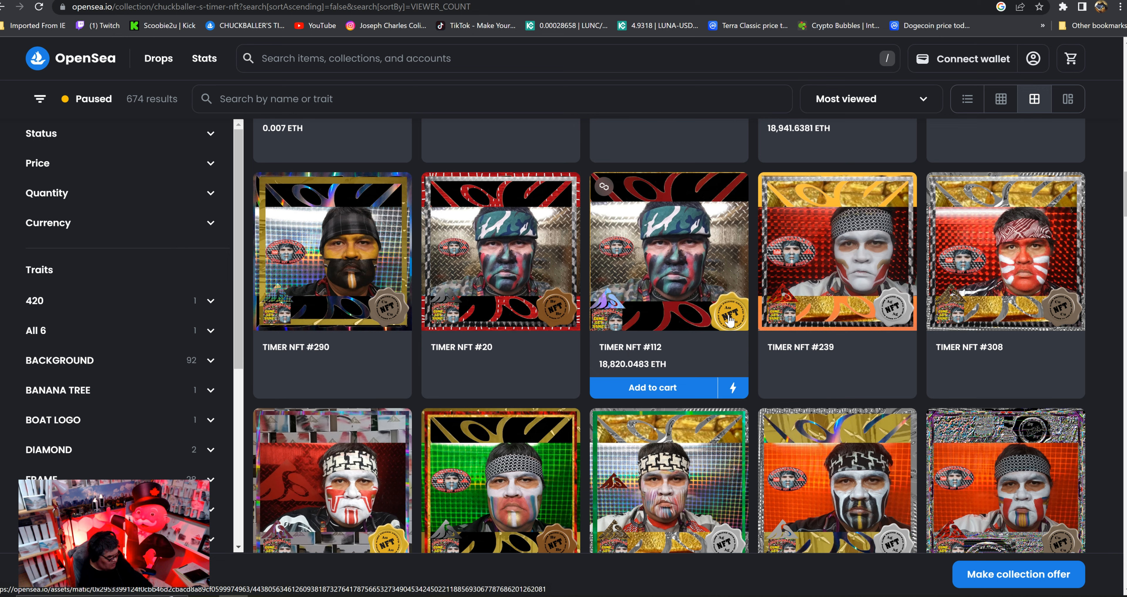
# Step: From TIMER NFT #112's page, filter the collection to its Gold Seal trait's 23 items
pyautogui.click(668, 252)
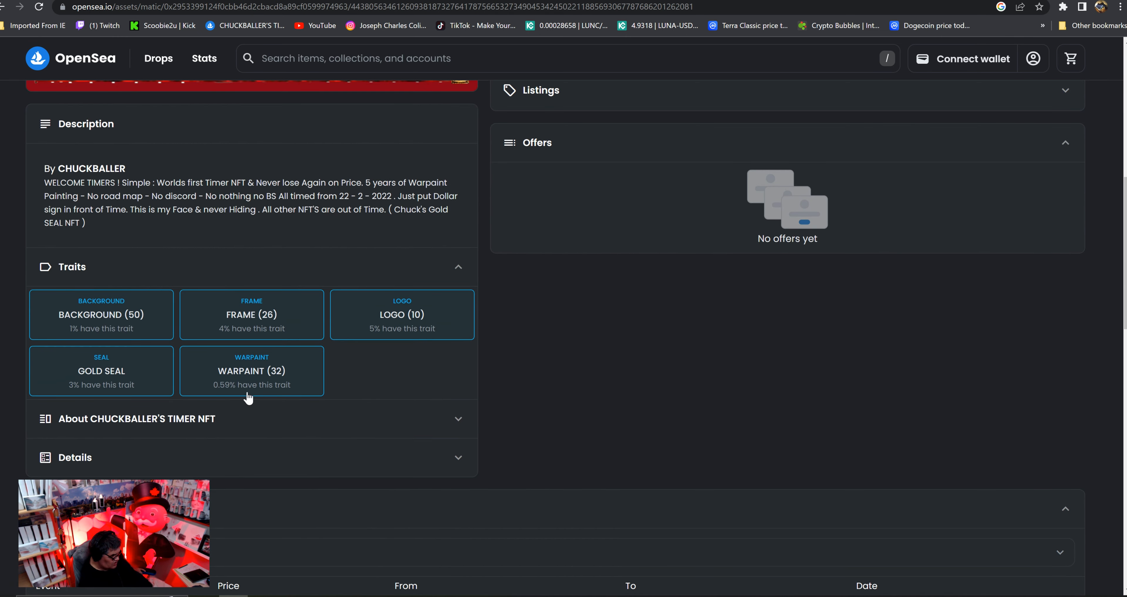
pyautogui.click(101, 370)
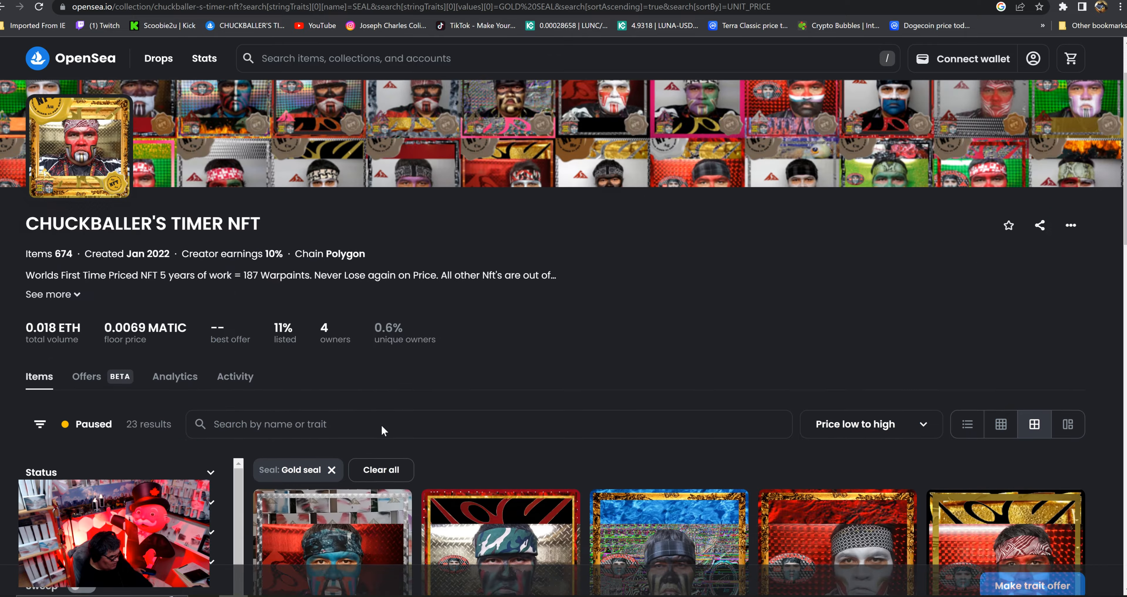
pyautogui.scroll(-3)
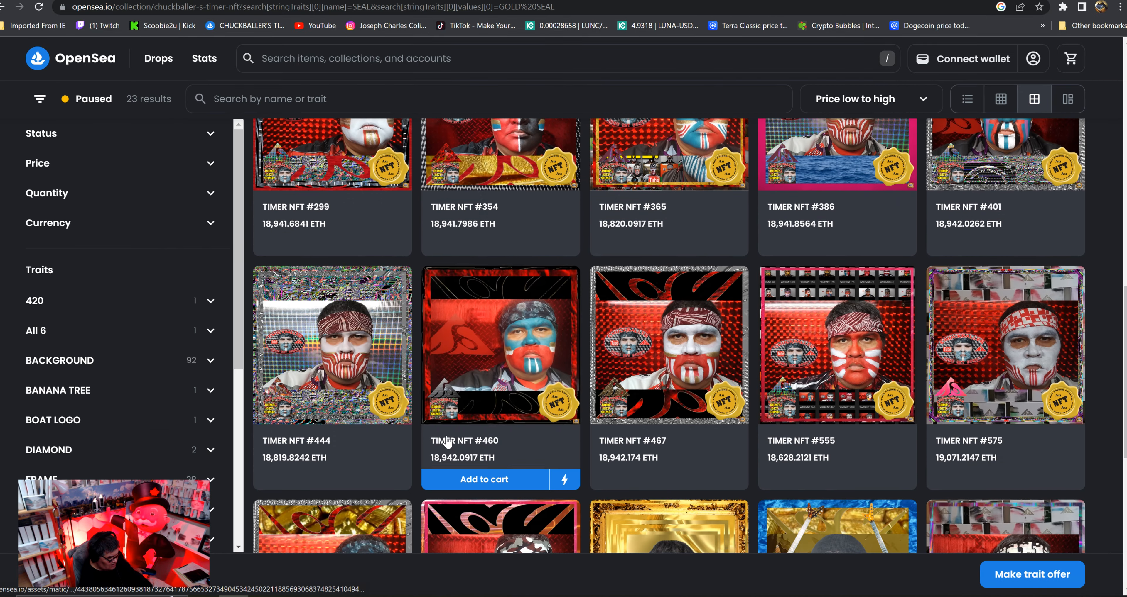
pyautogui.scroll(-3)
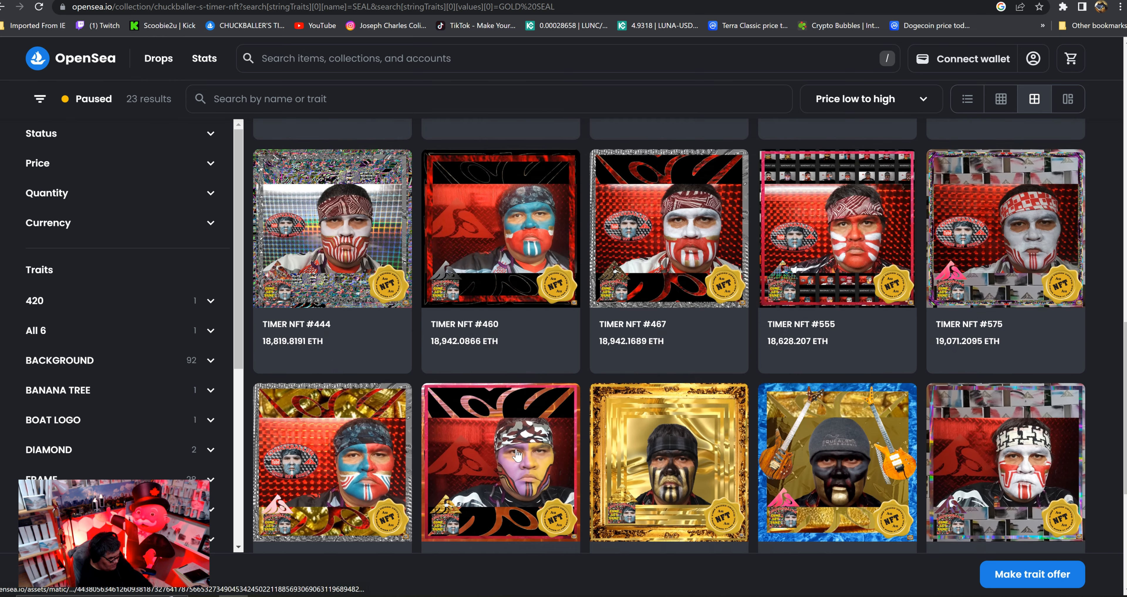
pyautogui.scroll(3)
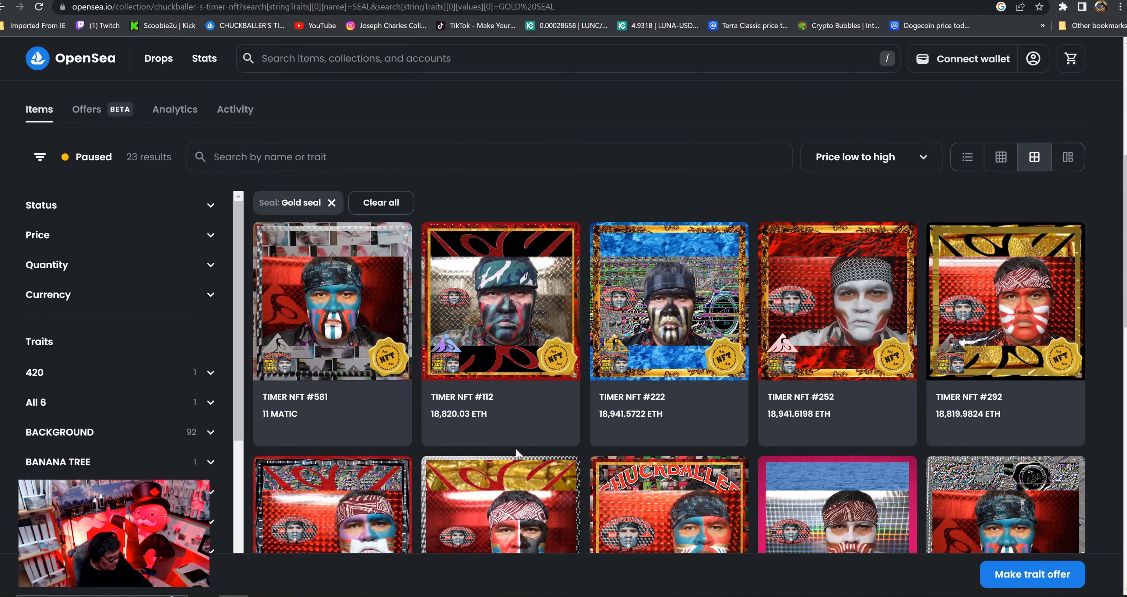
pyautogui.scroll(-3)
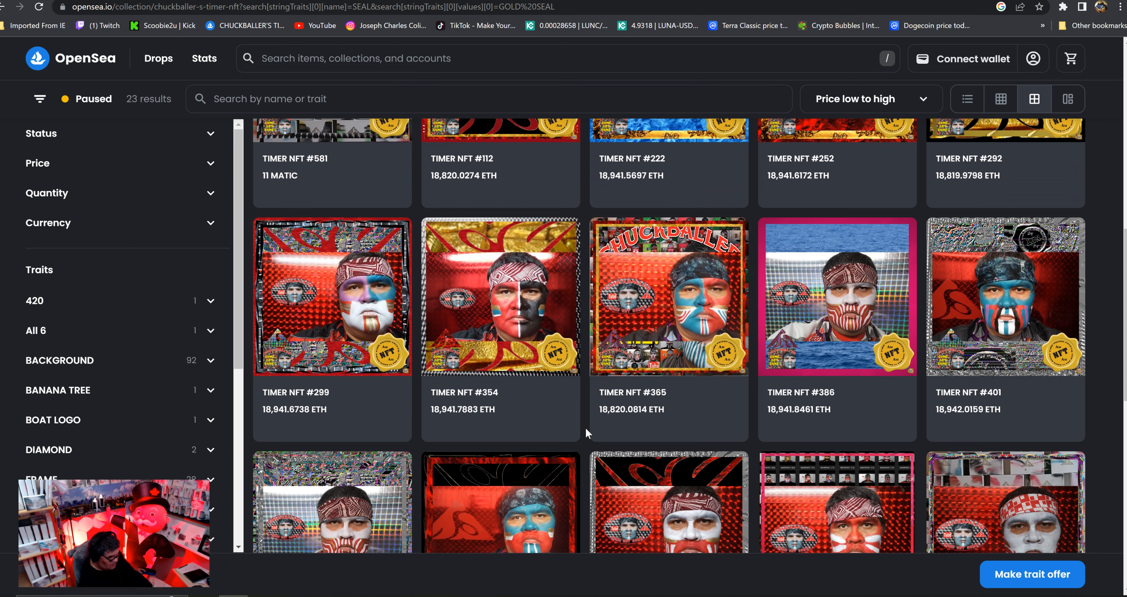
pyautogui.scroll(-3)
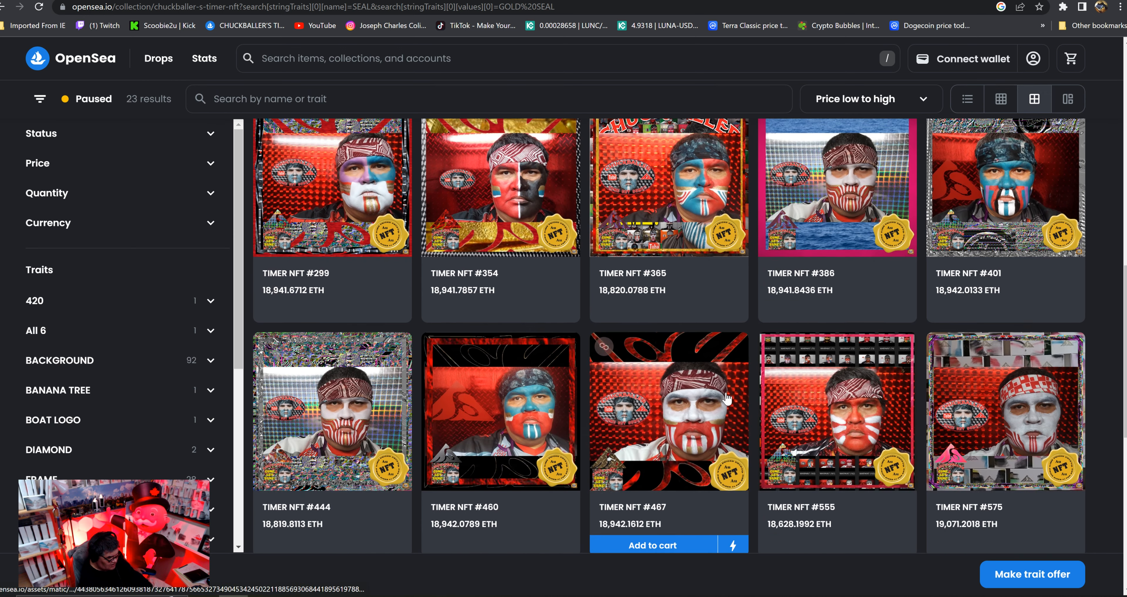
pyautogui.scroll(-3)
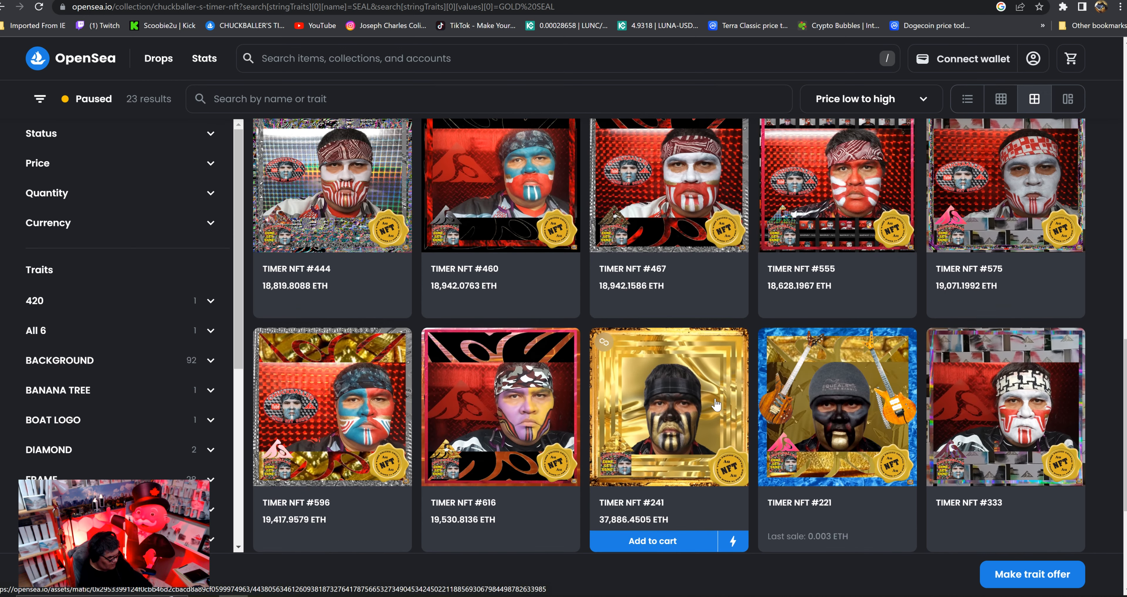
pyautogui.scroll(-3)
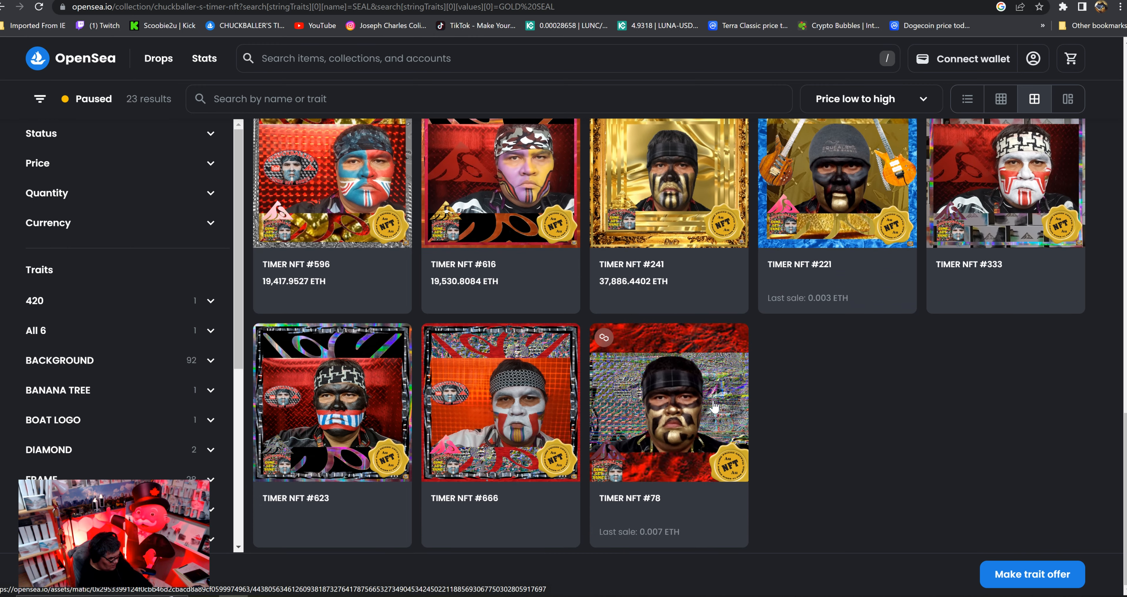
pyautogui.scroll(3)
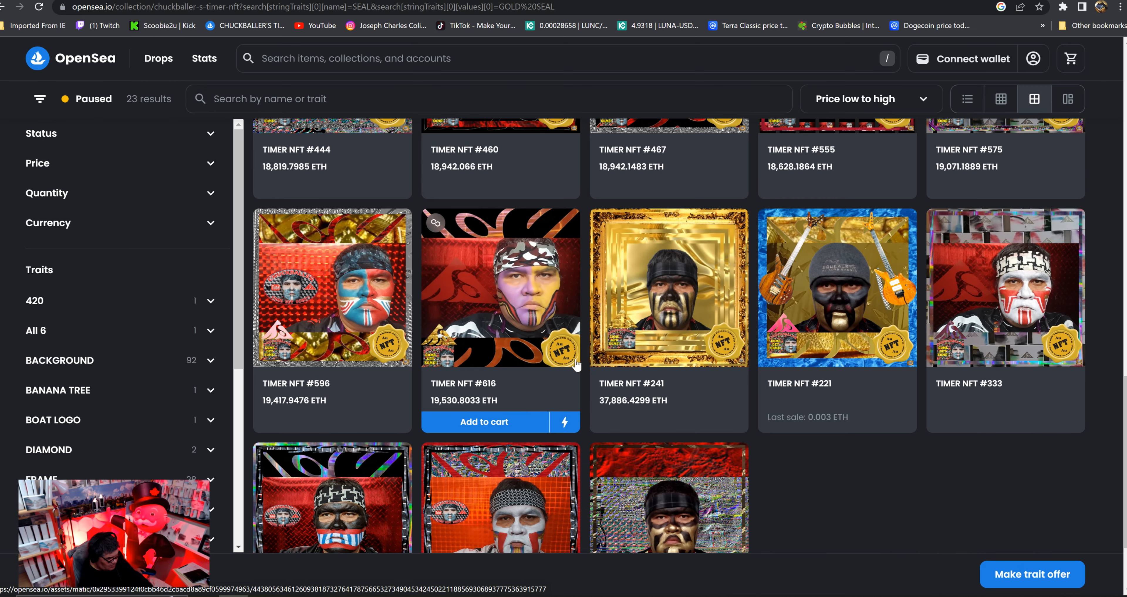
pyautogui.scroll(3)
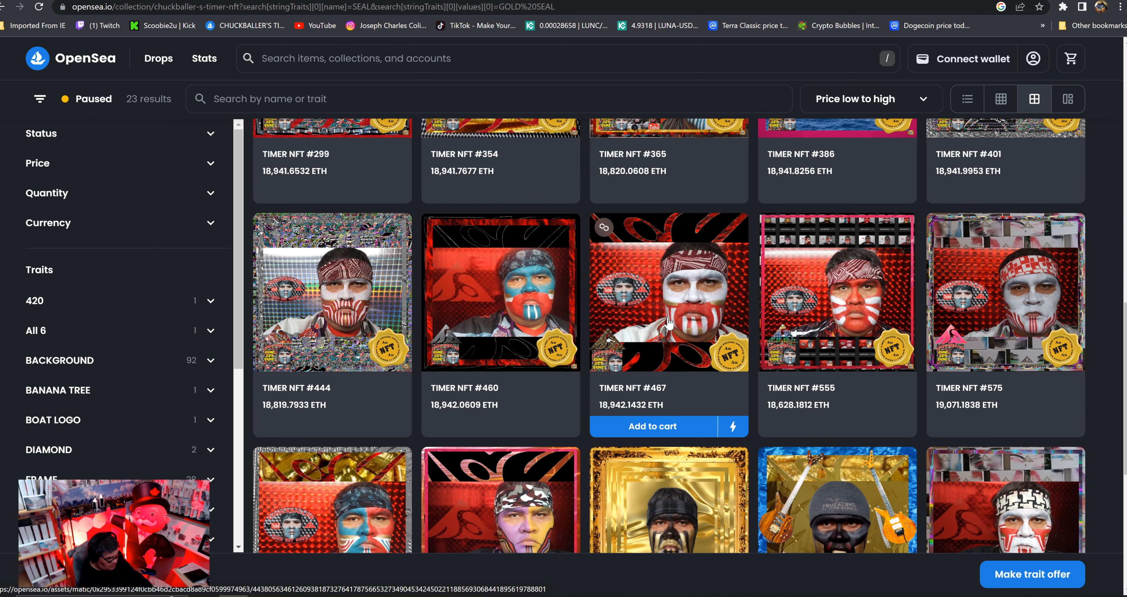
pyautogui.scroll(3)
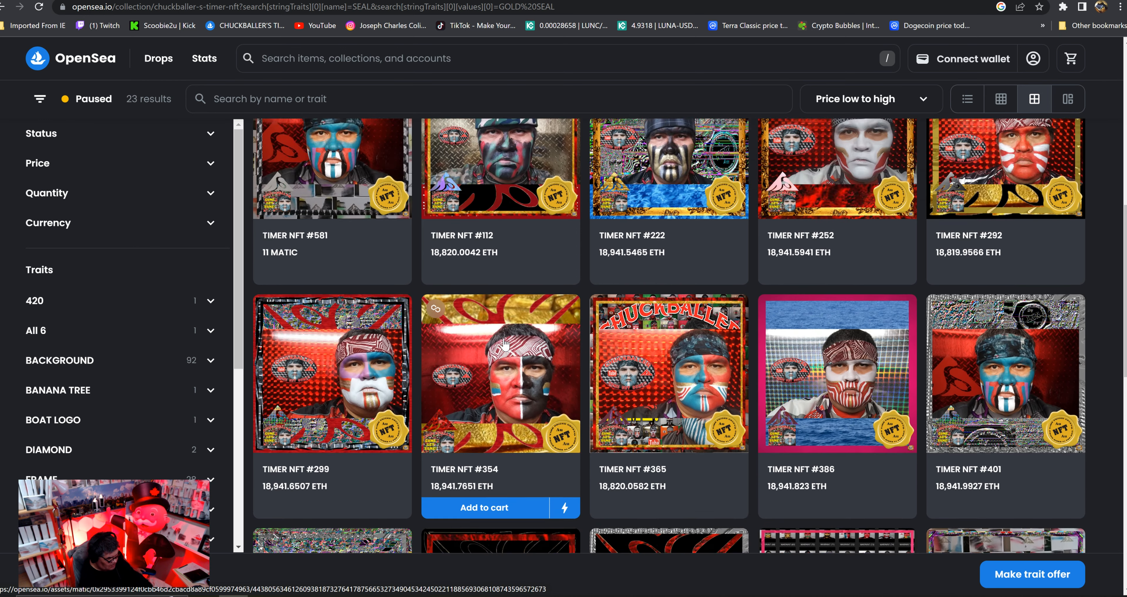
pyautogui.scroll(3)
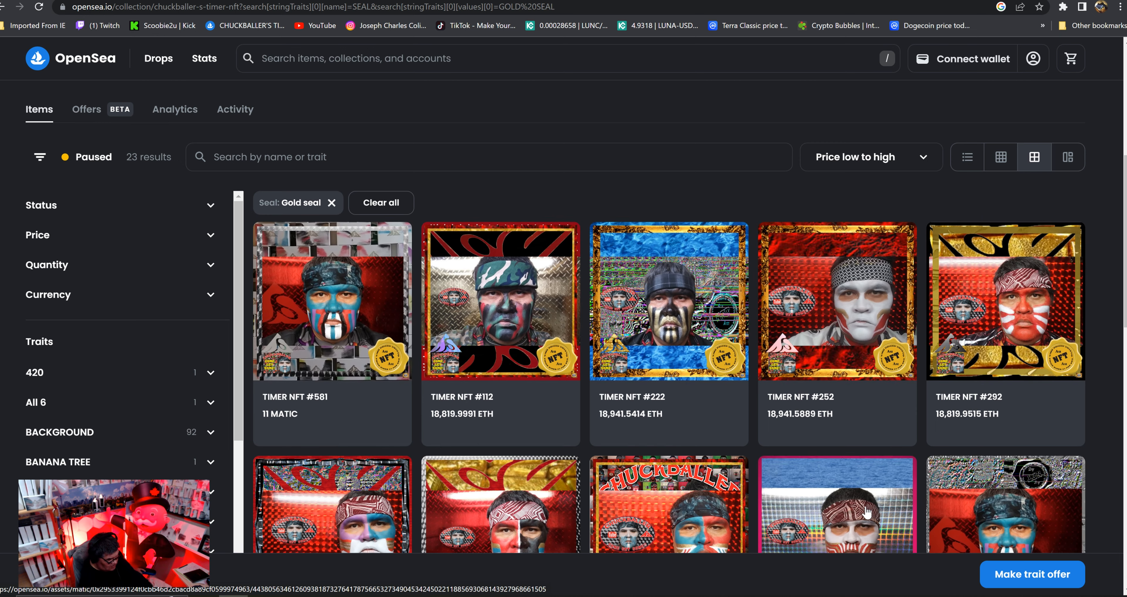
pyautogui.scroll(-3)
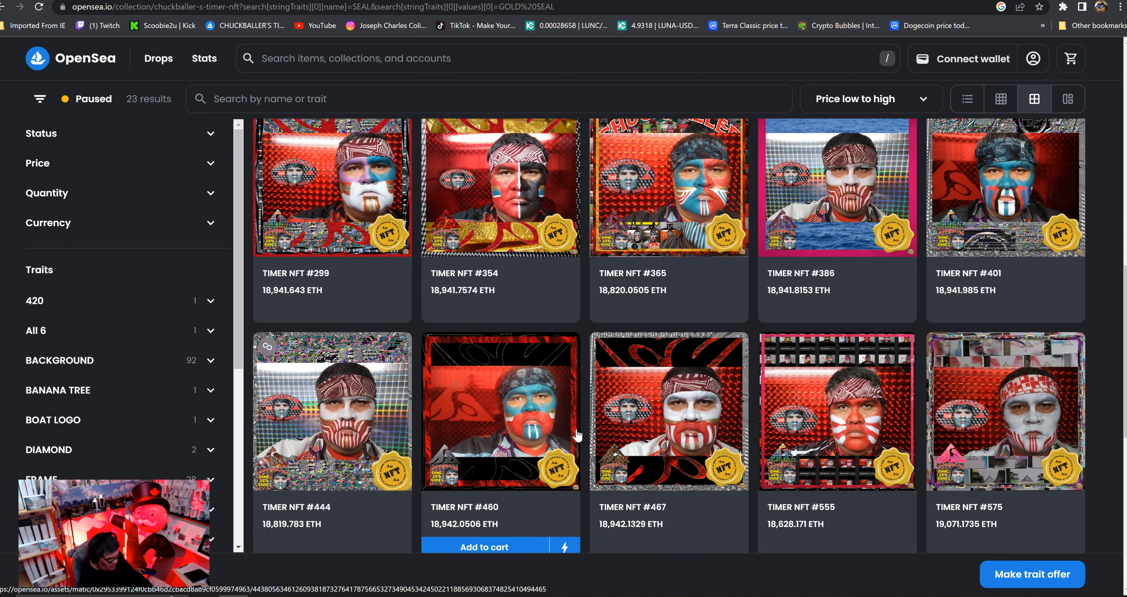
pyautogui.scroll(-3)
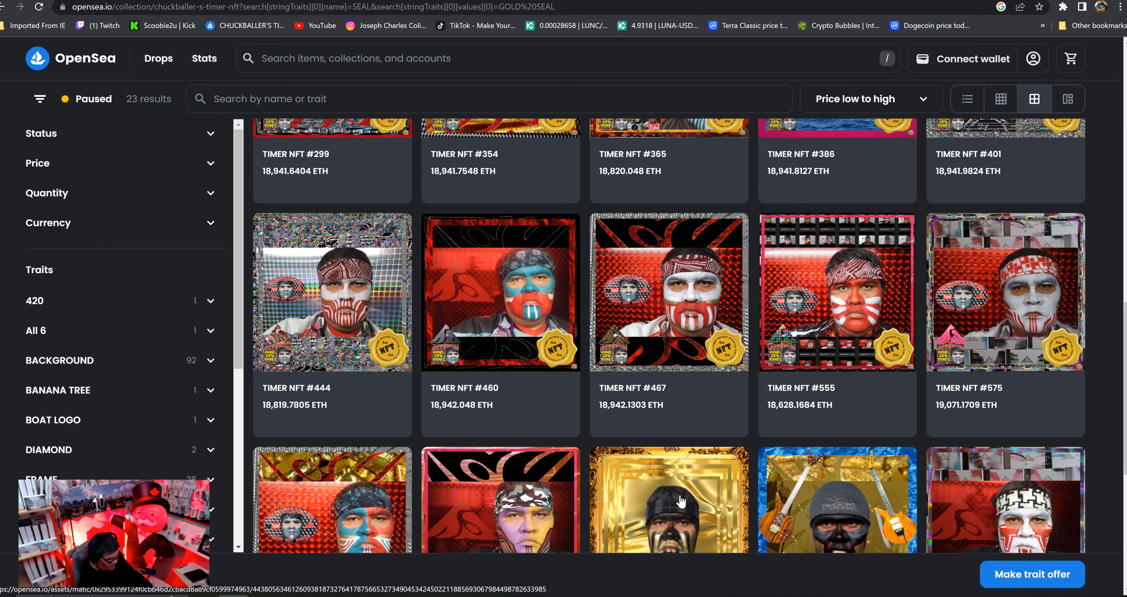
pyautogui.scroll(-3)
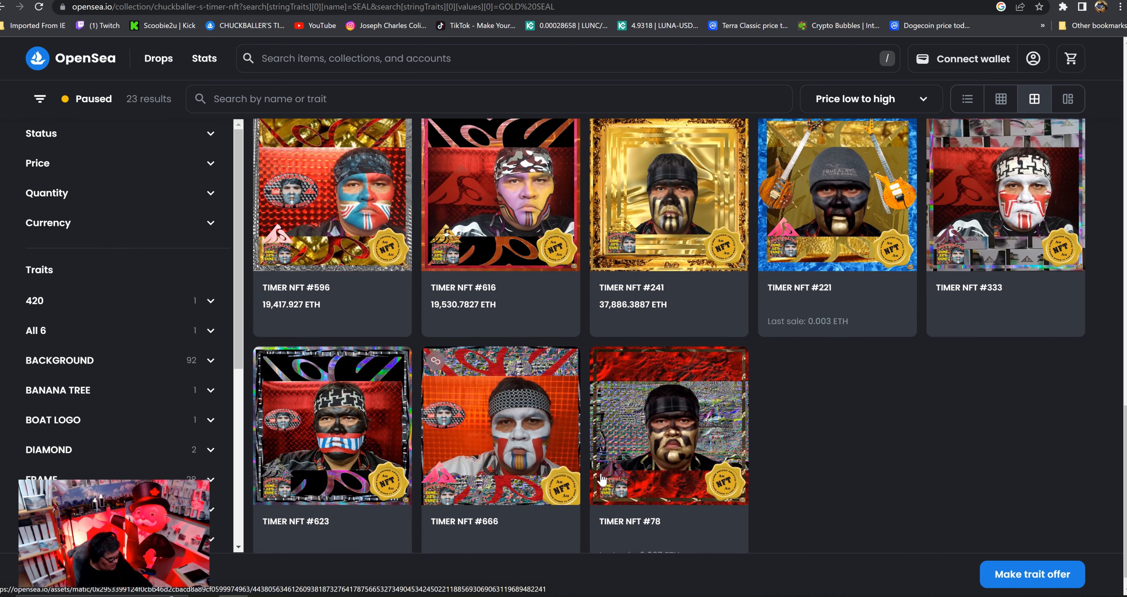
pyautogui.scroll(3)
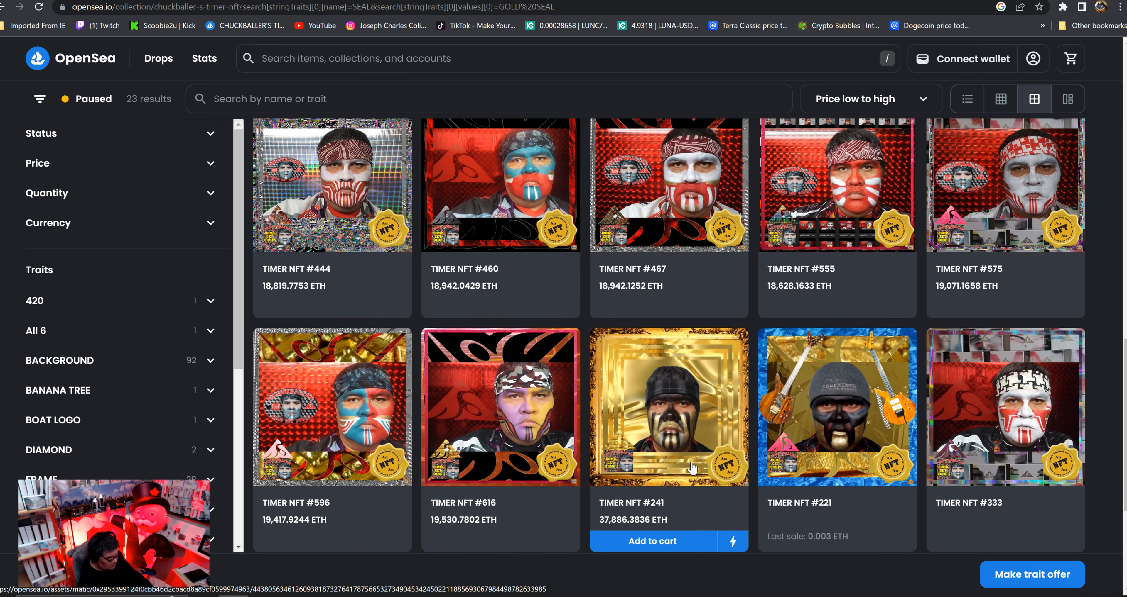
pyautogui.scroll(3)
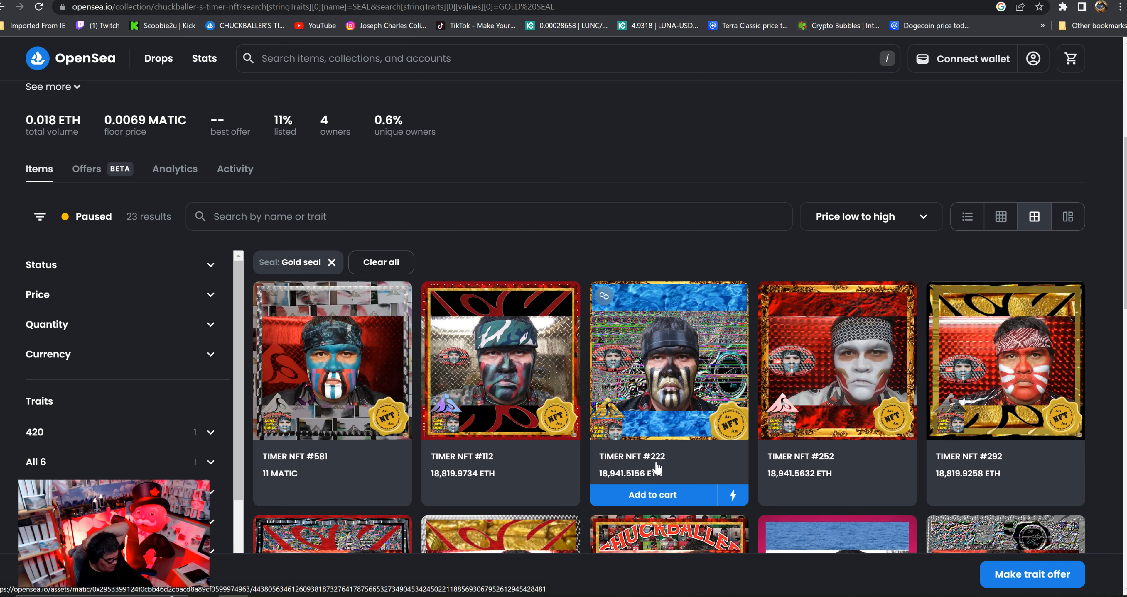
pyautogui.scroll(-3)
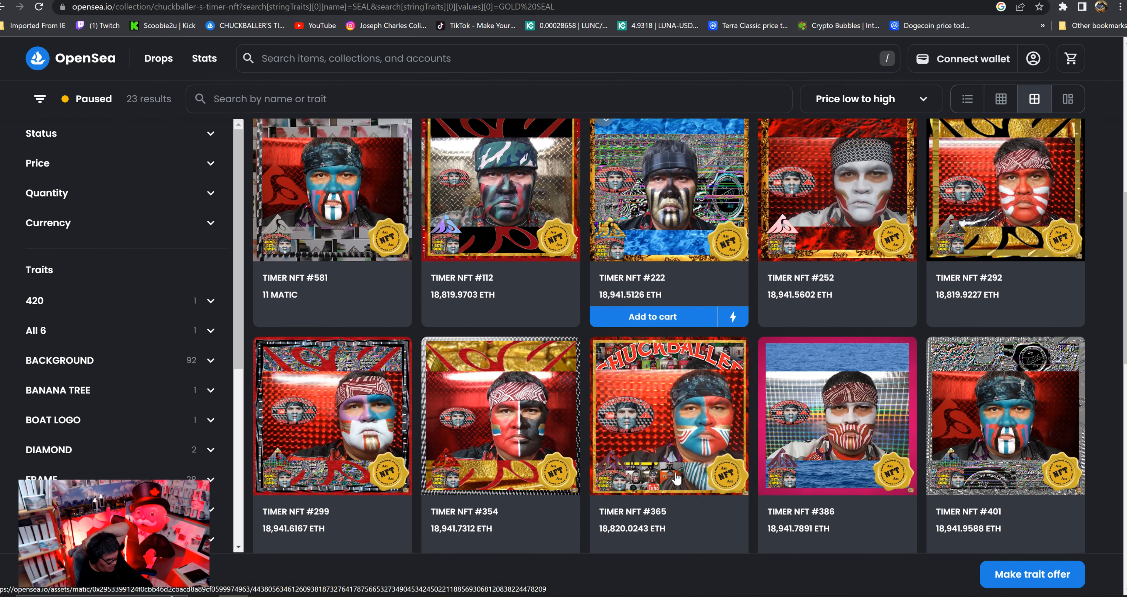
pyautogui.scroll(-3)
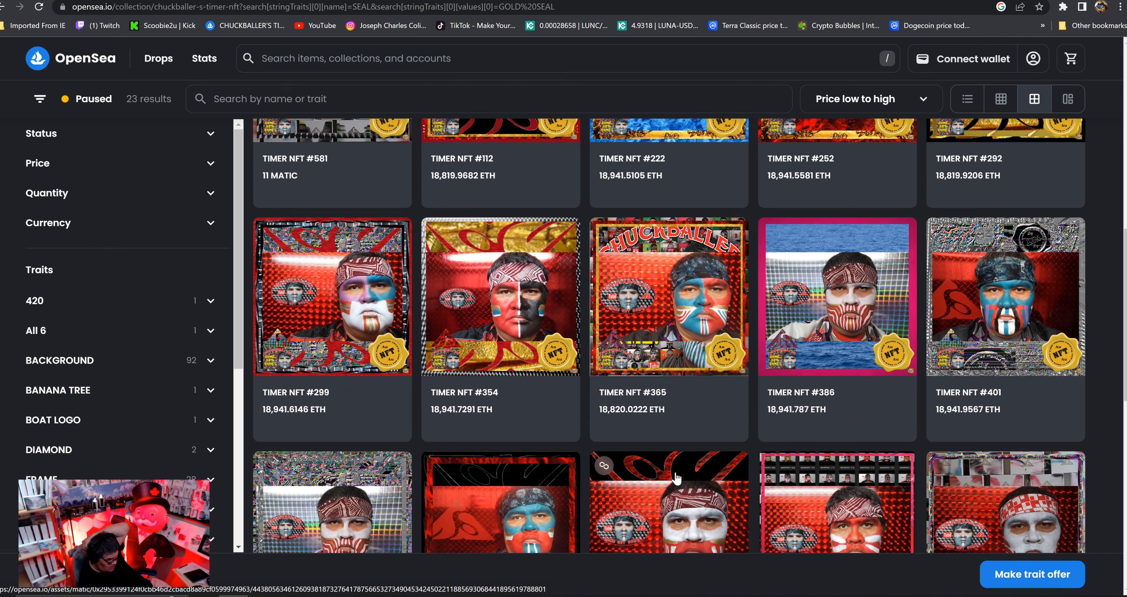
pyautogui.scroll(-3)
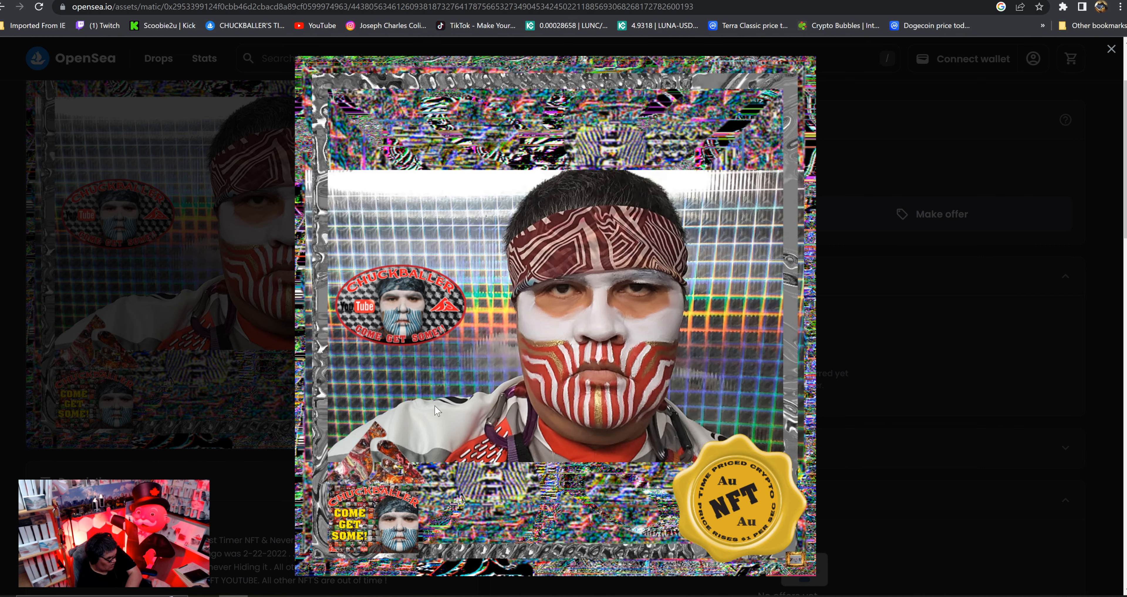
pyautogui.moveTo(429, 408)
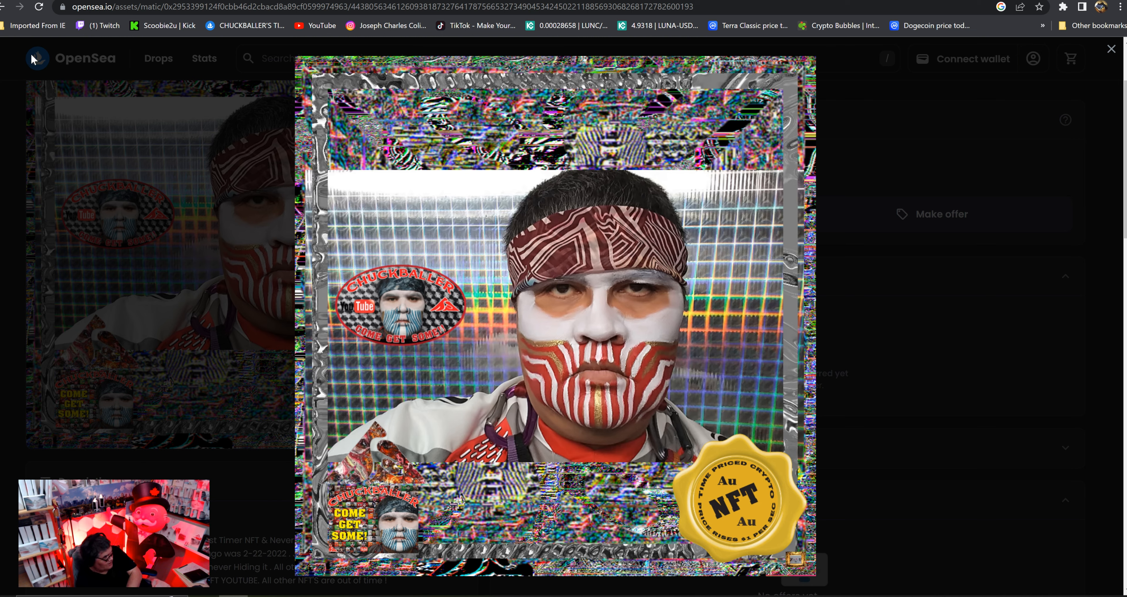
pyautogui.click(1110, 49)
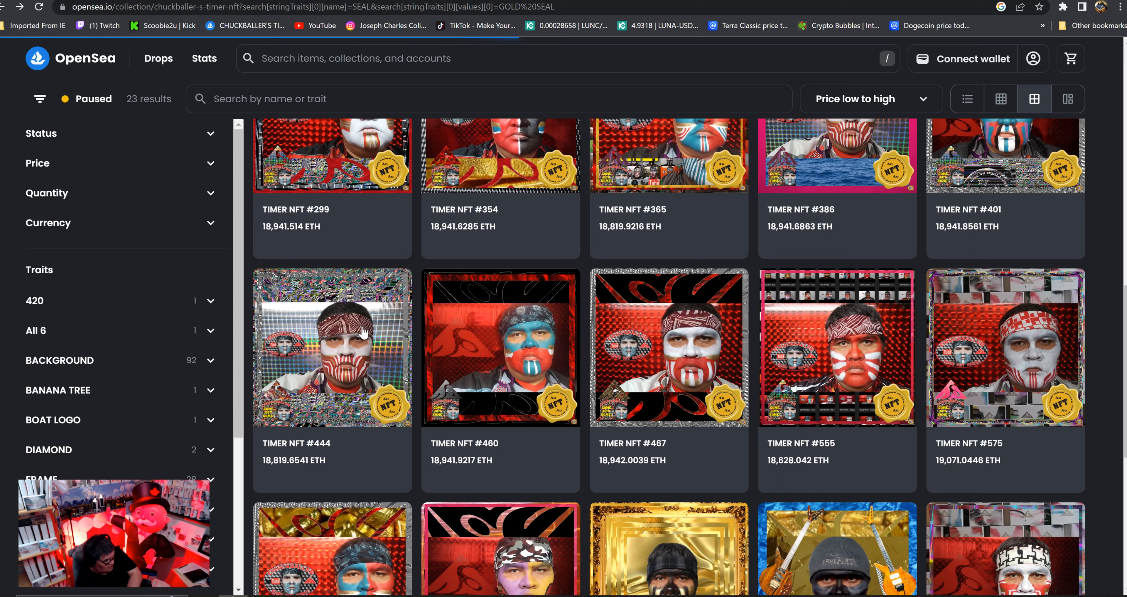
pyautogui.moveTo(961, 383)
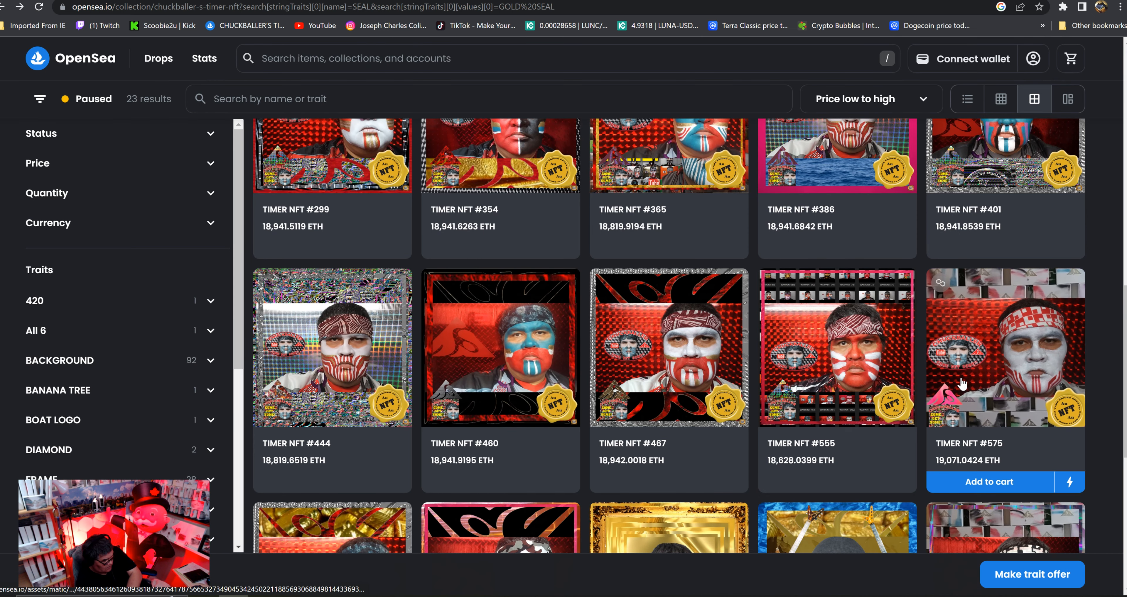
# Step: Sort the TIMER NFT items by Price high to low
pyautogui.scroll(-3)
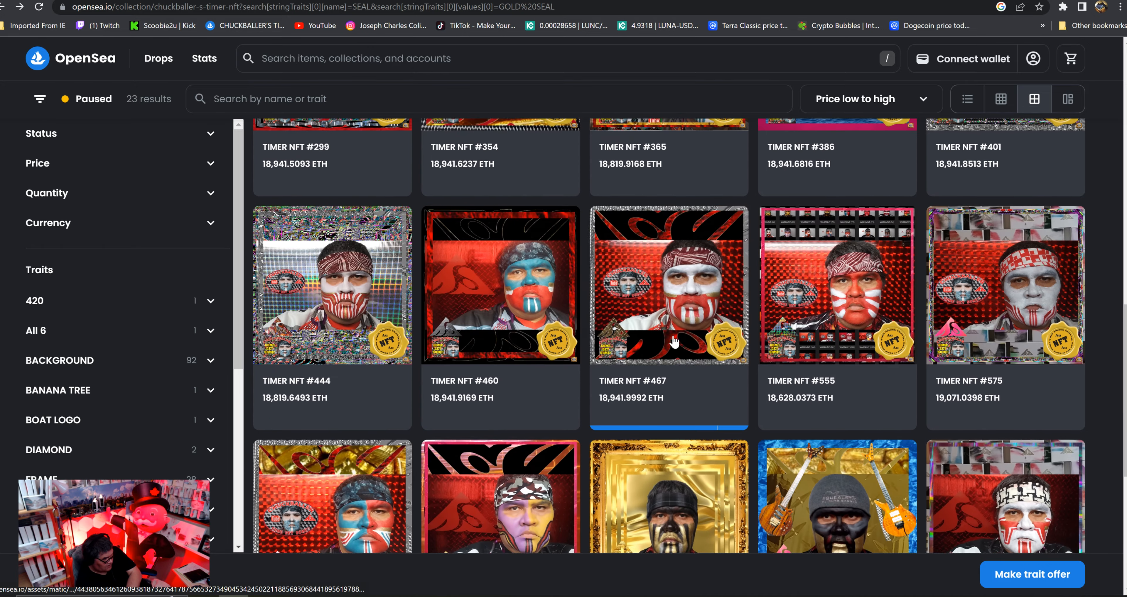
pyautogui.click(866, 336)
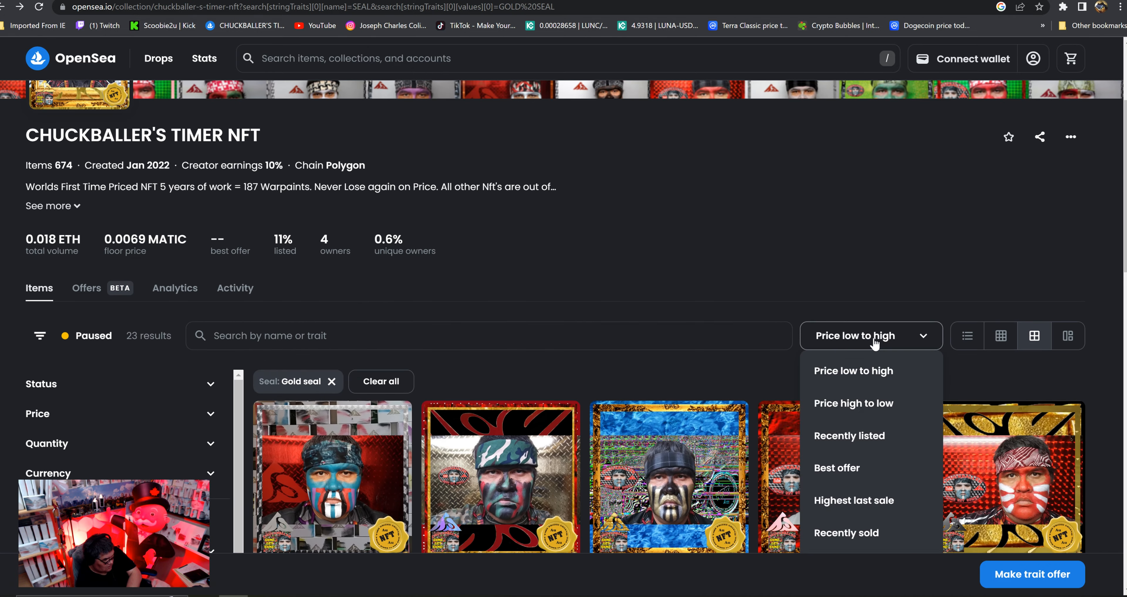
pyautogui.moveTo(862, 403)
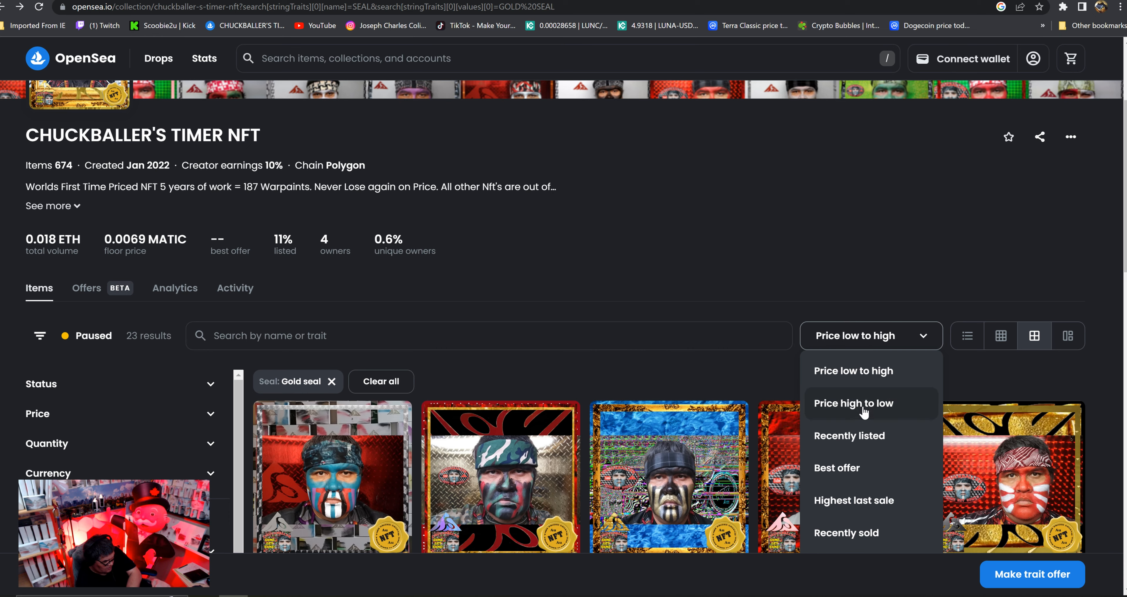
pyautogui.click(852, 403)
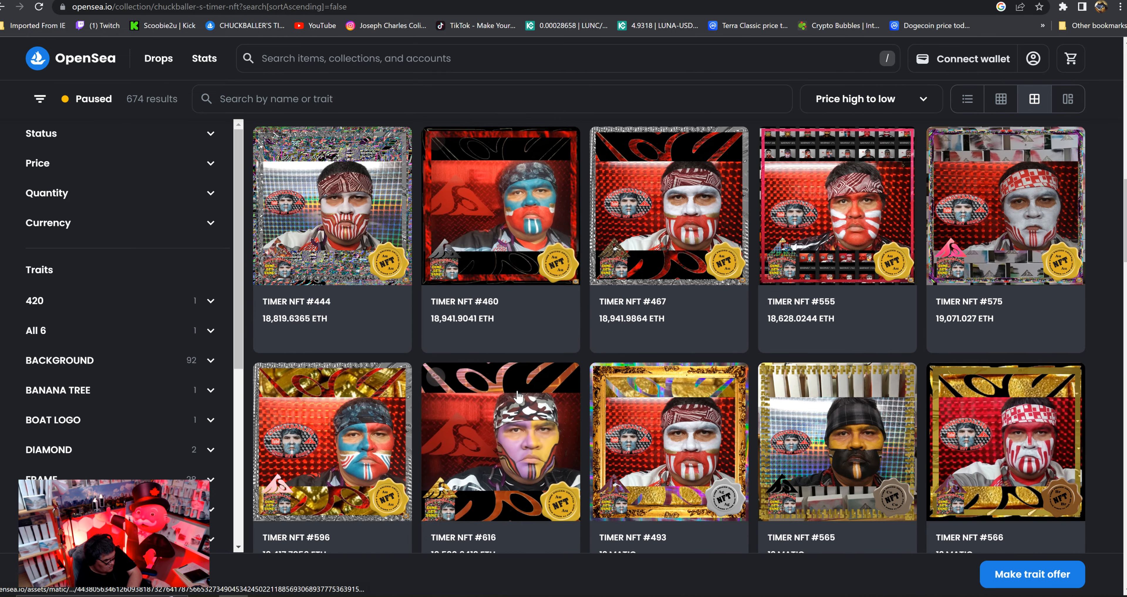
# Step: From TIMER NFT #493's page, filter the collection to its Silver Seal trait
pyautogui.click(668, 441)
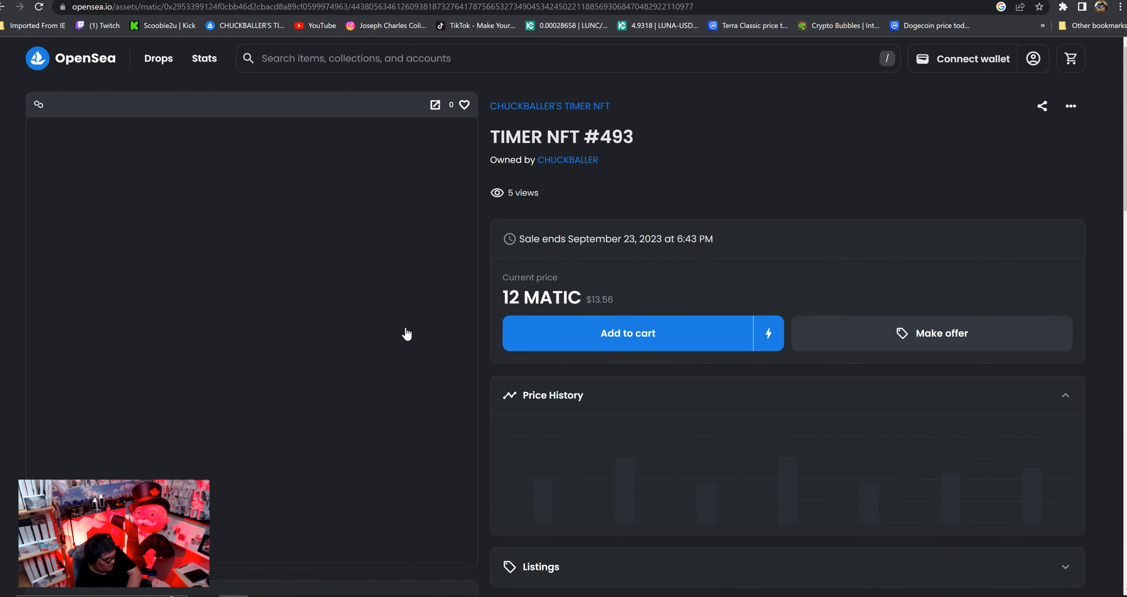
pyautogui.scroll(-3)
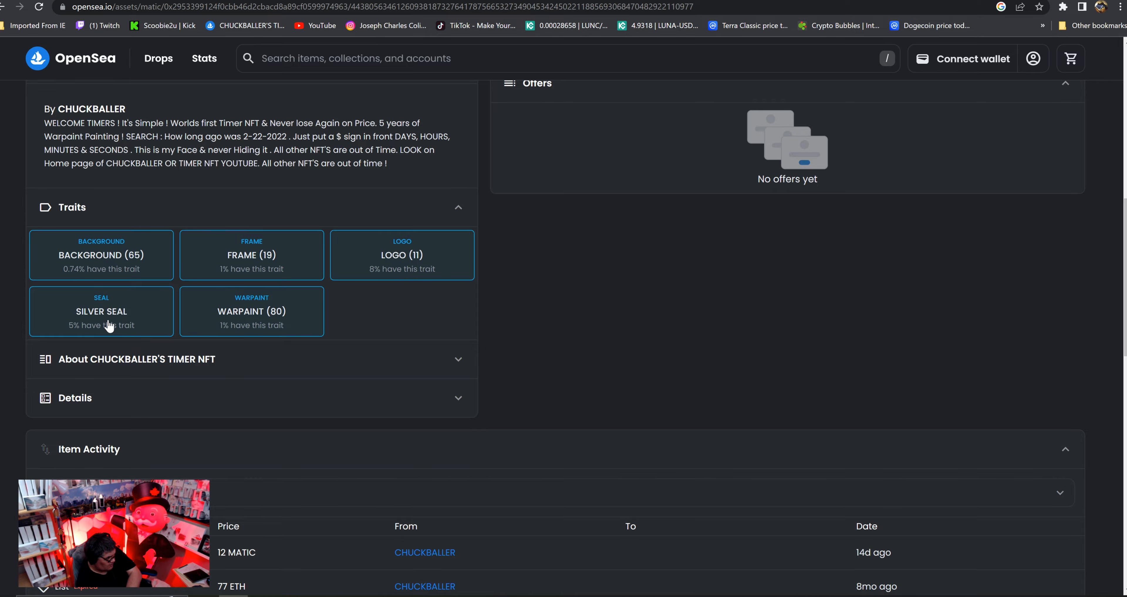
pyautogui.click(100, 311)
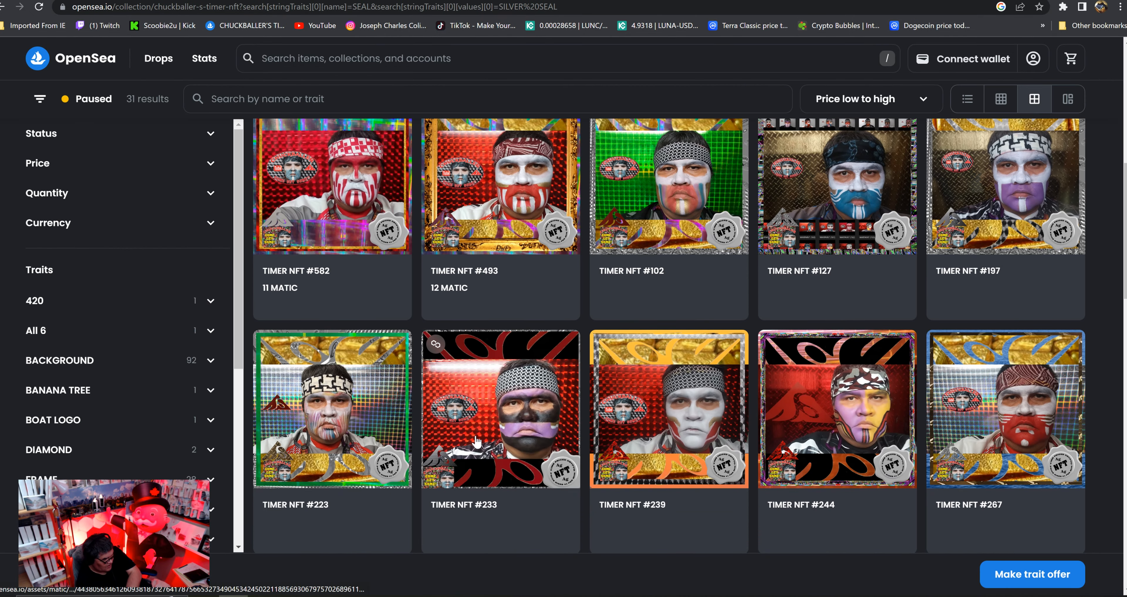
# Step: Browse the 31 Silver Seal results, then open TIMER NFT #493's item page (12 MATIC)
pyautogui.scroll(-3)
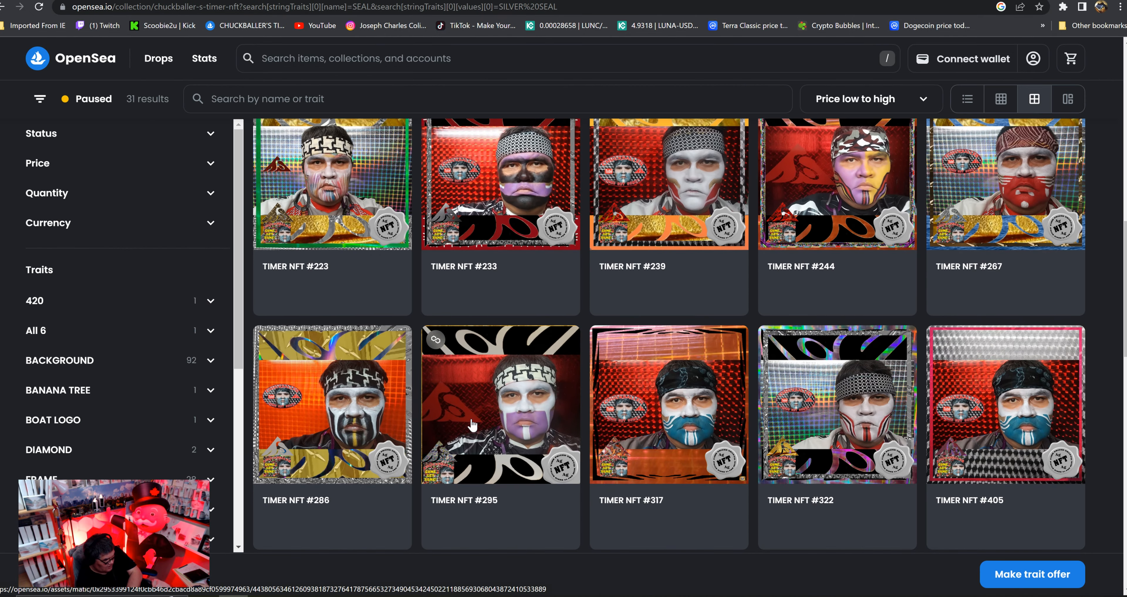
pyautogui.scroll(-3)
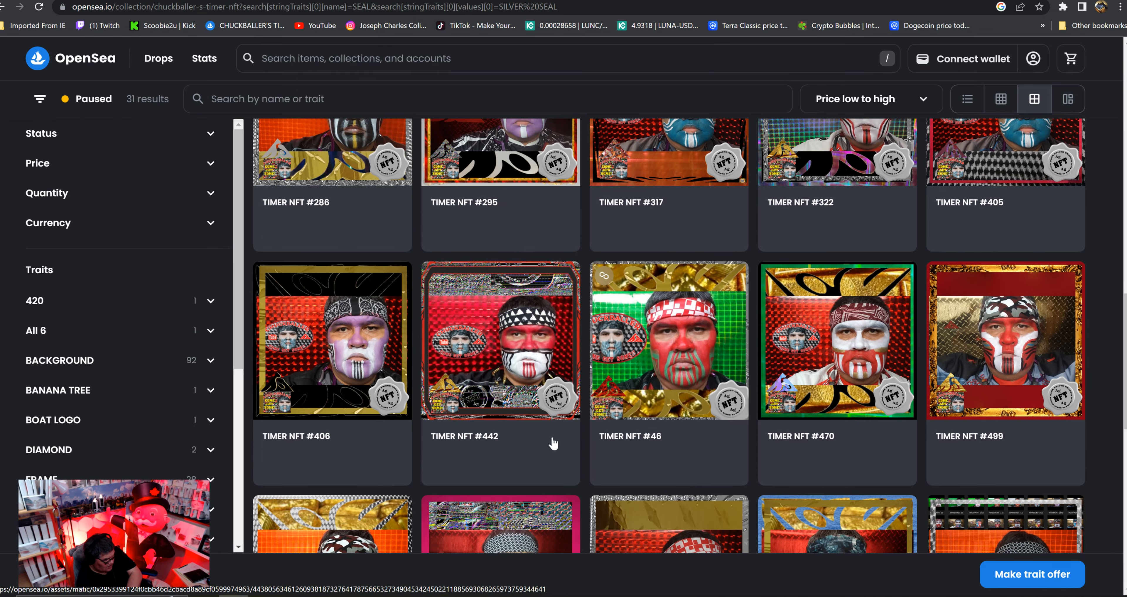
pyautogui.scroll(-3)
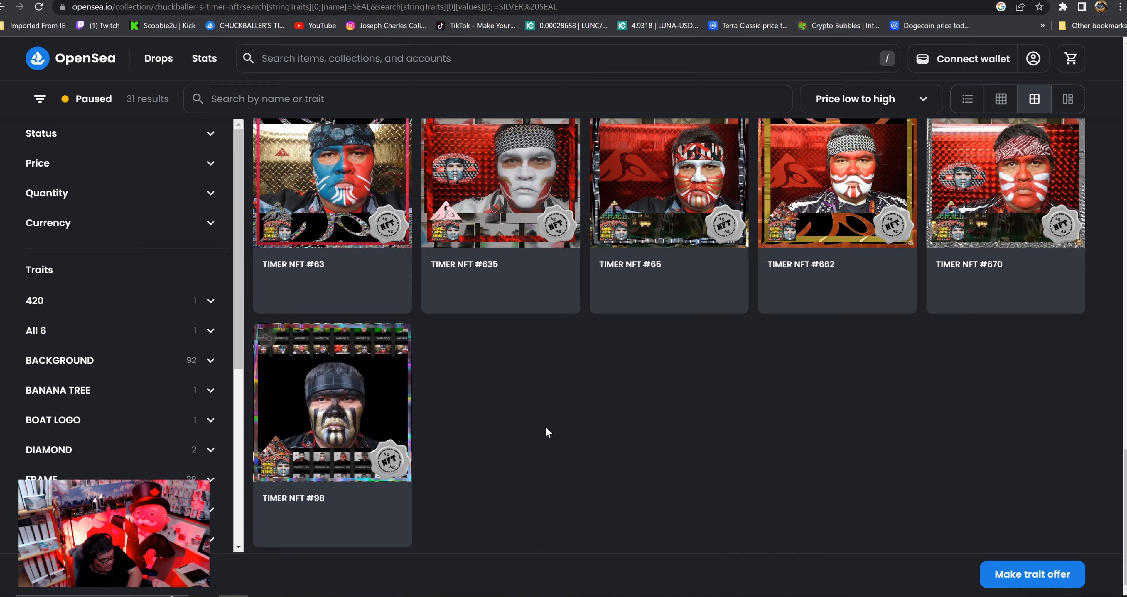
pyautogui.scroll(3)
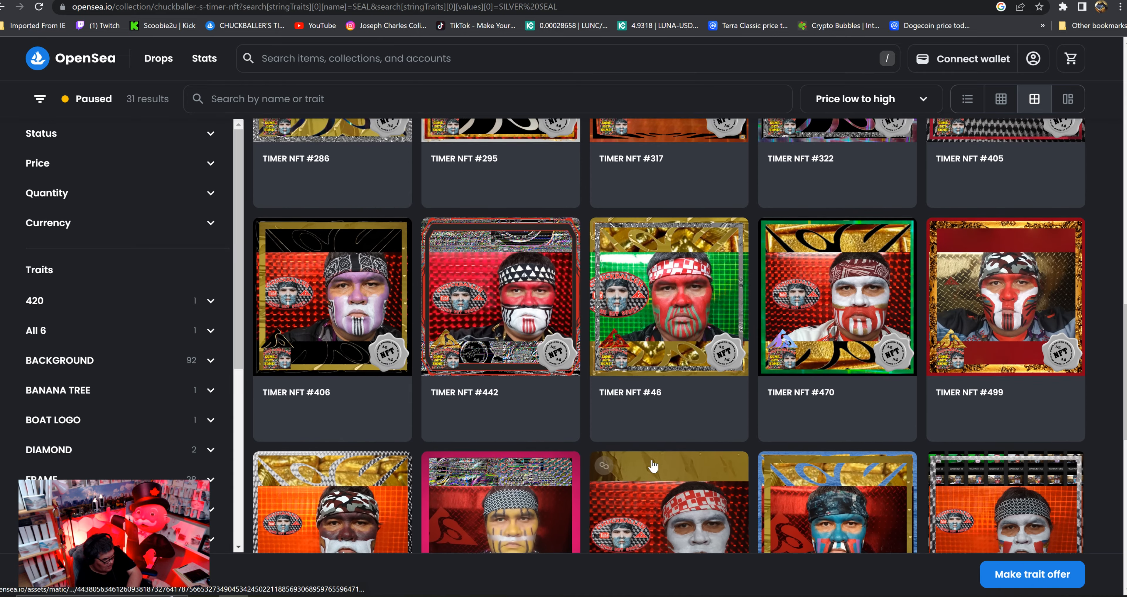
pyautogui.scroll(3)
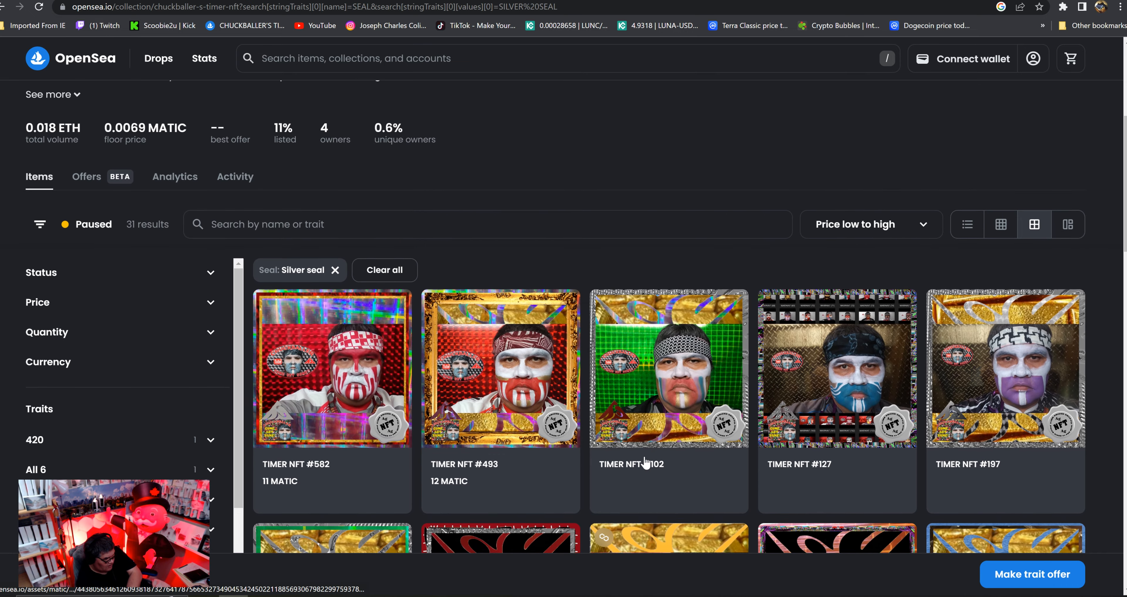
pyautogui.scroll(-3)
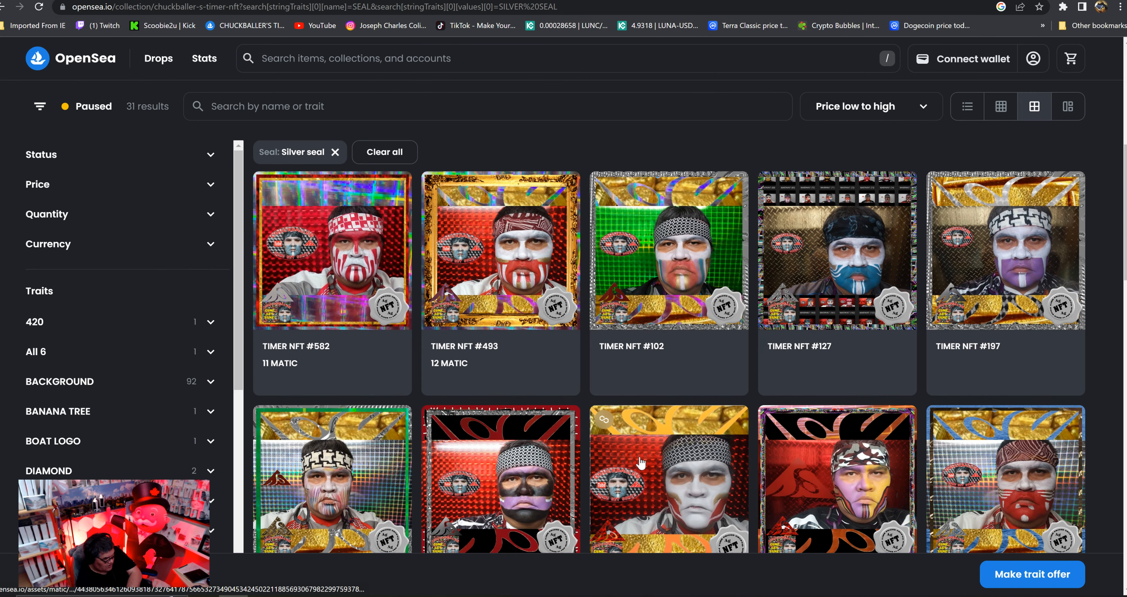
pyautogui.moveTo(388, 359)
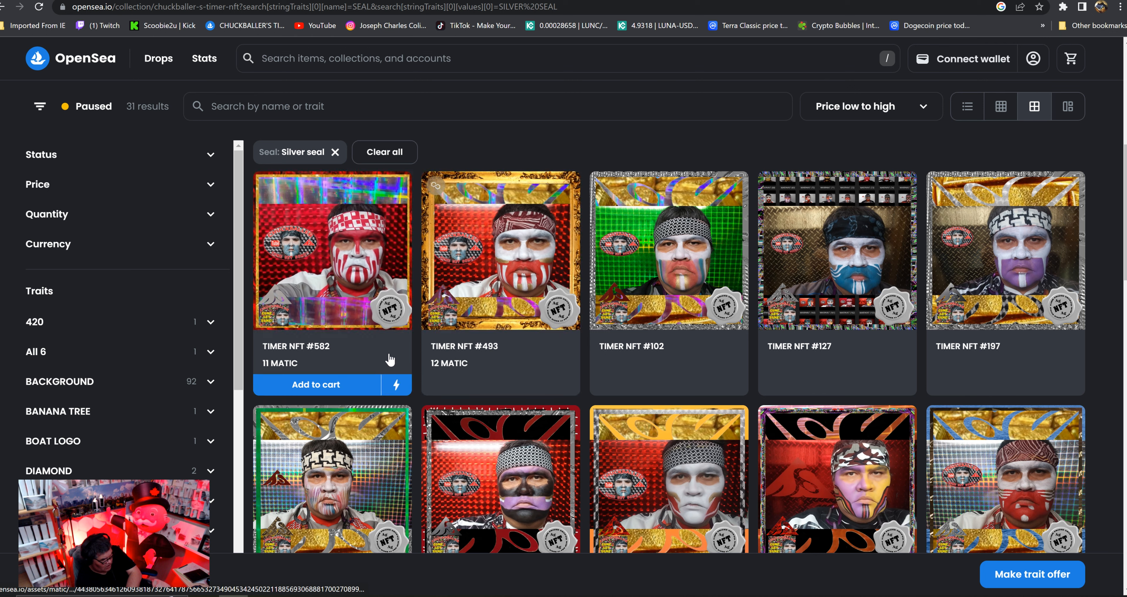
pyautogui.moveTo(461, 151)
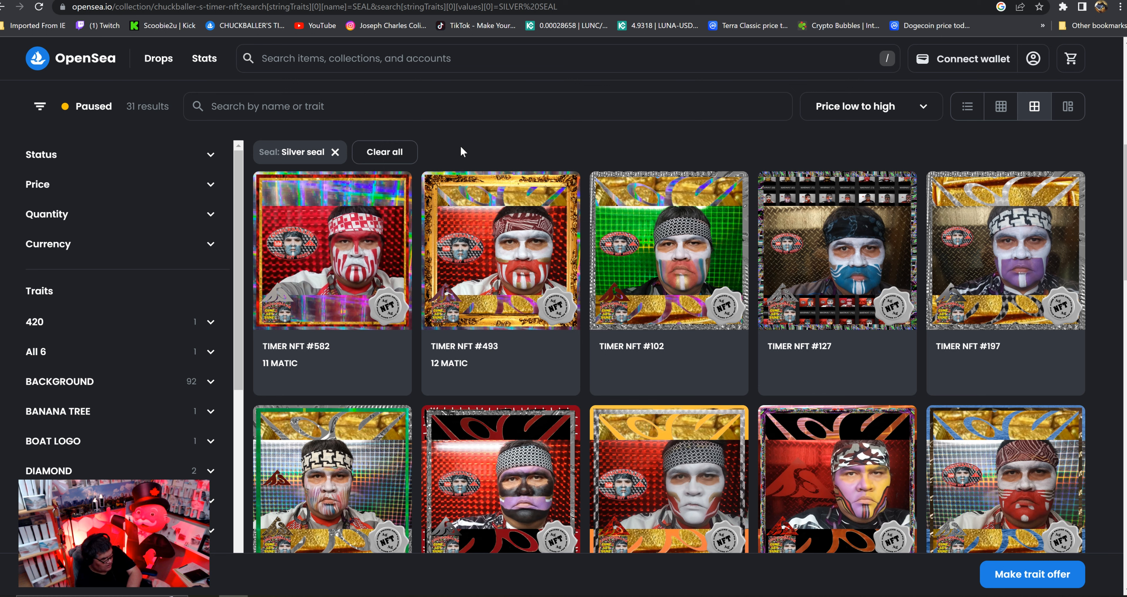
pyautogui.moveTo(499, 250)
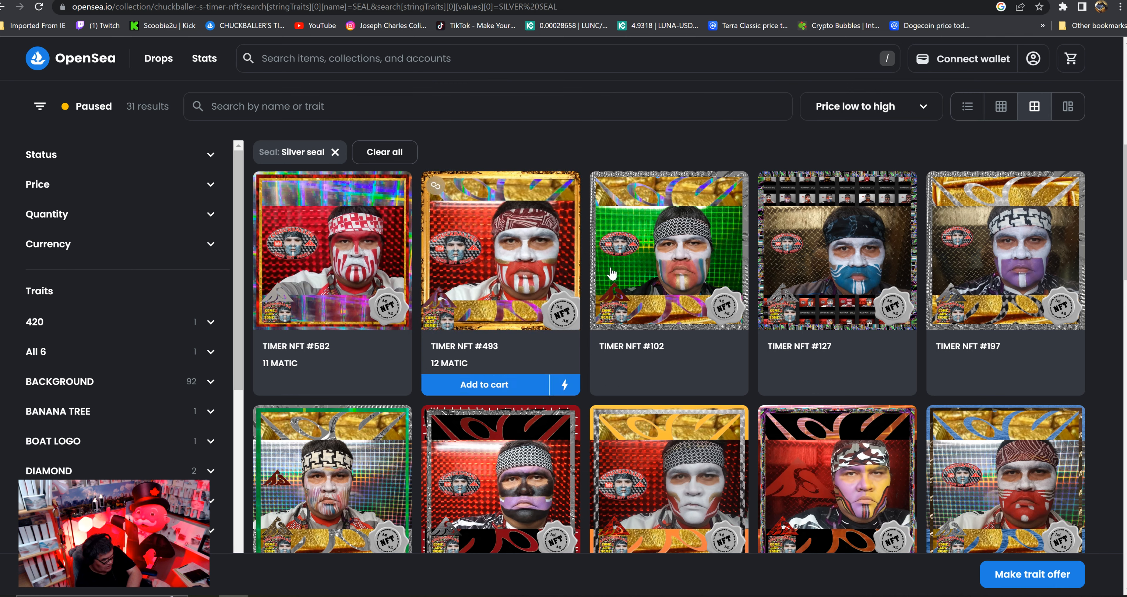
pyautogui.moveTo(494, 149)
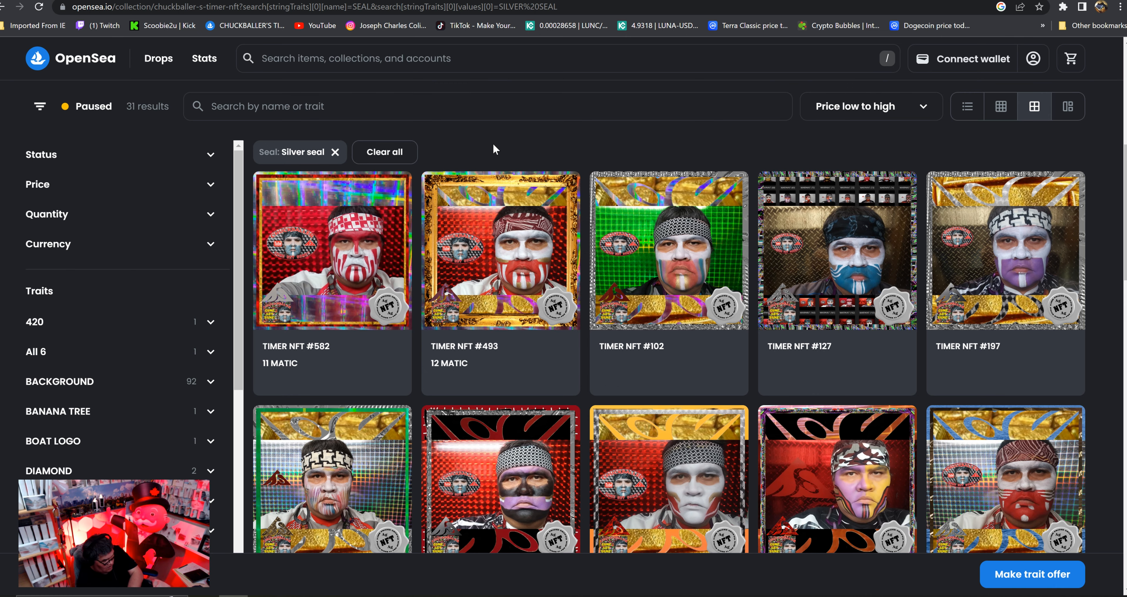
pyautogui.moveTo(499, 250)
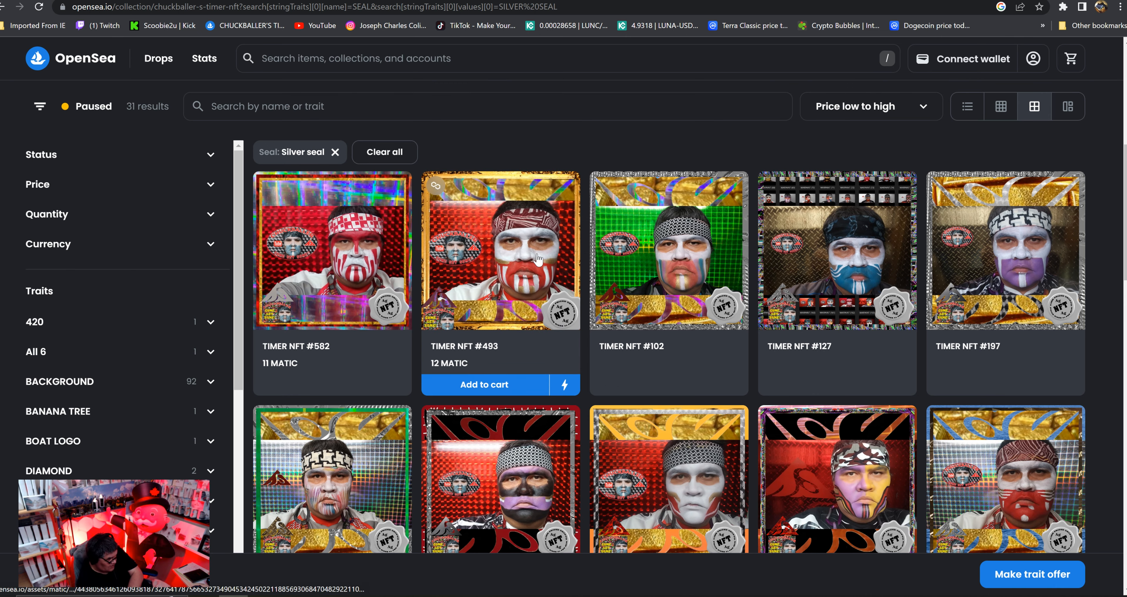
pyautogui.click(500, 250)
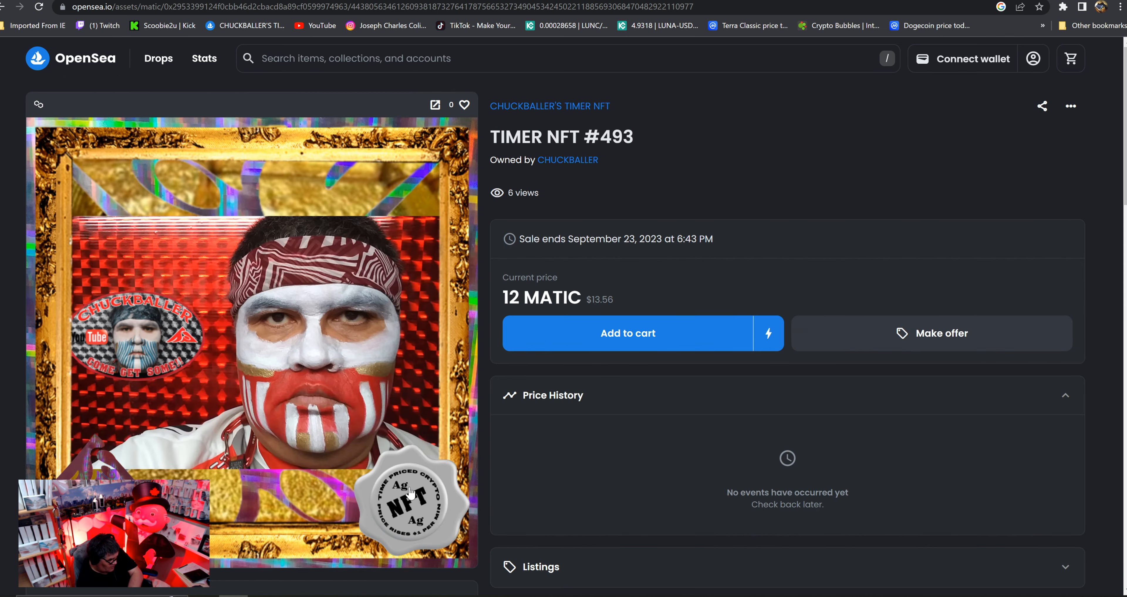
pyautogui.moveTo(445, 536)
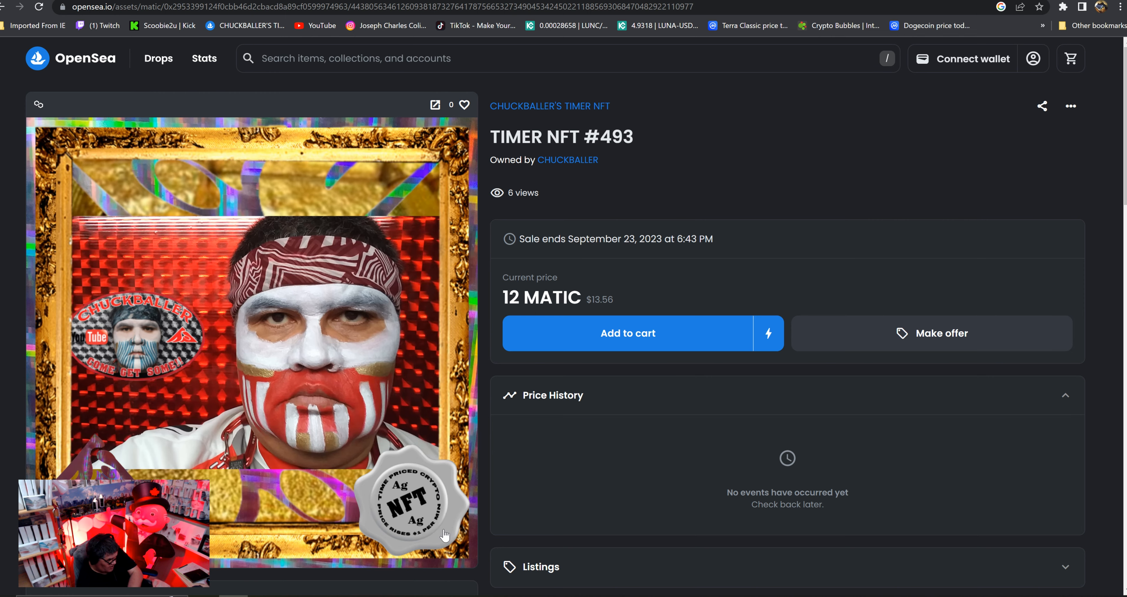
pyautogui.scroll(-3)
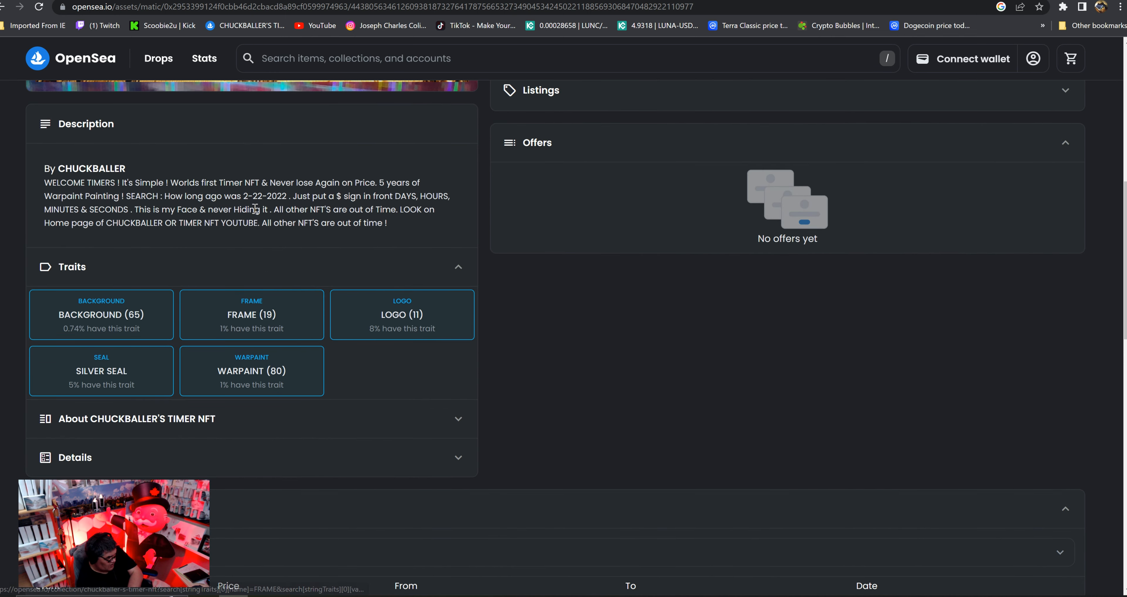
pyautogui.moveTo(393, 393)
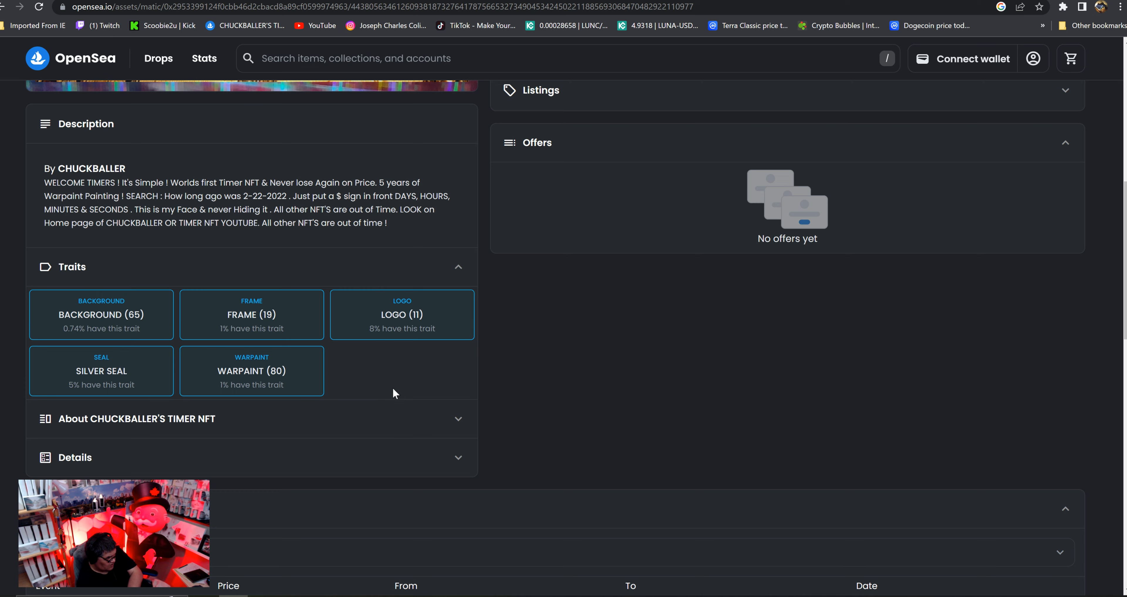
pyautogui.scroll(3)
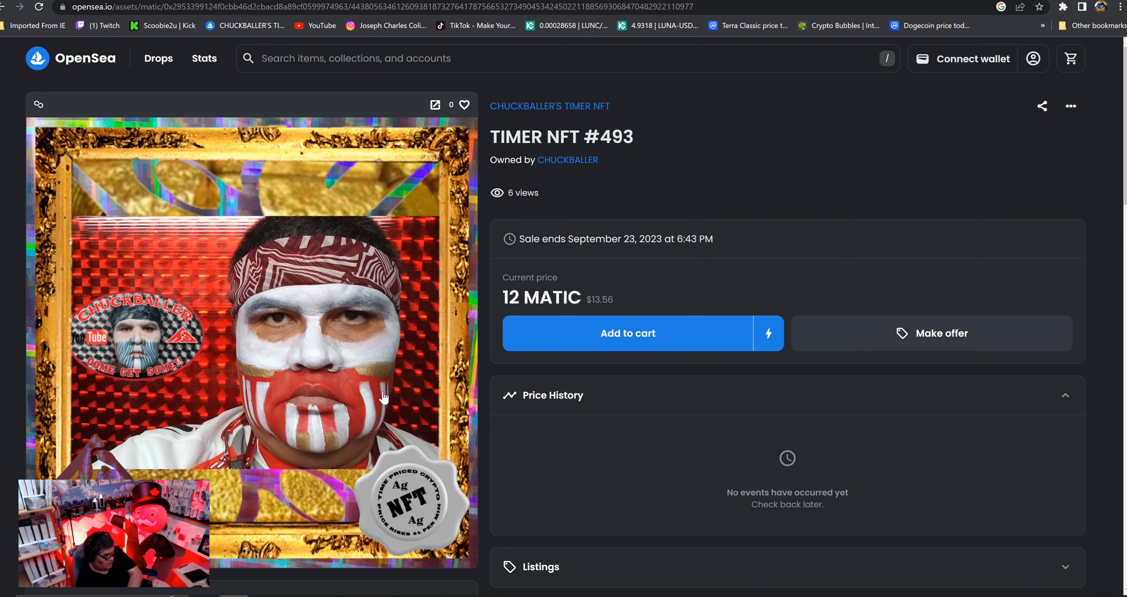
pyautogui.moveTo(980, 128)
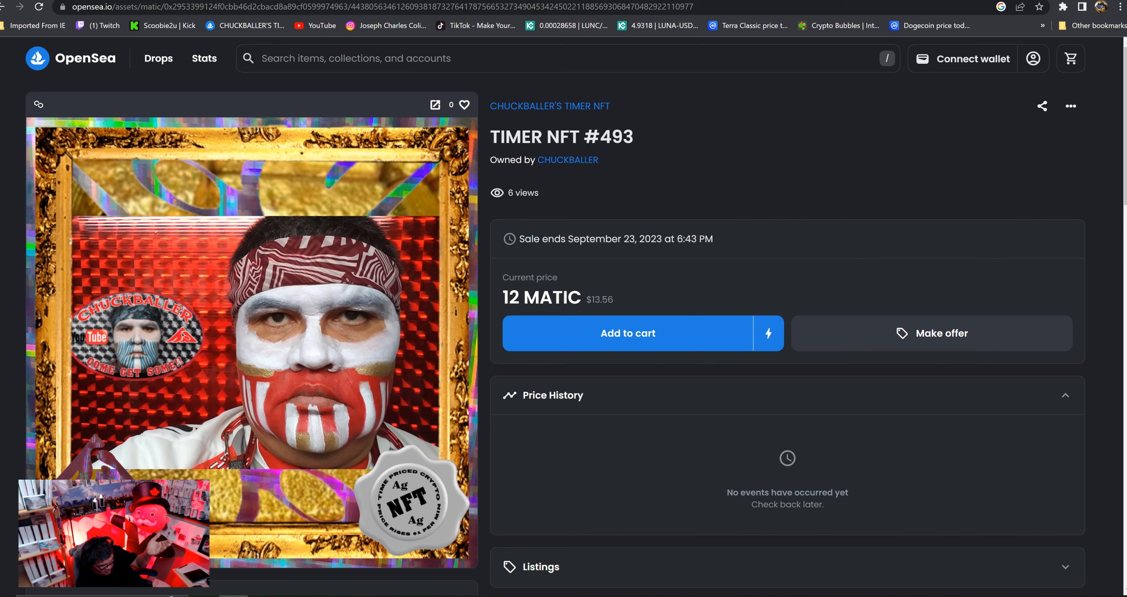
pyautogui.moveTo(761, 182)
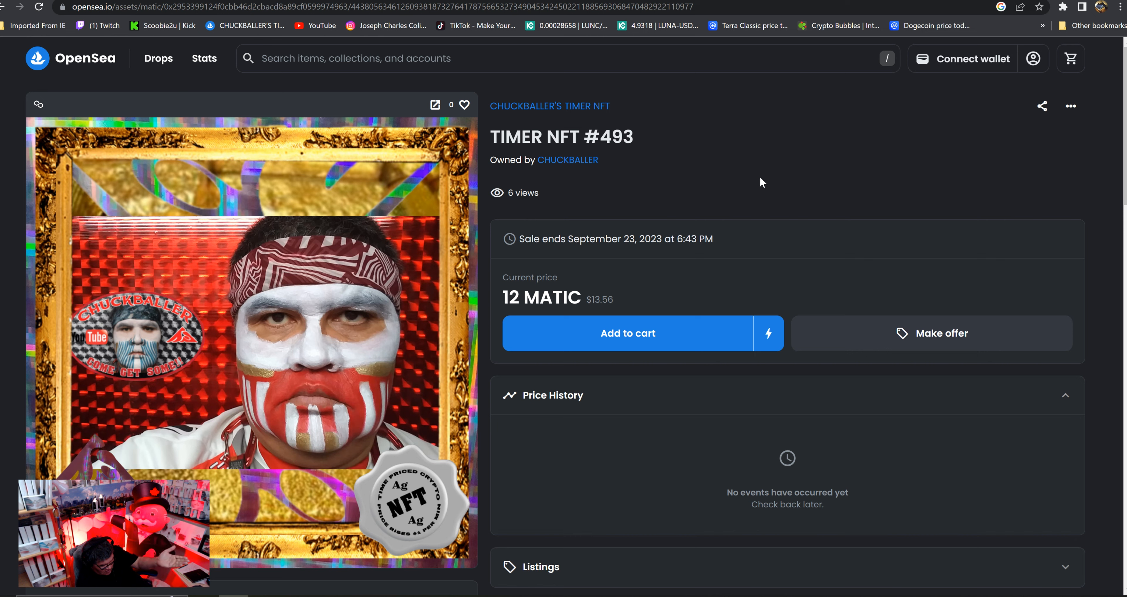
pyautogui.moveTo(642, 297)
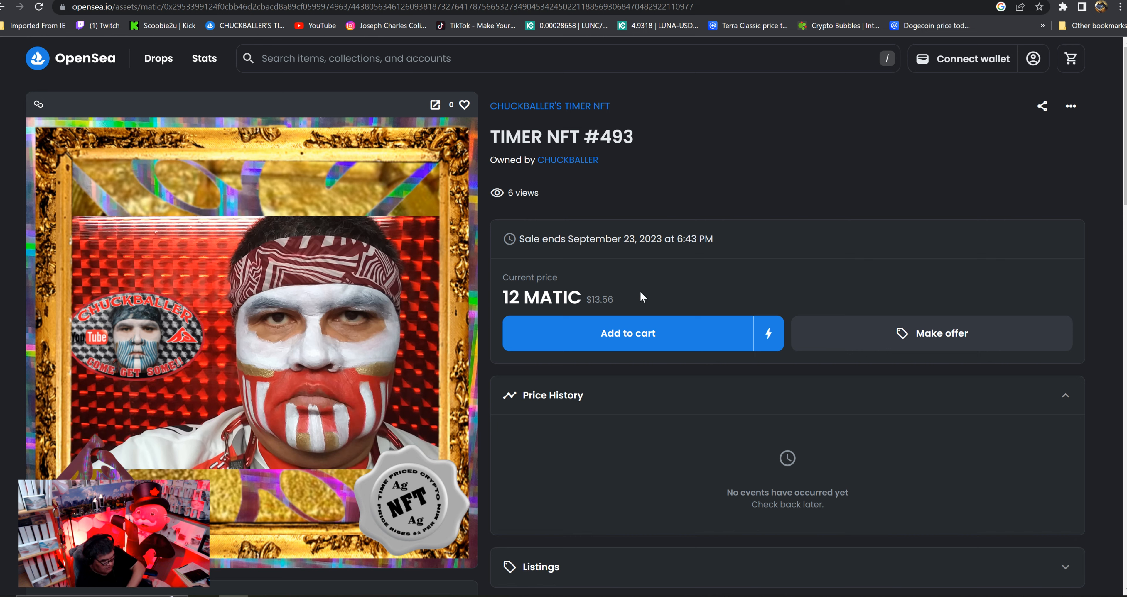